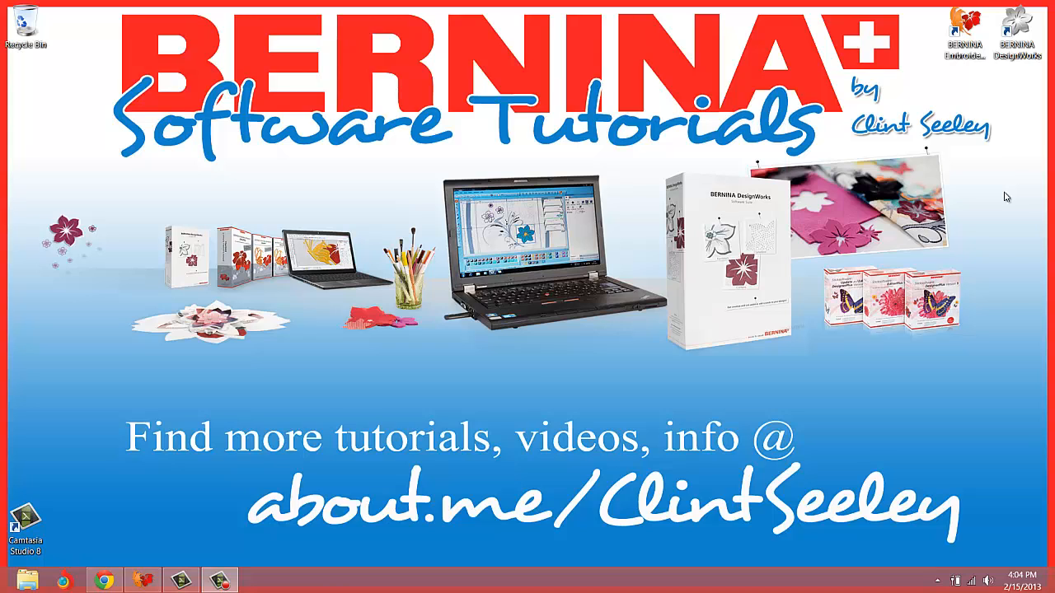
pyautogui.moveTo(355, 188)
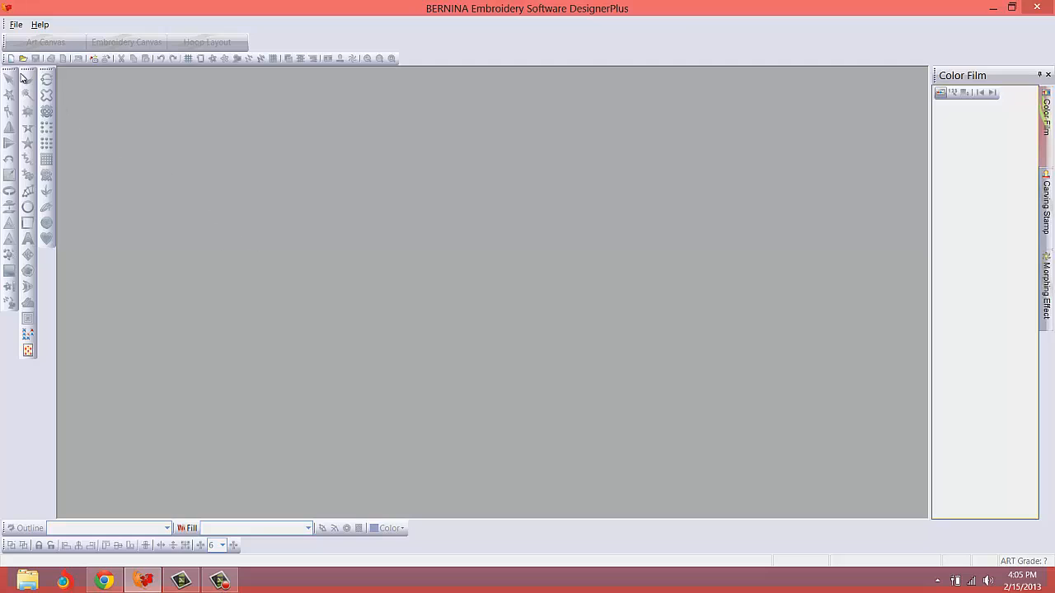
pyautogui.moveTo(12, 60)
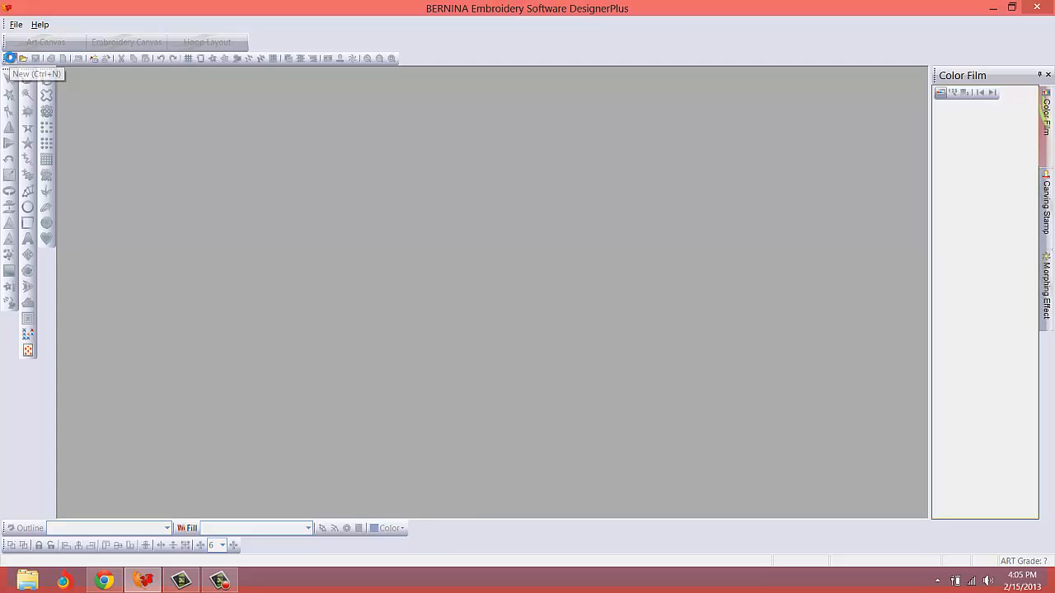
# Start a new blank design (Design4) showing the hoop on the grid canvas.
pyautogui.click(12, 58)
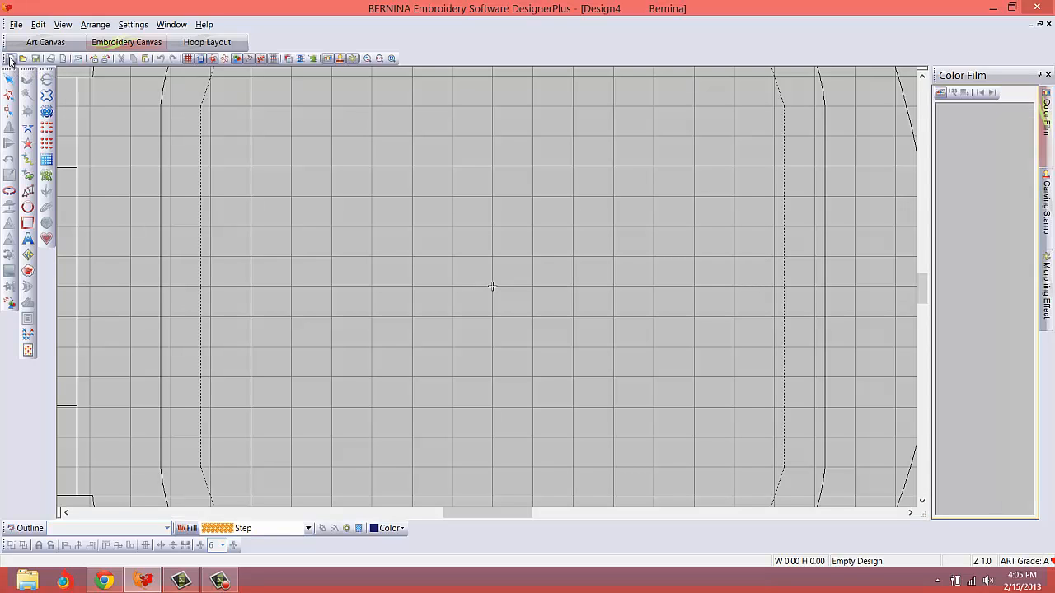
pyautogui.moveTo(295, 266)
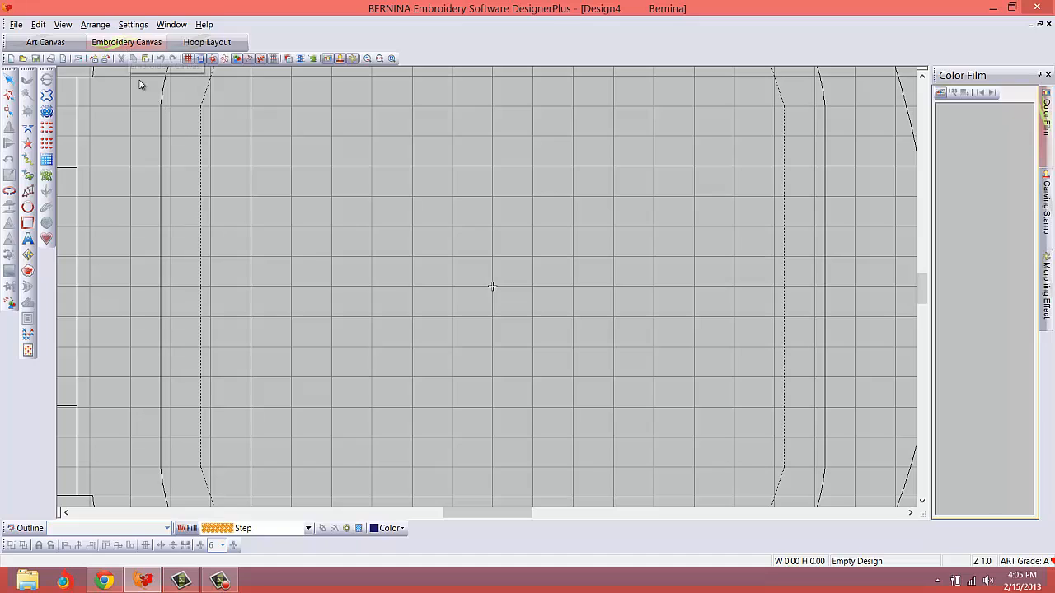
pyautogui.moveTo(206, 178)
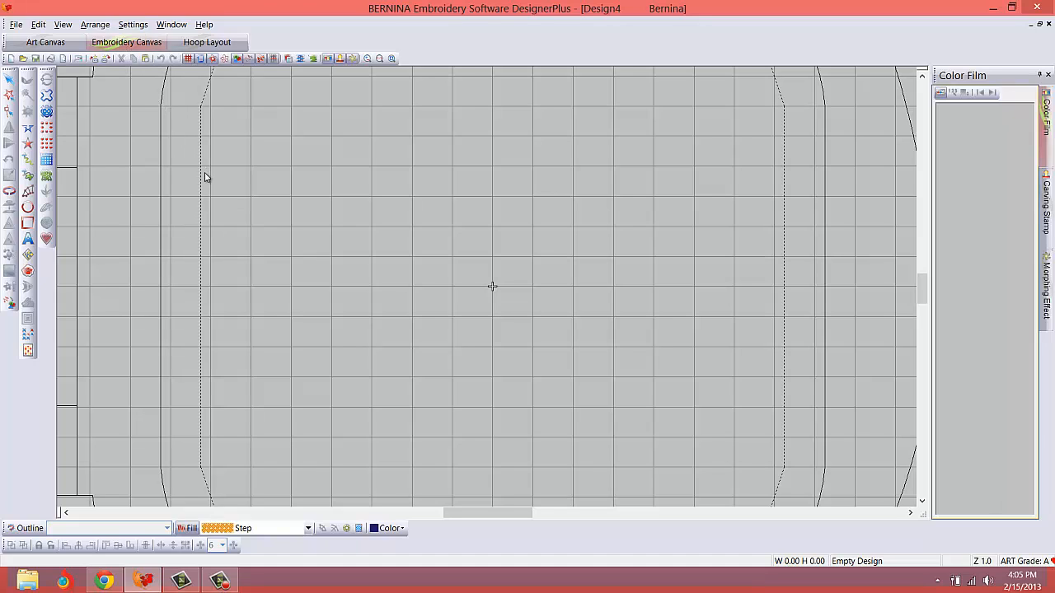
pyautogui.moveTo(26, 207)
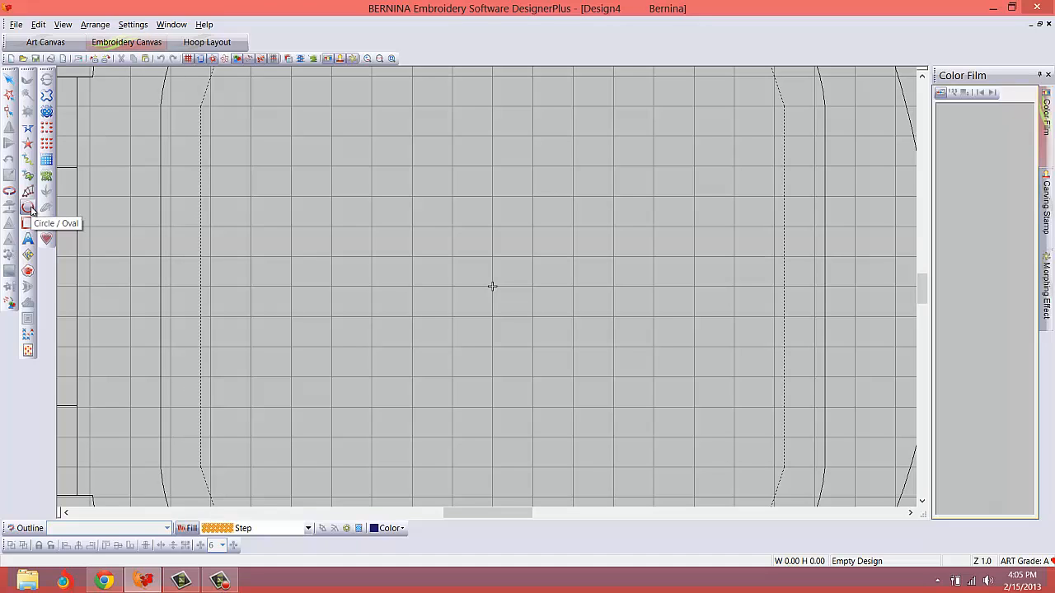
pyautogui.moveTo(26, 223)
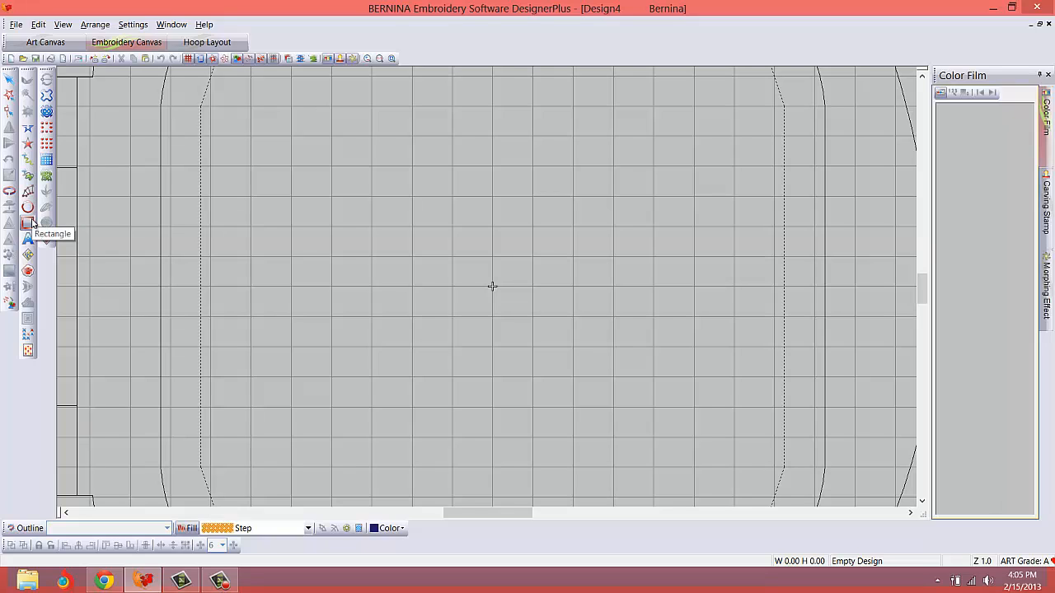
pyautogui.moveTo(297, 272)
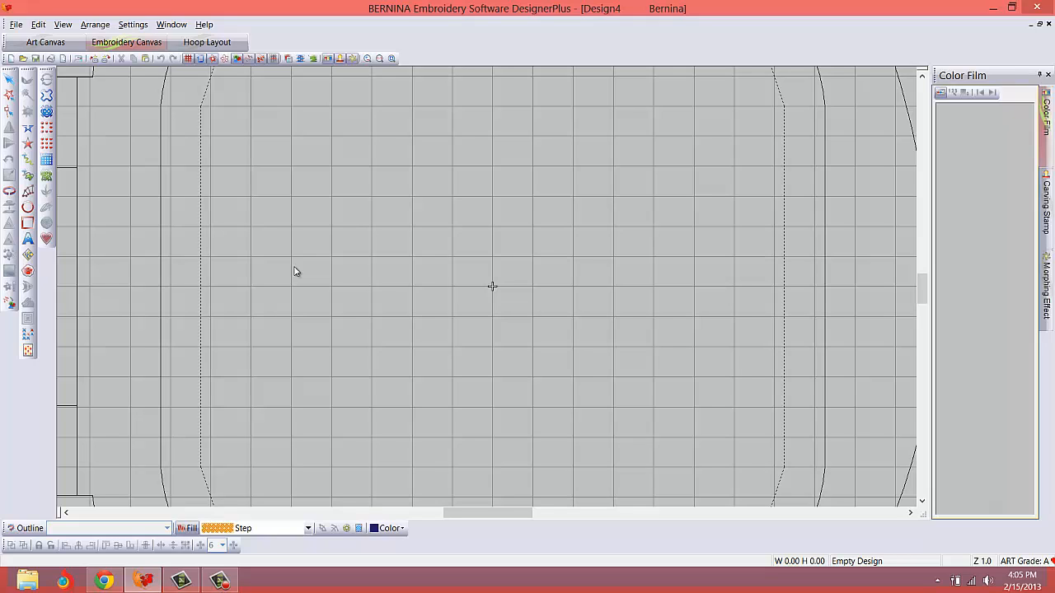
pyautogui.moveTo(118, 122)
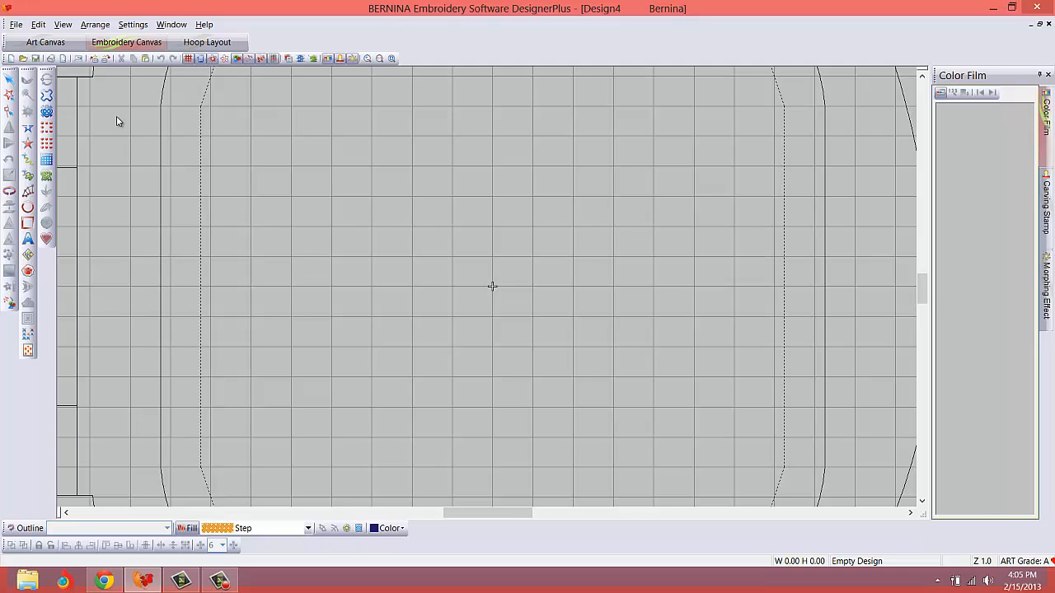
# Switch Design4 to the Art Canvas and set its blank page to landscape.
pyautogui.click(47, 43)
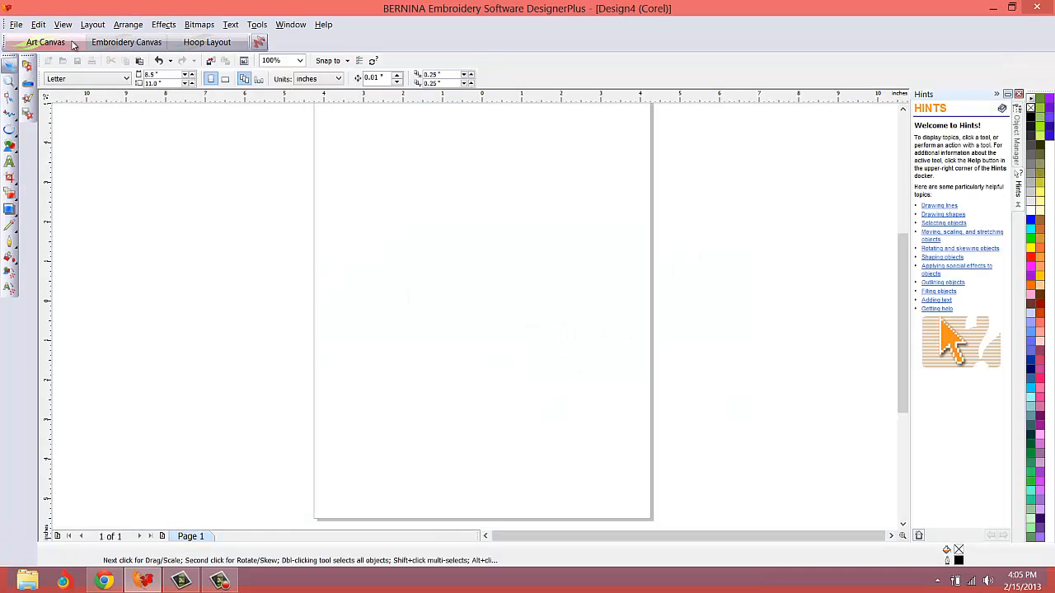
pyautogui.click(224, 80)
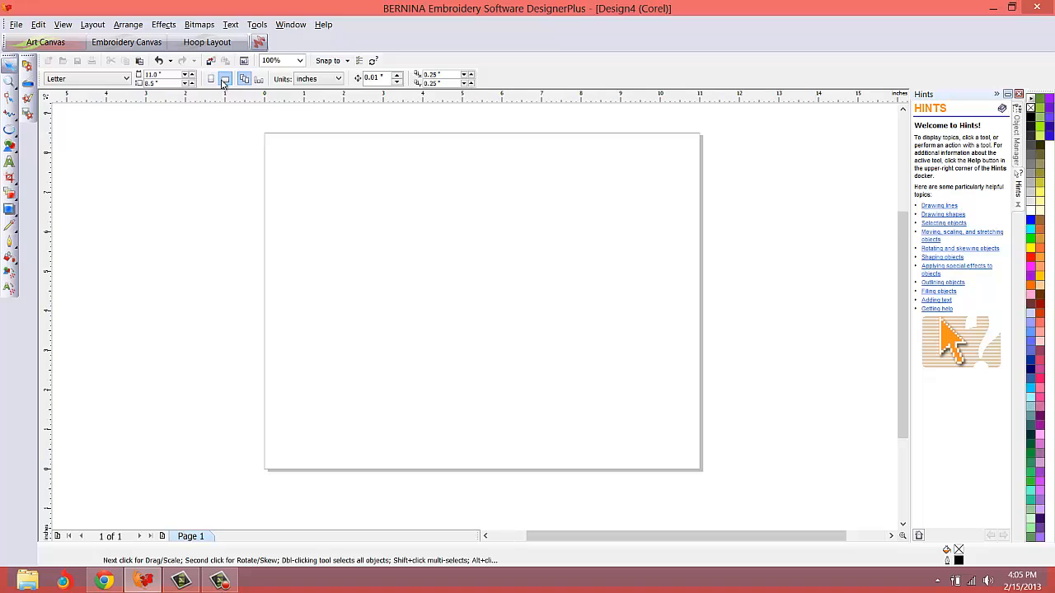
pyautogui.moveTo(330, 201)
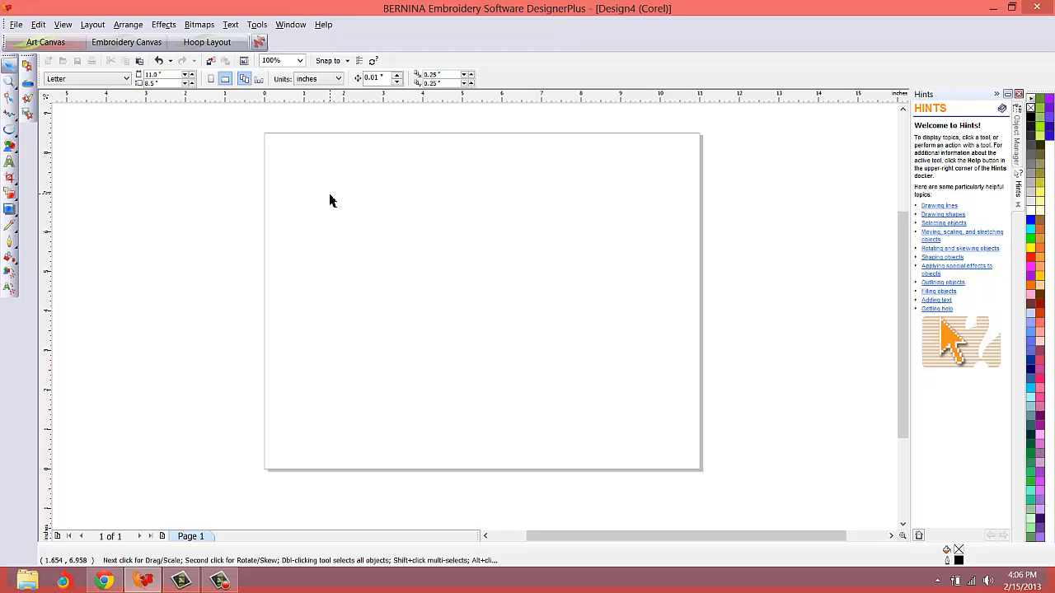
pyautogui.moveTo(141, 148)
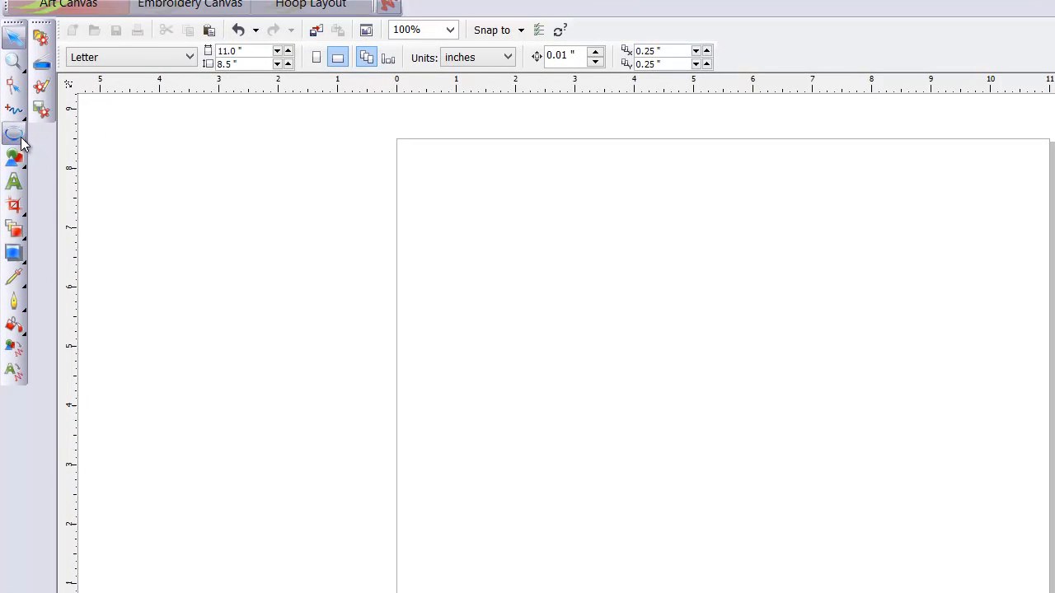
# Draw a polygon near the page centre and raise its sides from five to eight.
pyautogui.click(13, 132)
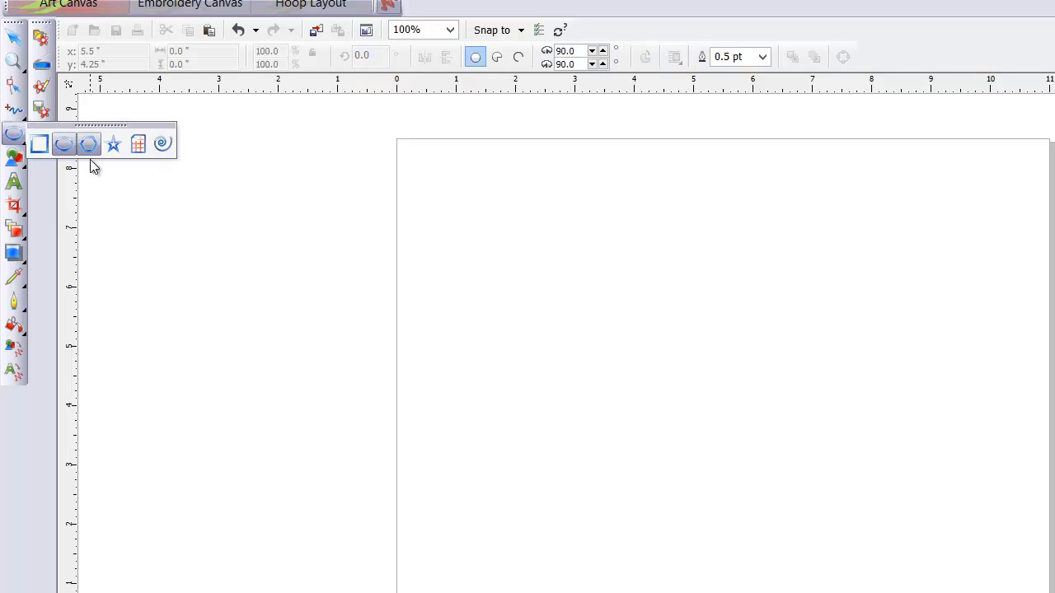
pyautogui.click(89, 143)
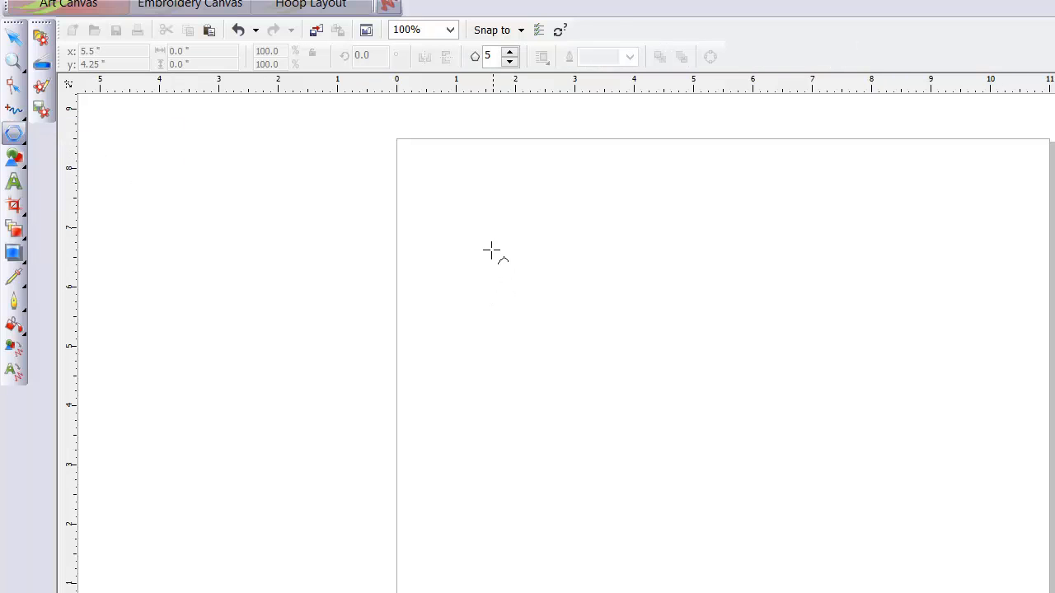
pyautogui.moveTo(492, 250); pyautogui.dragTo(739, 486)
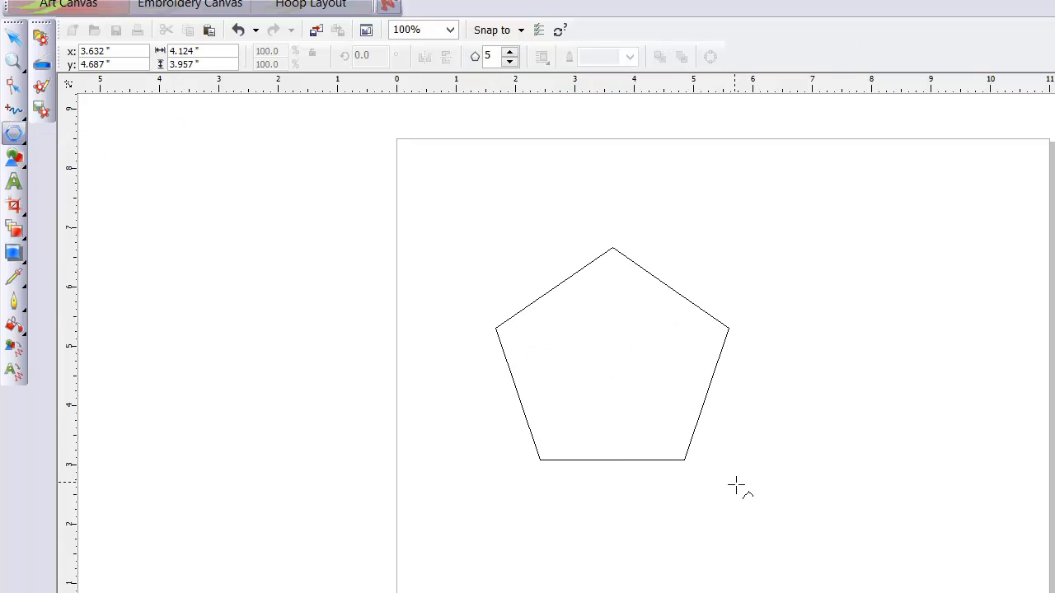
pyautogui.click(611, 353)
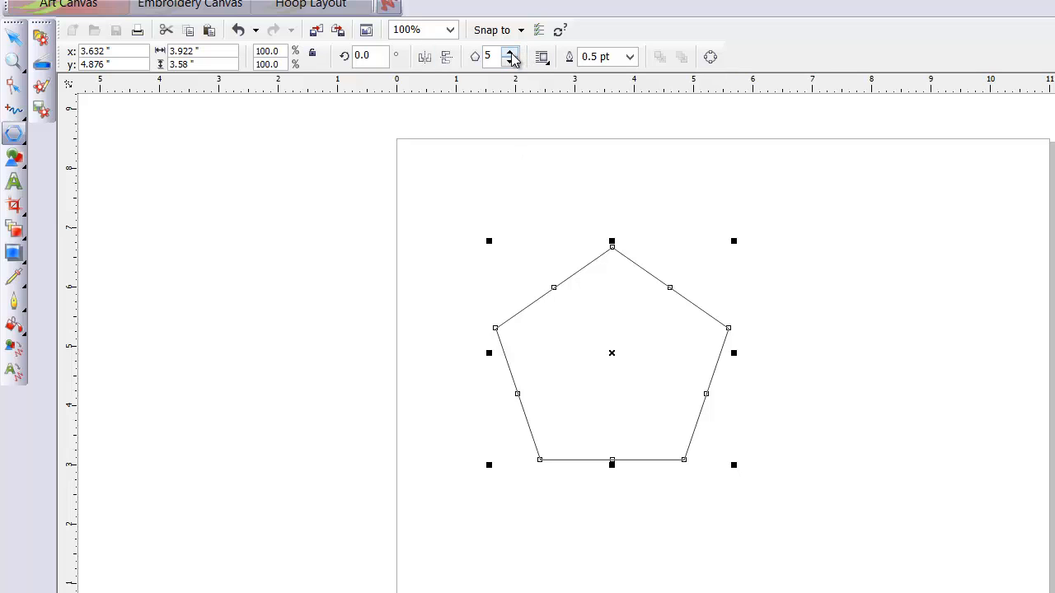
pyautogui.click(511, 53)
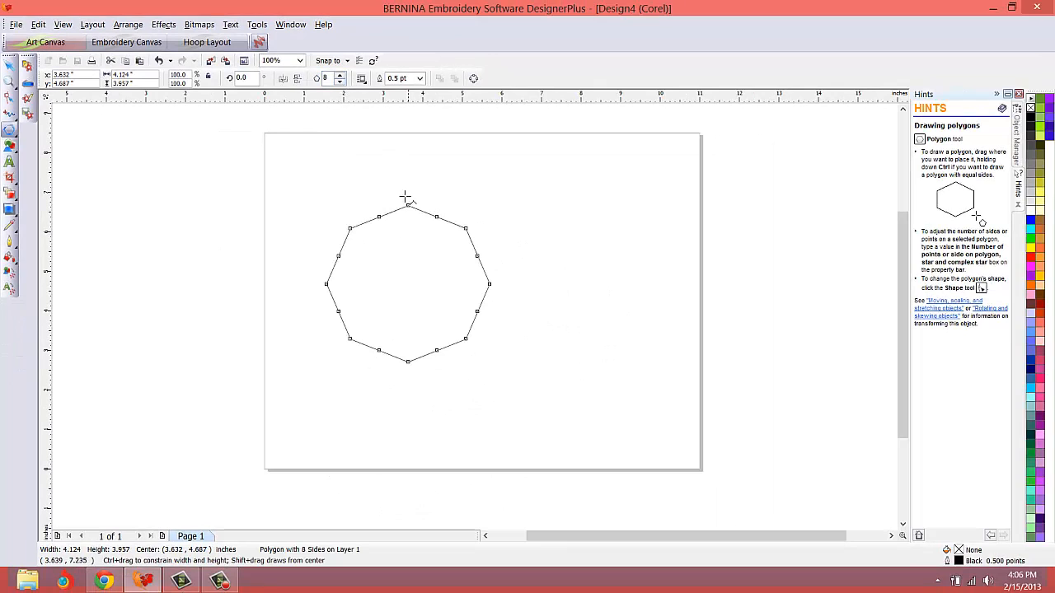
pyautogui.moveTo(445, 366)
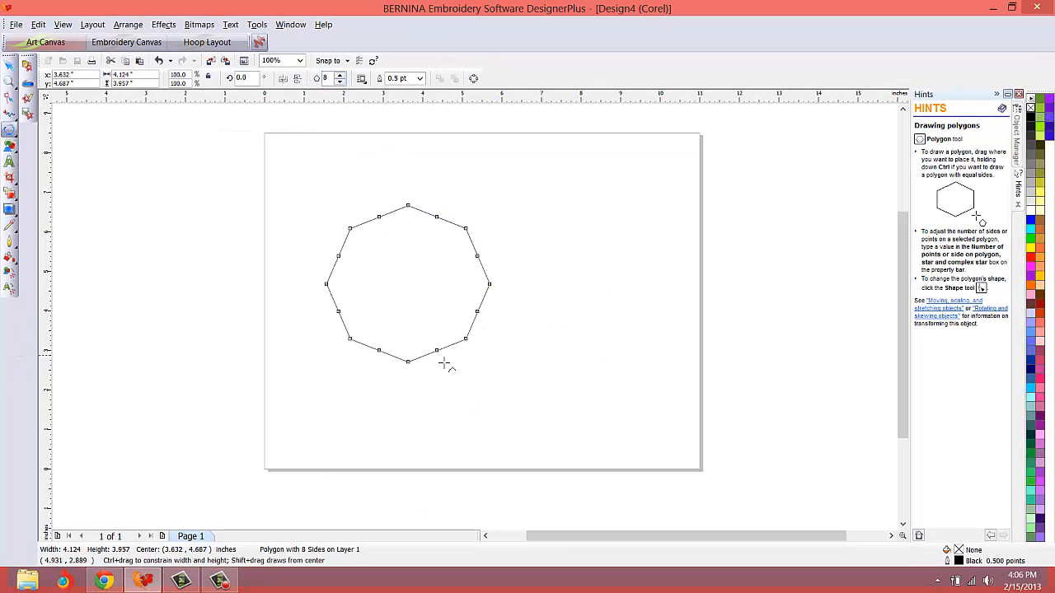
pyautogui.moveTo(366, 280)
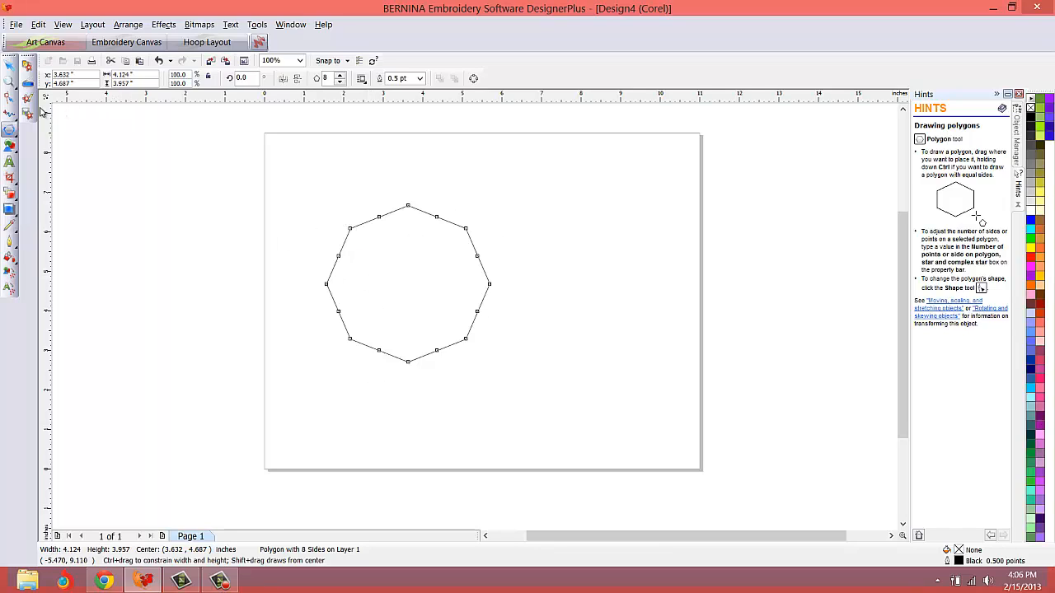
# Drag an octagon node outward and inward to form an eight-pointed star.
pyautogui.click(10, 93)
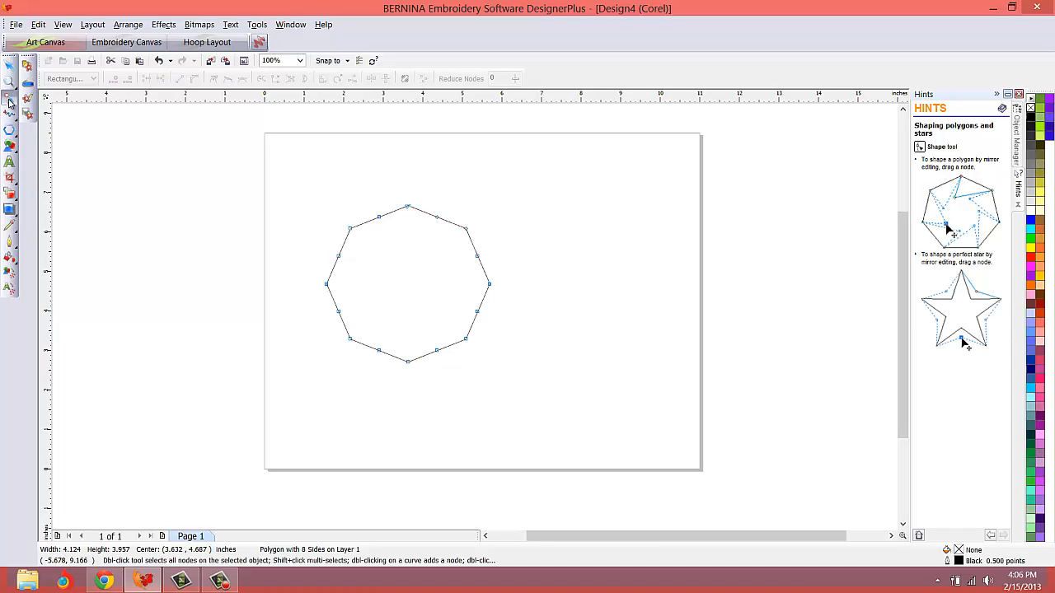
pyautogui.moveTo(272, 195)
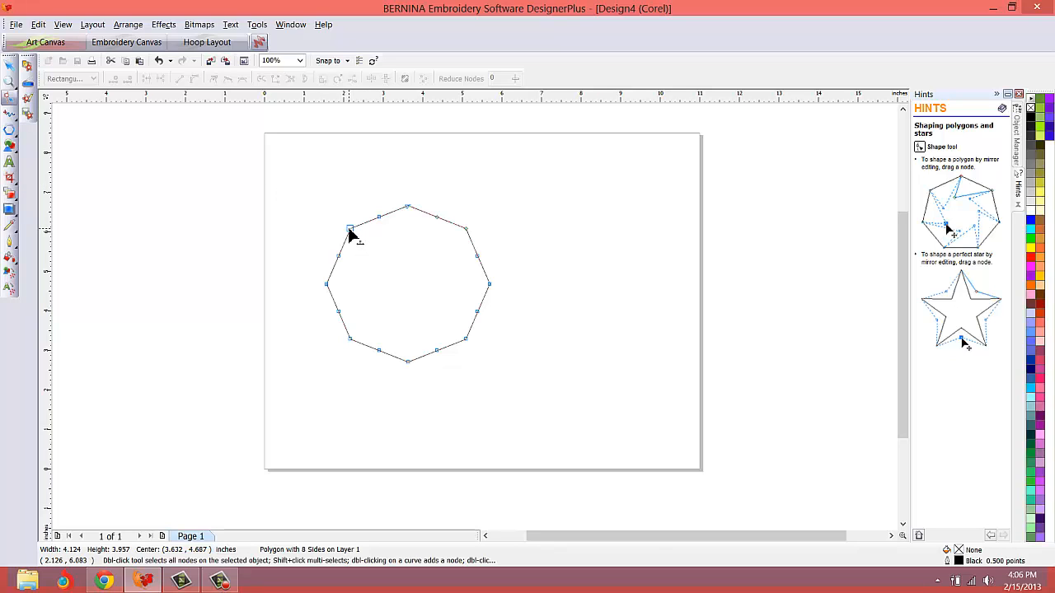
pyautogui.moveTo(349, 230); pyautogui.dragTo(310, 194)
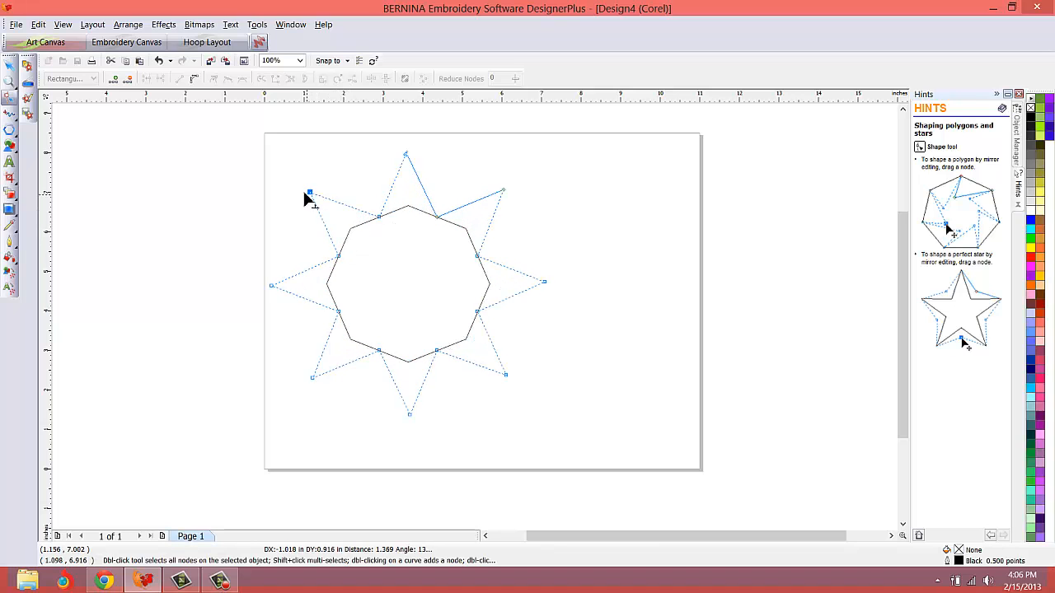
pyautogui.moveTo(310, 195); pyautogui.dragTo(404, 280)
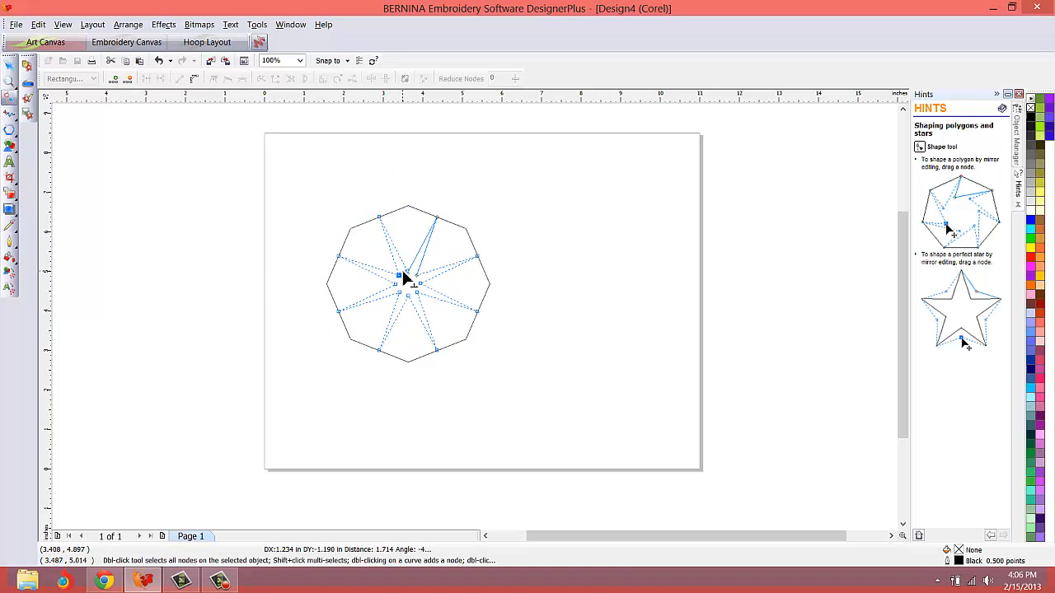
pyautogui.moveTo(404, 277); pyautogui.dragTo(297, 256)
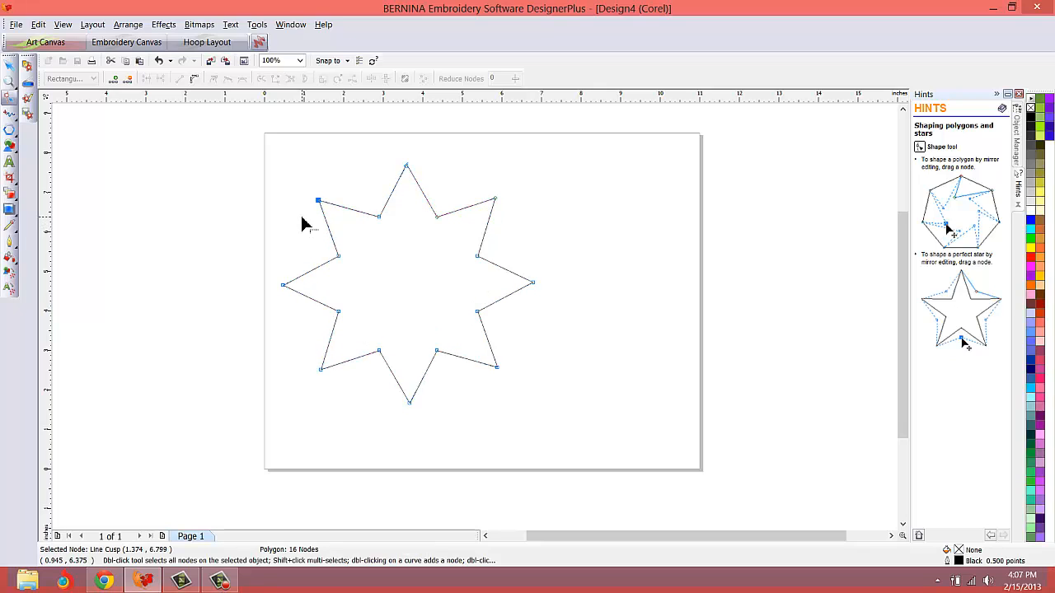
pyautogui.moveTo(851, 300)
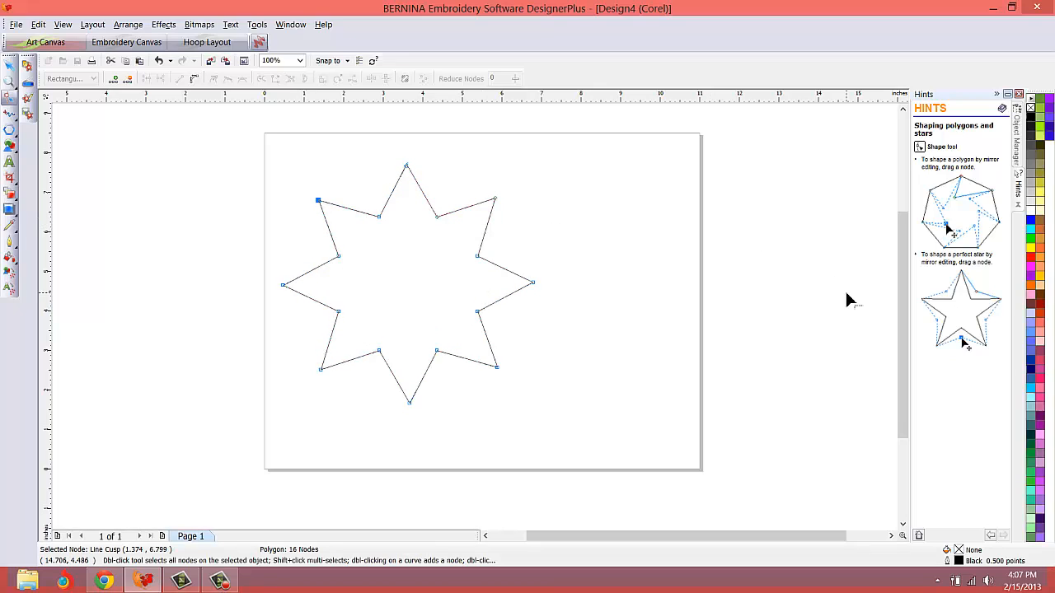
pyautogui.moveTo(1046, 382)
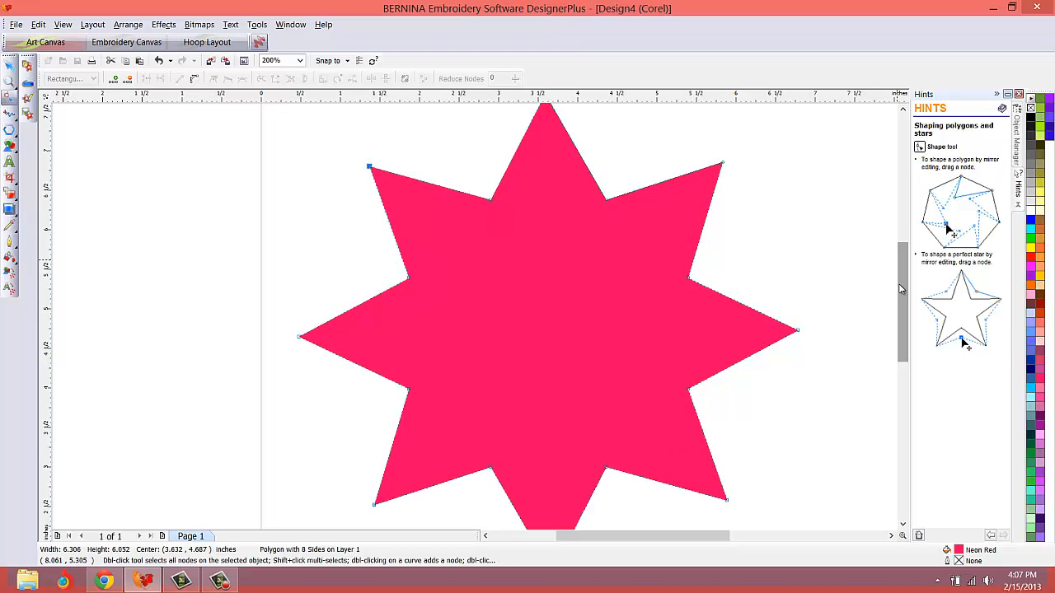
pyautogui.moveTo(383, 307)
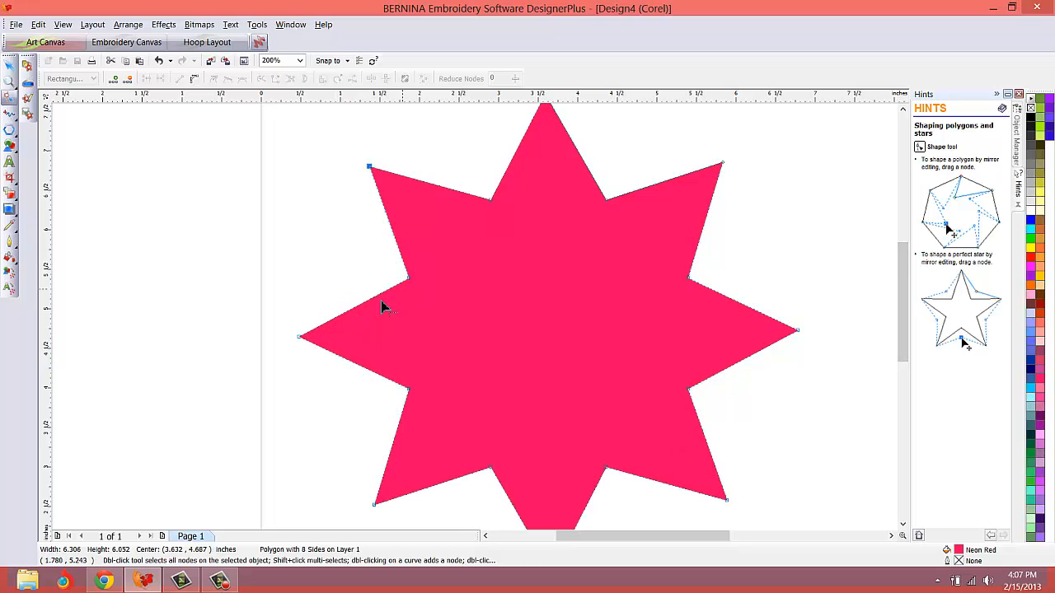
pyautogui.moveTo(376, 173)
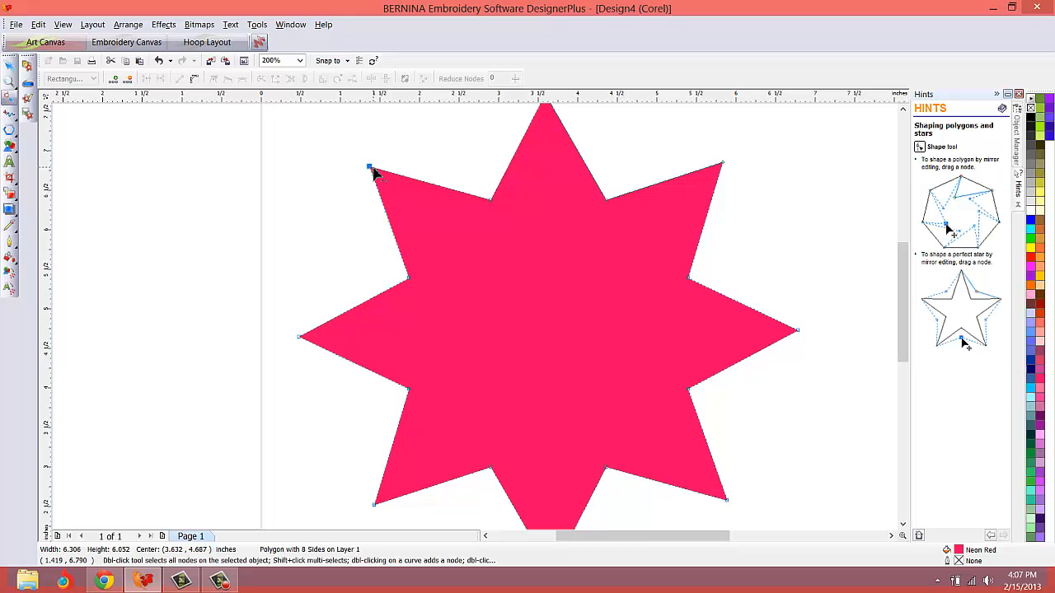
pyautogui.moveTo(371, 311)
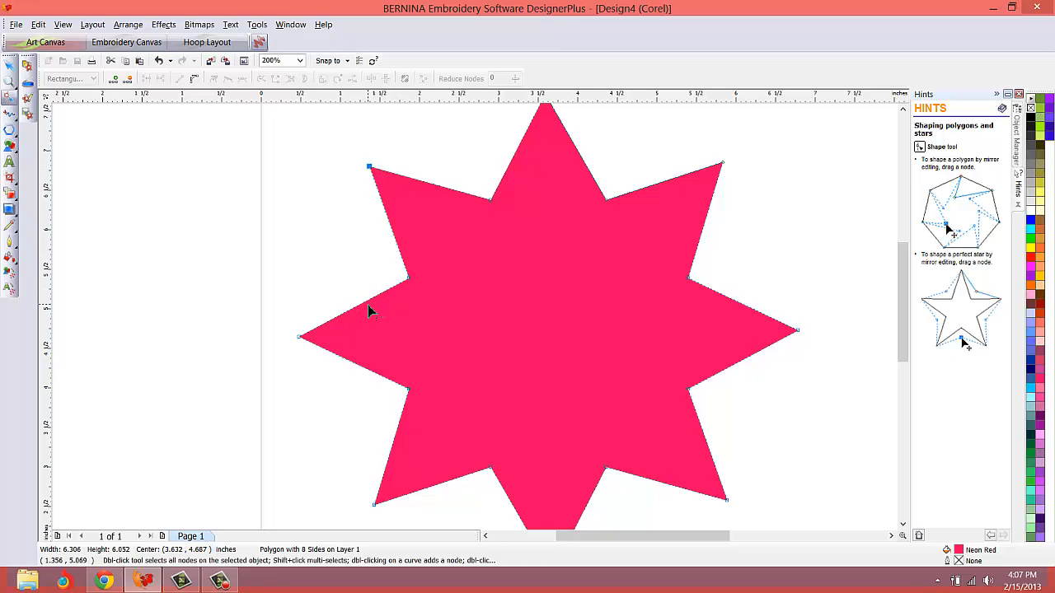
pyautogui.moveTo(36, 154)
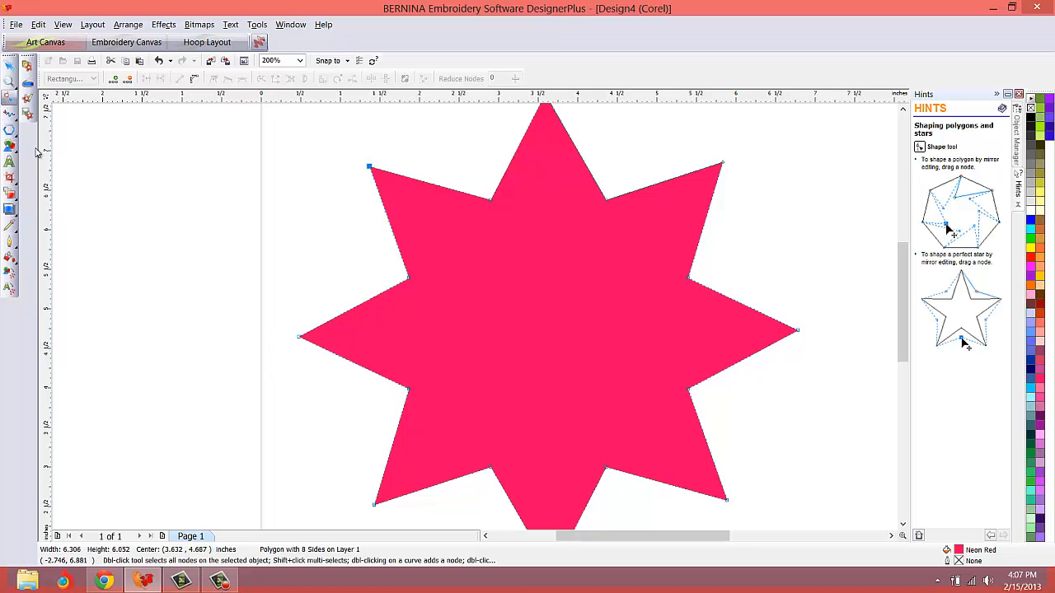
pyautogui.moveTo(10, 99)
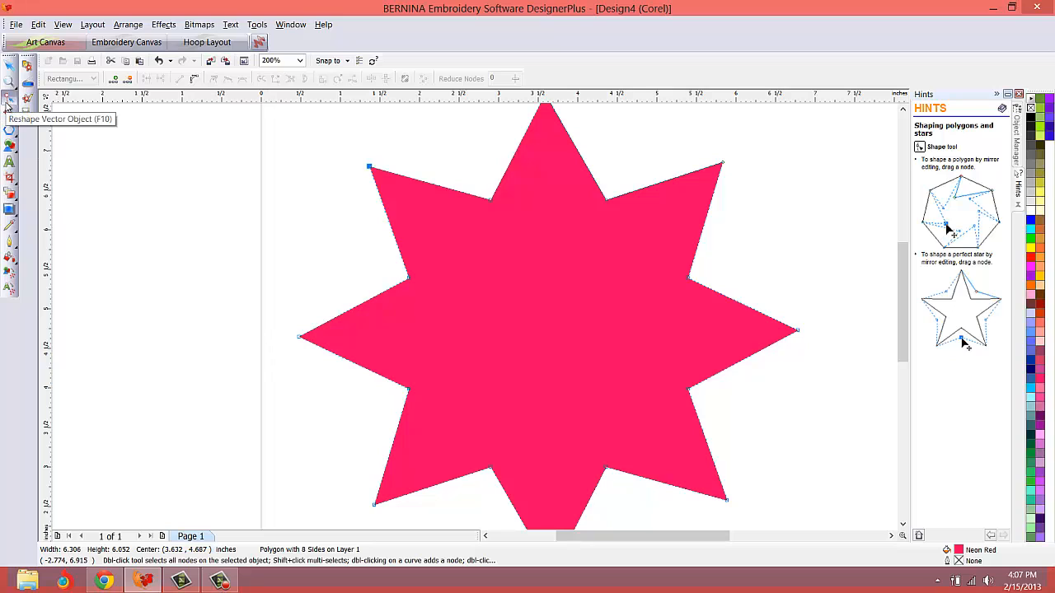
pyautogui.moveTo(375, 173)
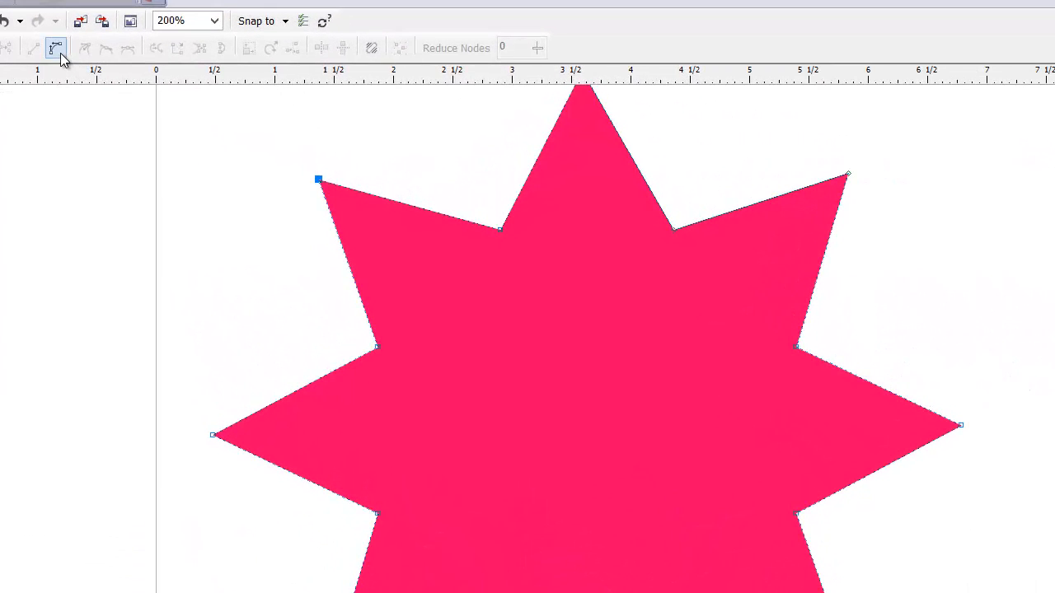
pyautogui.moveTo(56, 48)
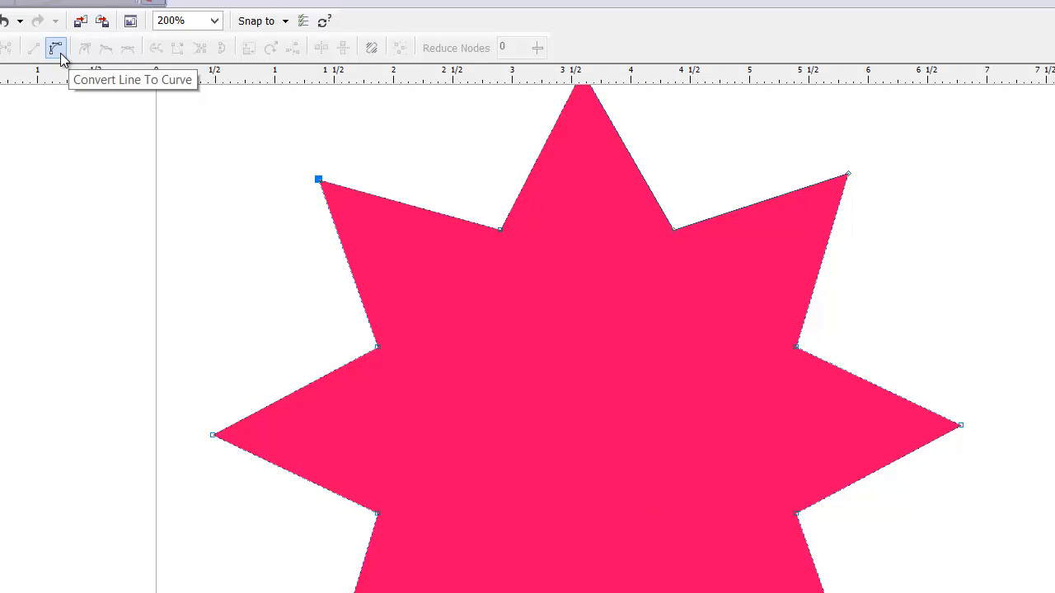
# Convert the star's straight edges to curves and bend them into wavy rounded points.
pyautogui.click(56, 47)
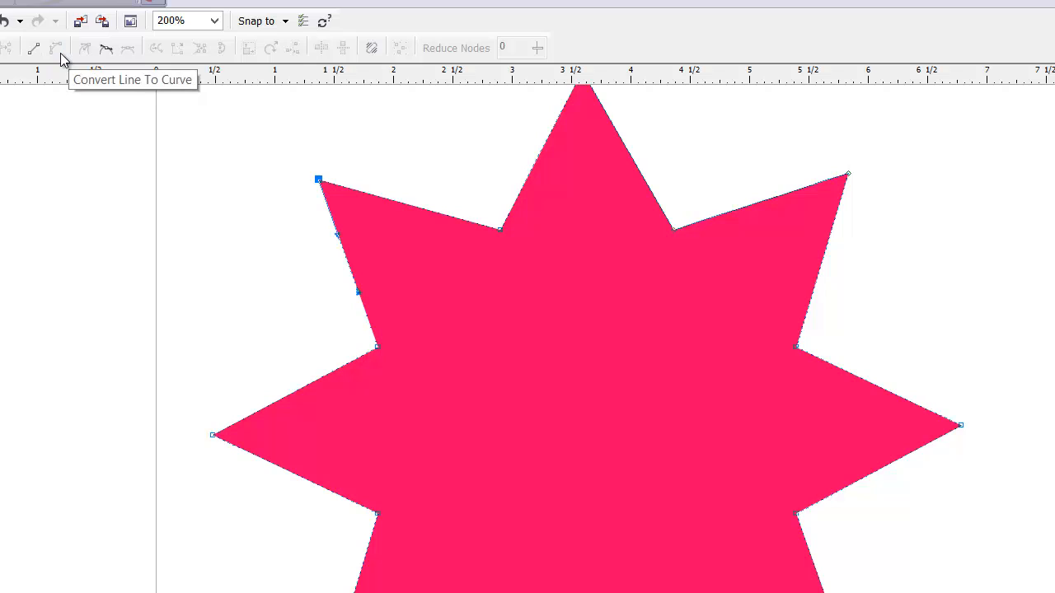
pyautogui.moveTo(274, 234)
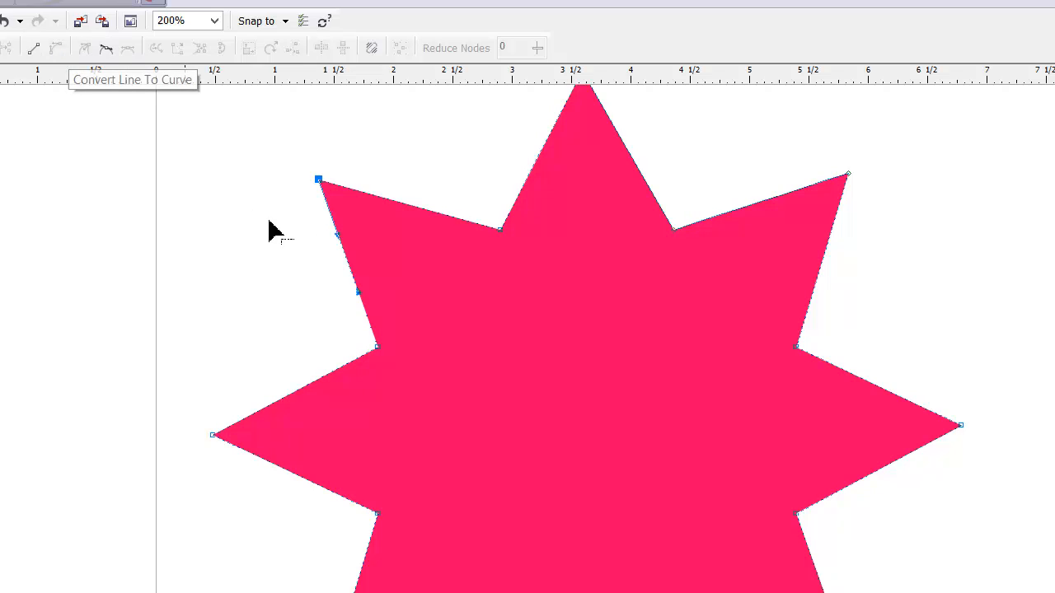
pyautogui.moveTo(343, 247)
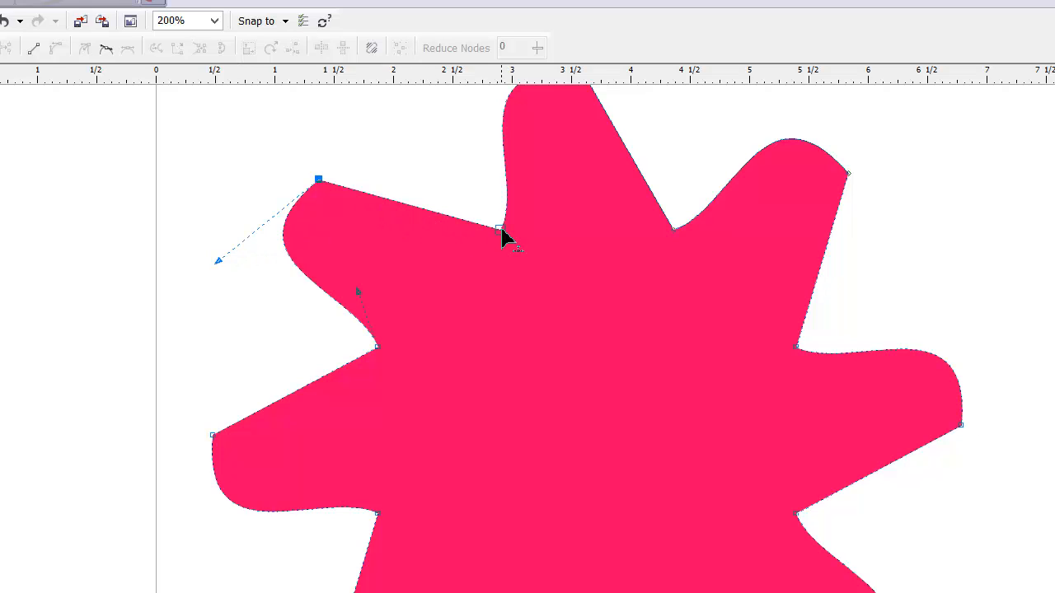
pyautogui.click(56, 47)
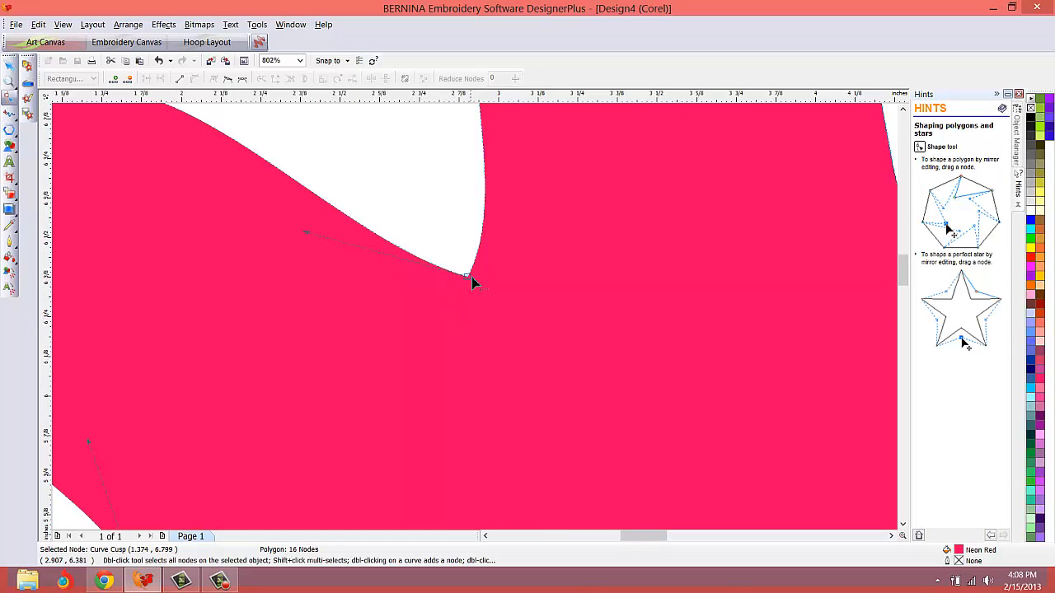
pyautogui.moveTo(404, 262)
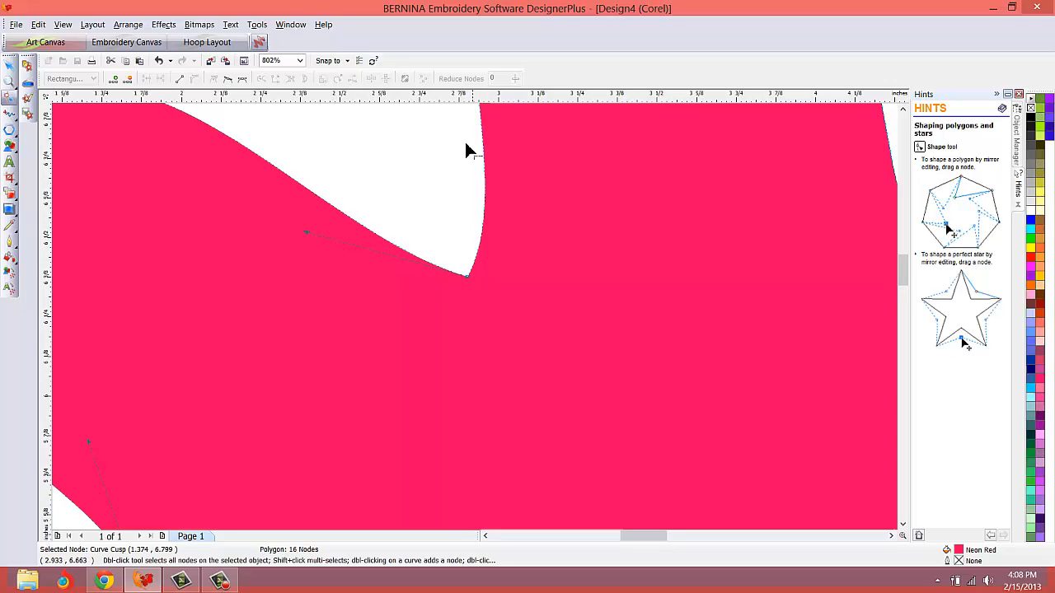
pyautogui.moveTo(372, 258)
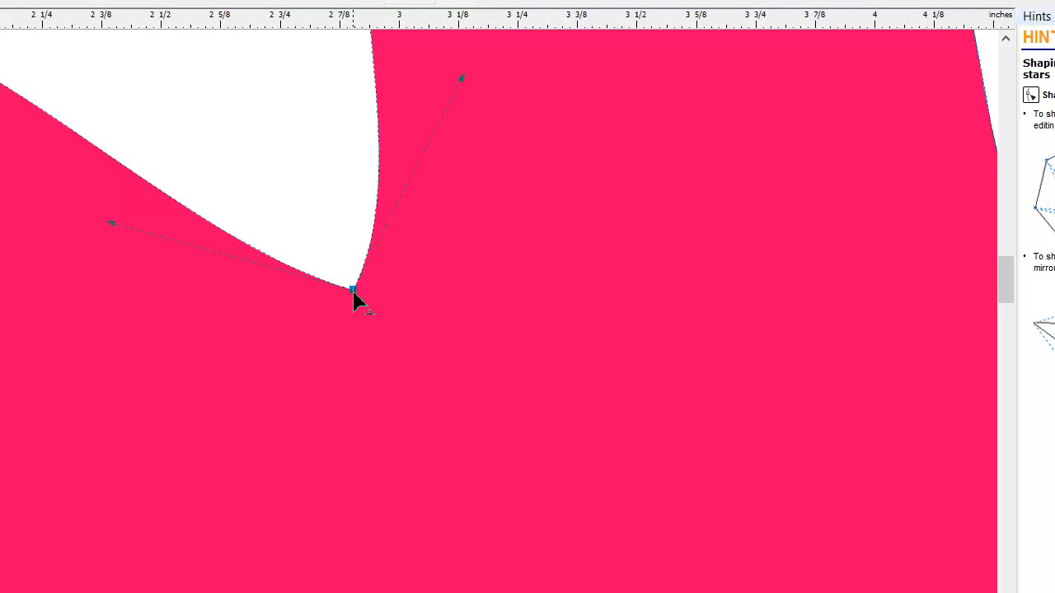
pyautogui.moveTo(16, 7)
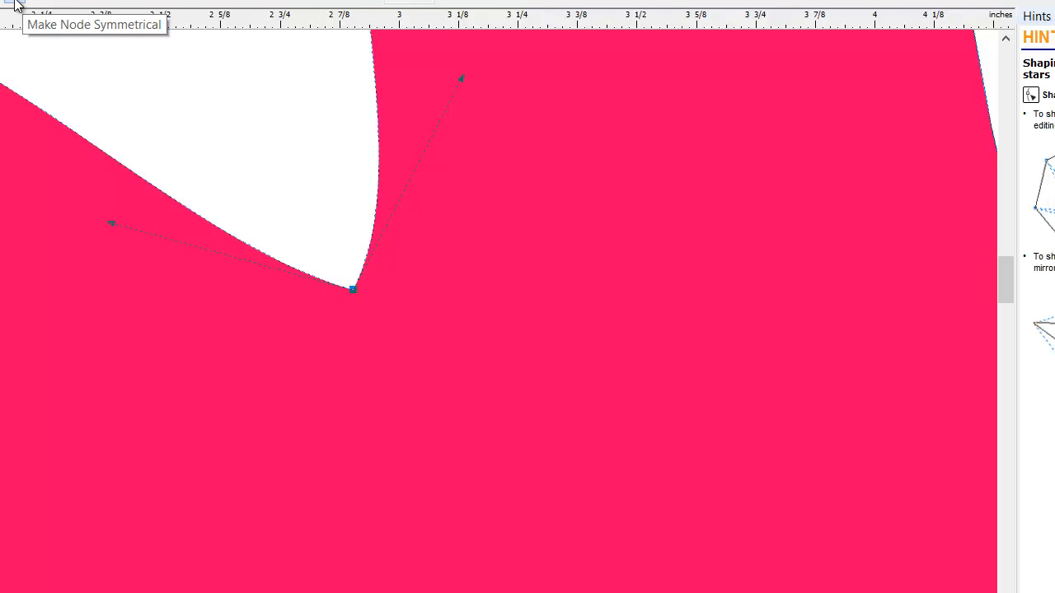
pyautogui.moveTo(6, 7)
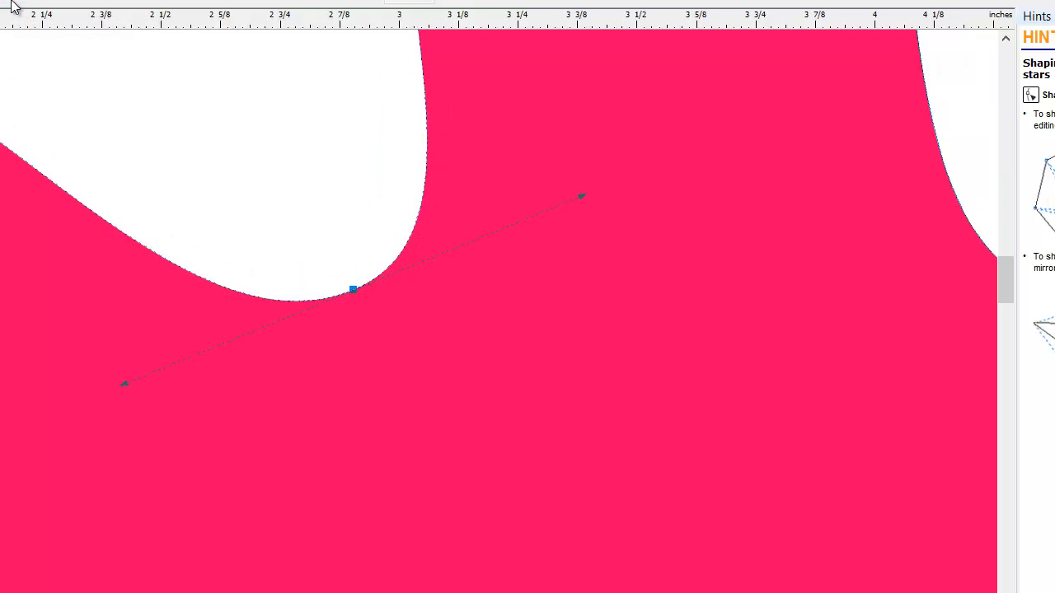
pyautogui.moveTo(416, 93)
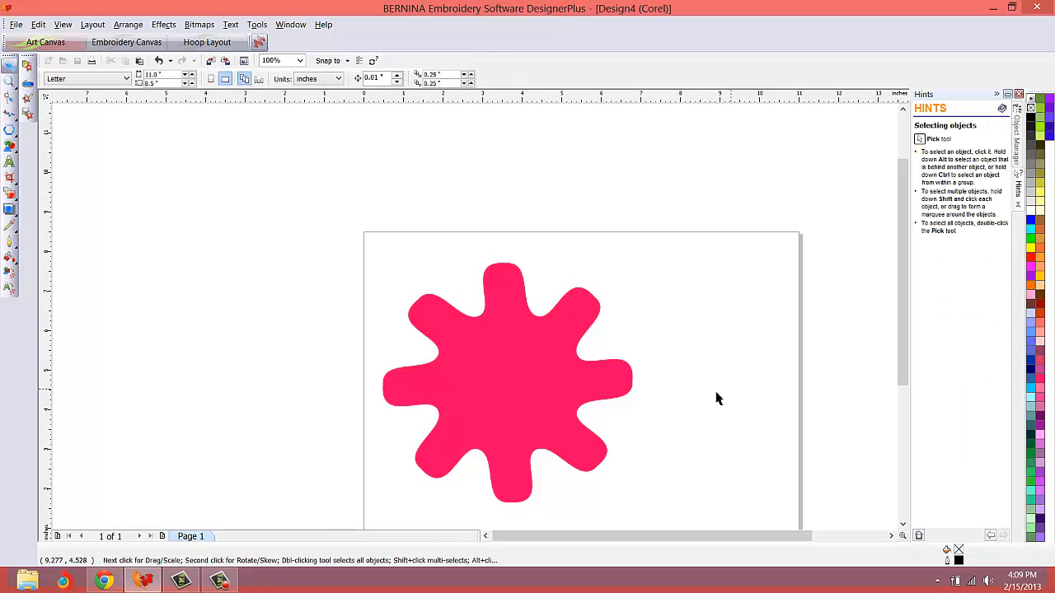
# Select the whole smoothed eight-petal flower shape after rounding the inner corners.
pyautogui.click(508, 382)
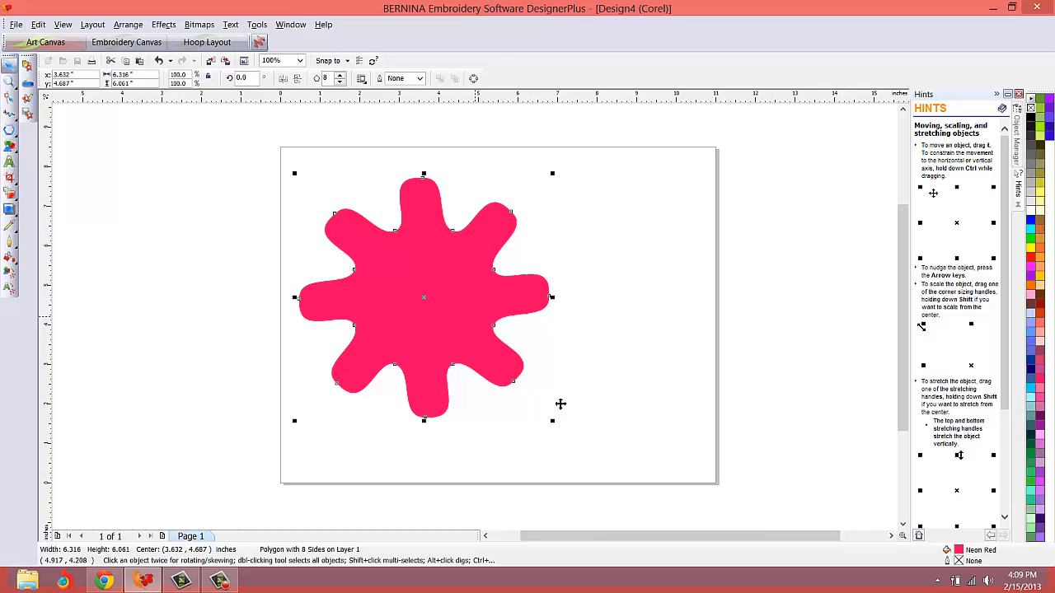
pyautogui.moveTo(452, 323)
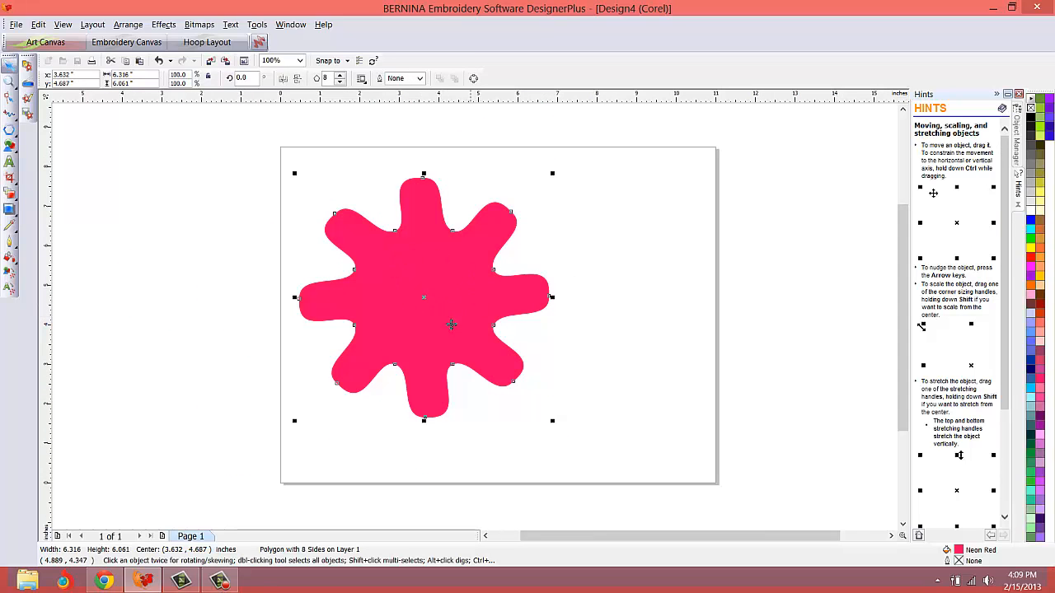
# Draw a small oval over the flower's middle with the Ellipse tool, then return to selecting.
pyautogui.click(250, 254)
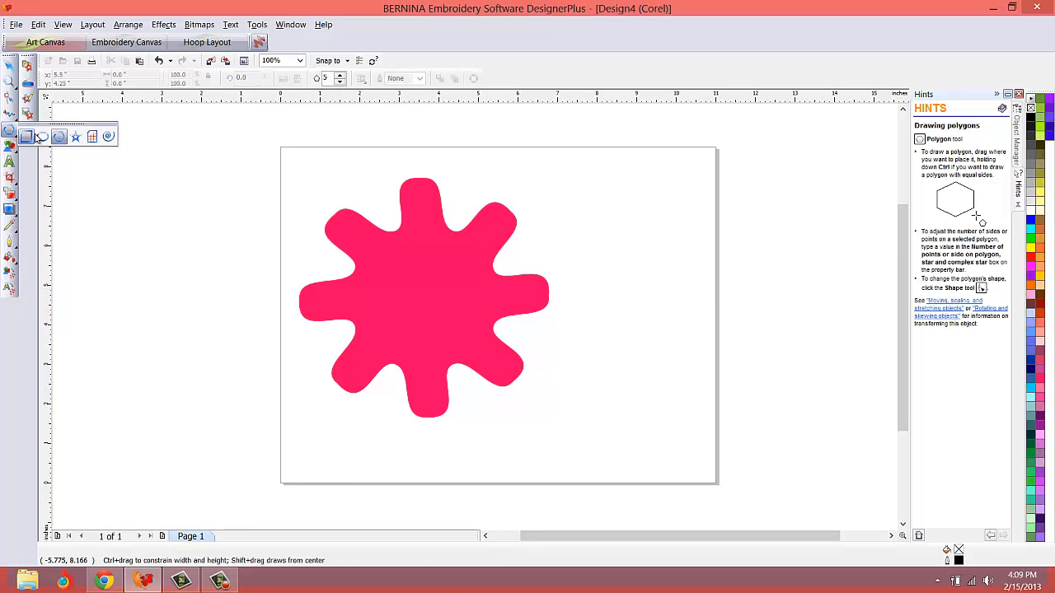
pyautogui.click(42, 135)
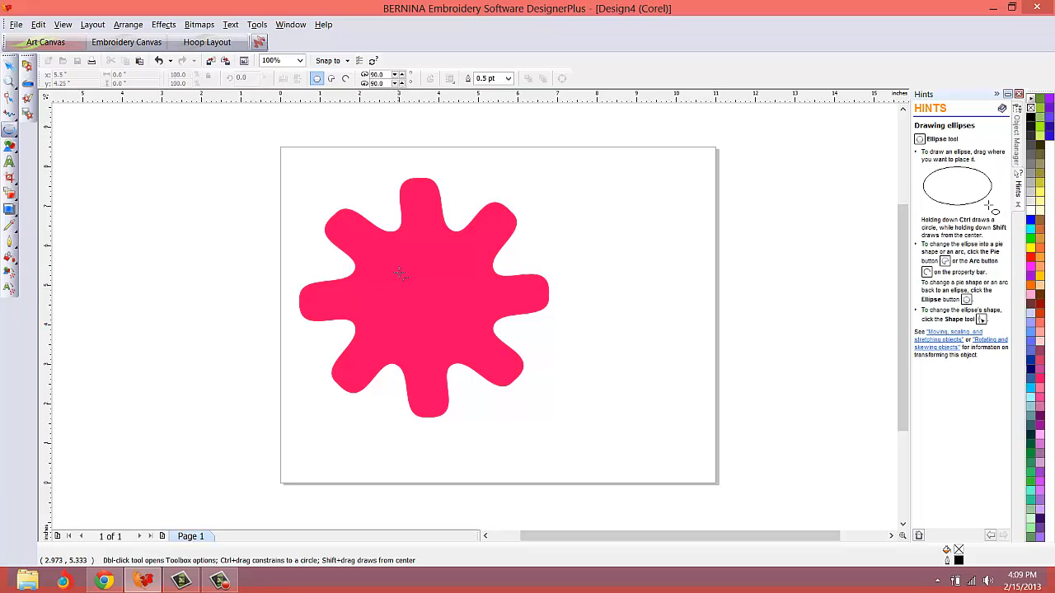
pyautogui.moveTo(401, 274); pyautogui.dragTo(465, 335)
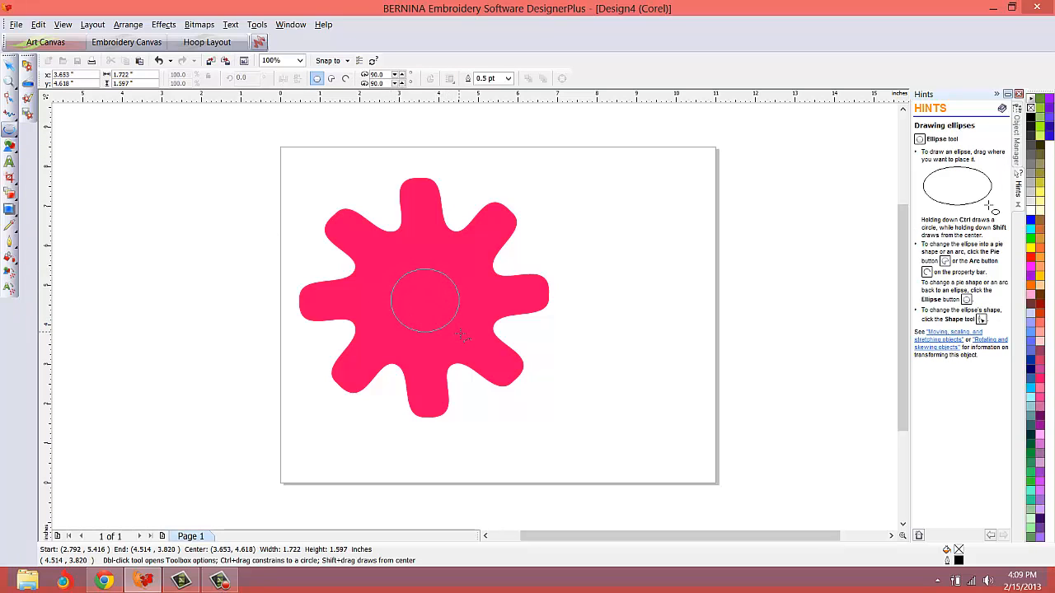
pyautogui.click(425, 300)
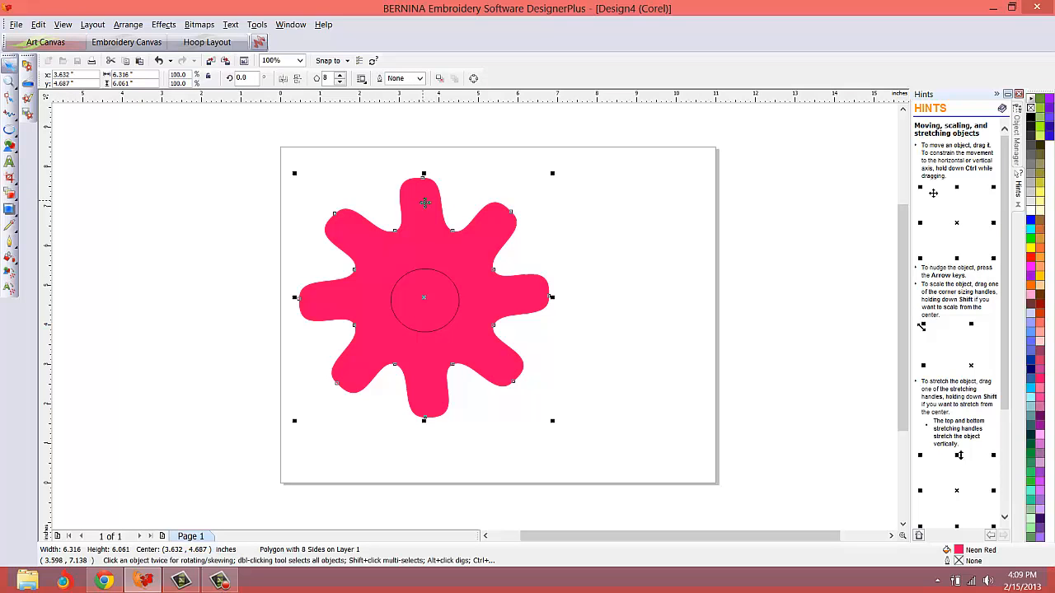
# Move the flower right, centre the oval inside it and fill the oval yellow.
pyautogui.moveTo(424, 296); pyautogui.dragTo(498, 314)
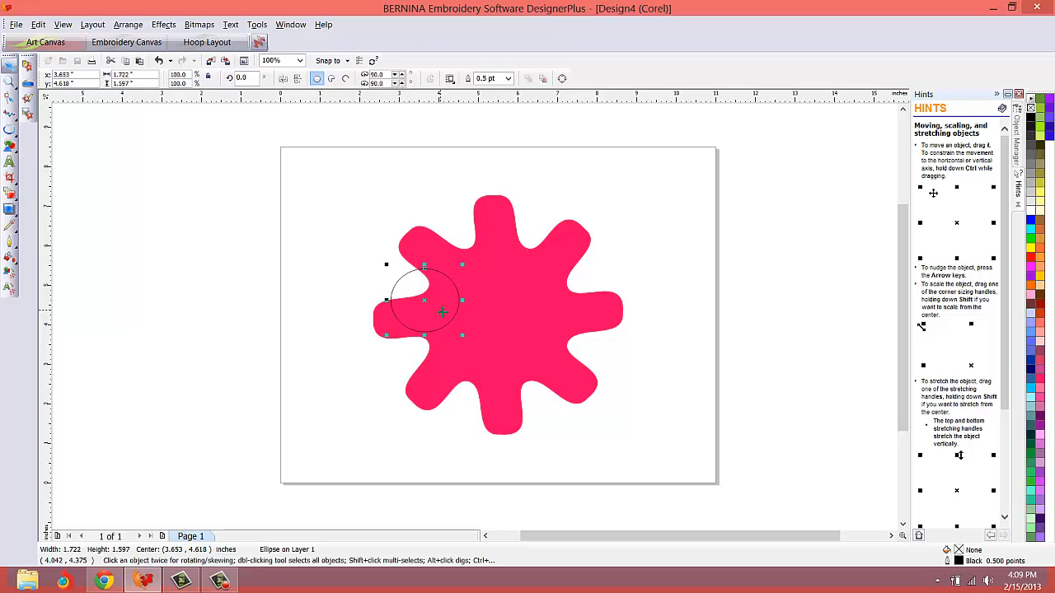
pyautogui.moveTo(426, 300); pyautogui.dragTo(498, 313)
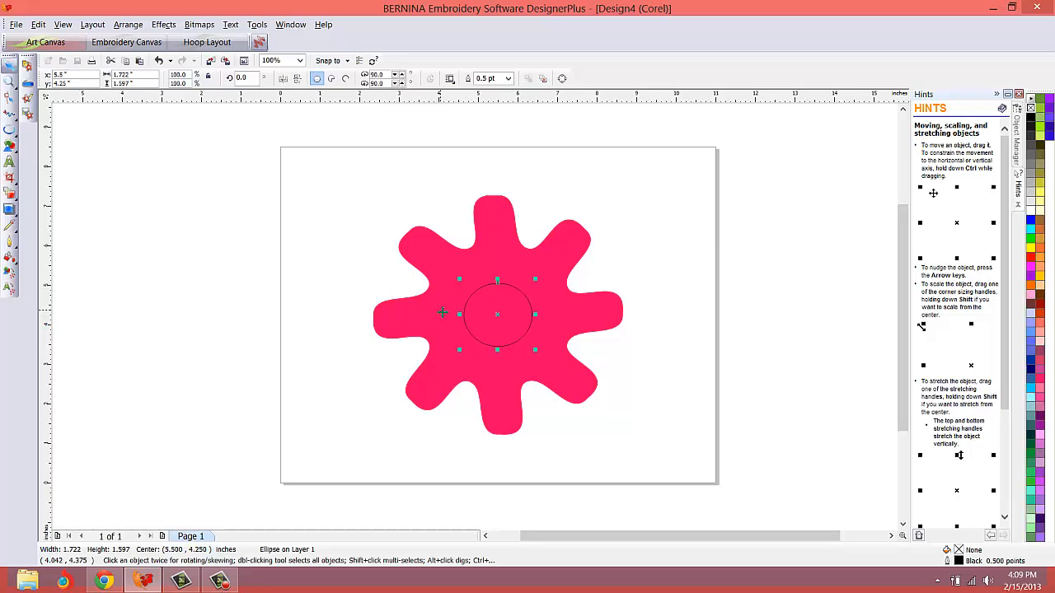
pyautogui.moveTo(1030, 255)
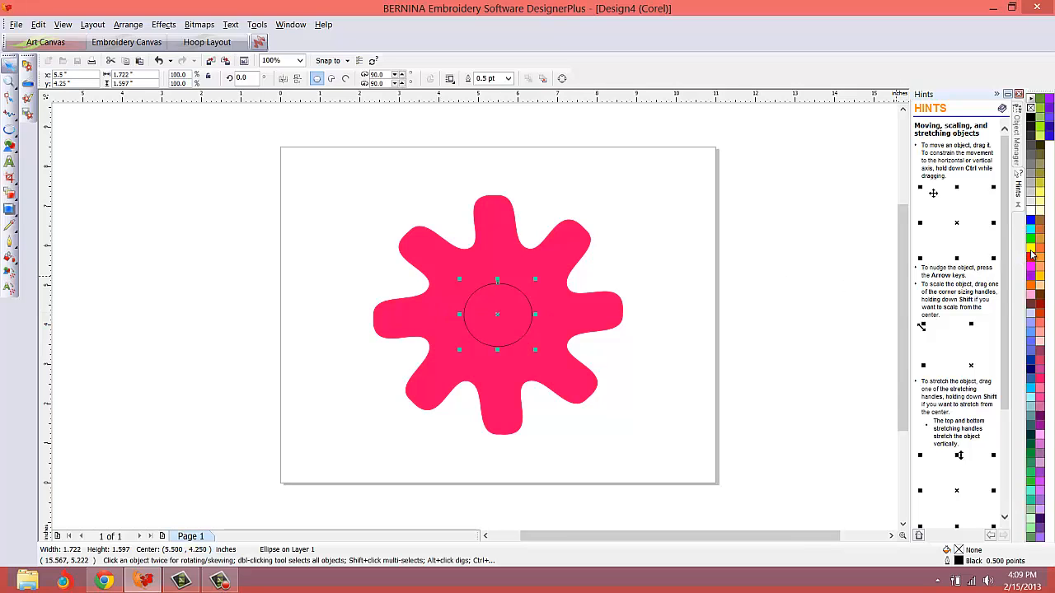
pyautogui.click(1031, 248)
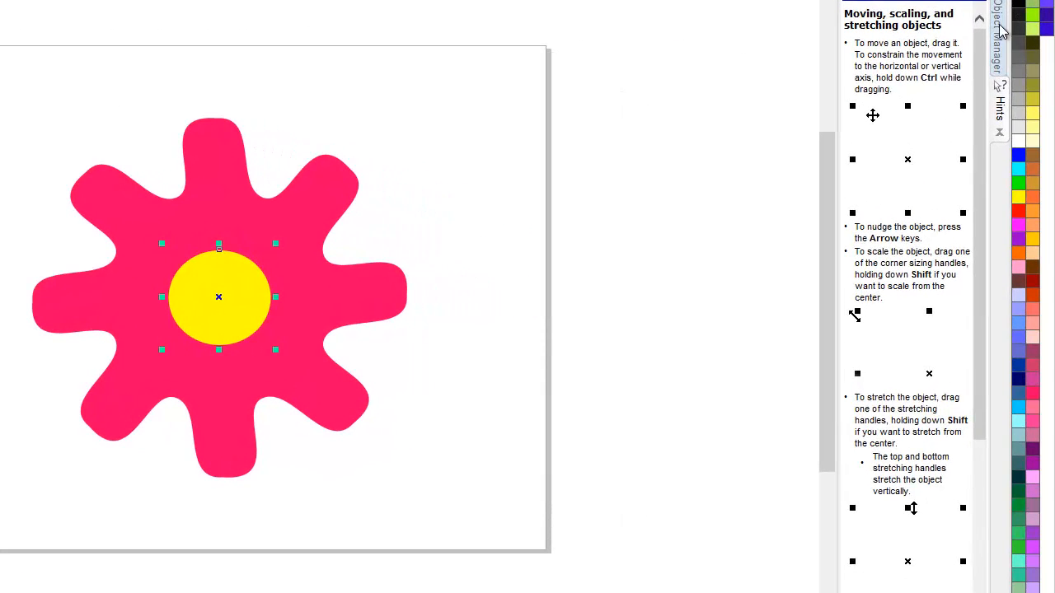
pyautogui.click(999, 36)
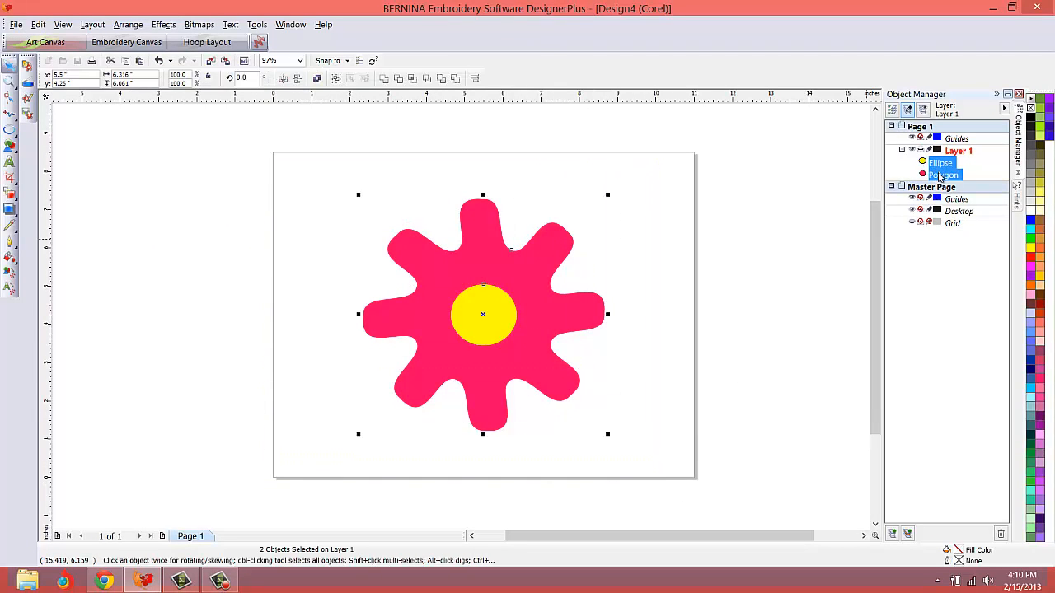
pyautogui.moveTo(592, 165)
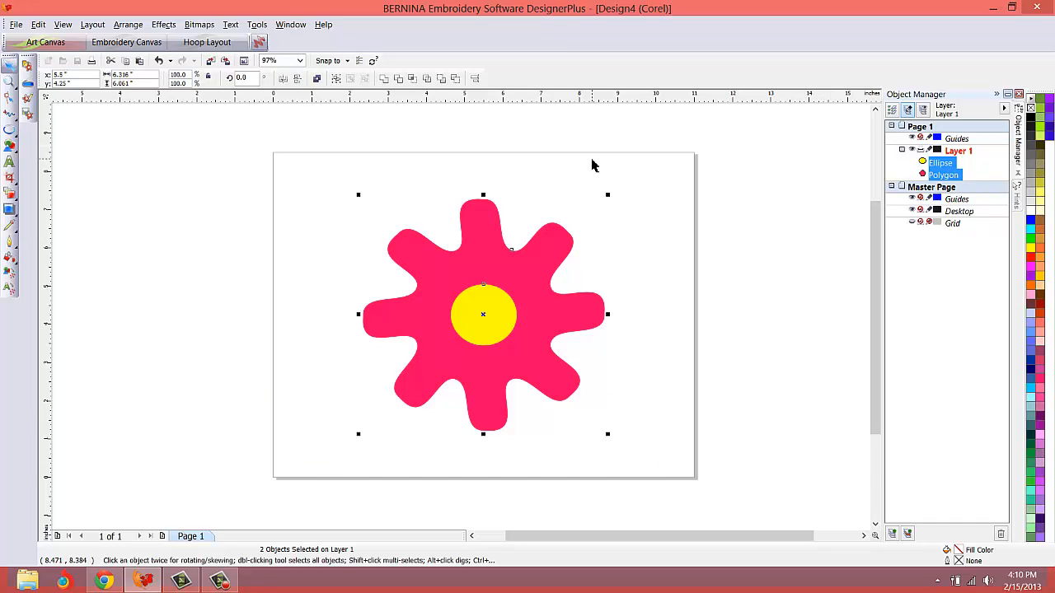
pyautogui.moveTo(577, 148)
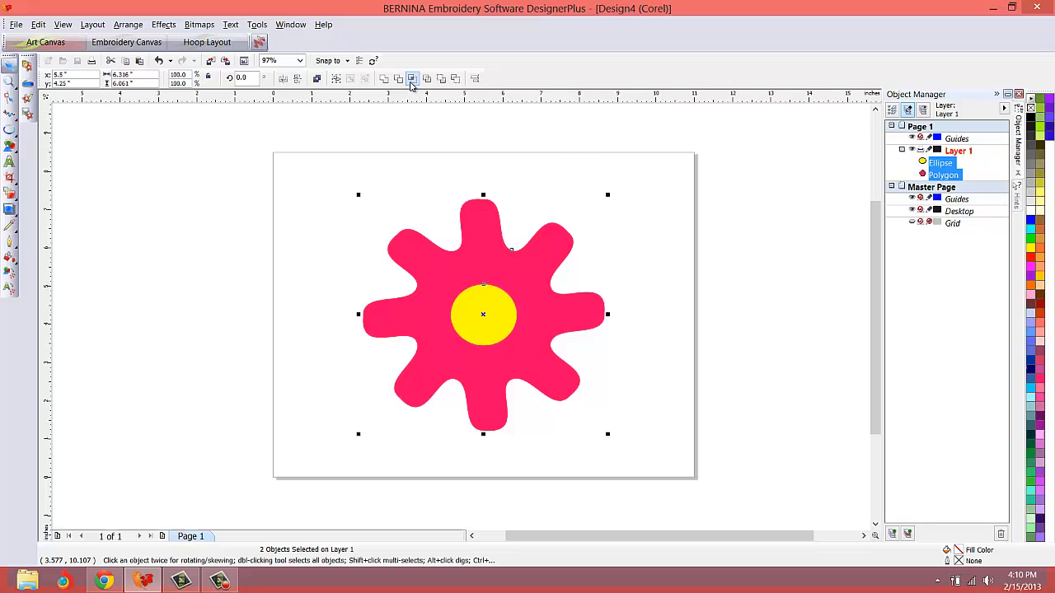
pyautogui.moveTo(425, 79)
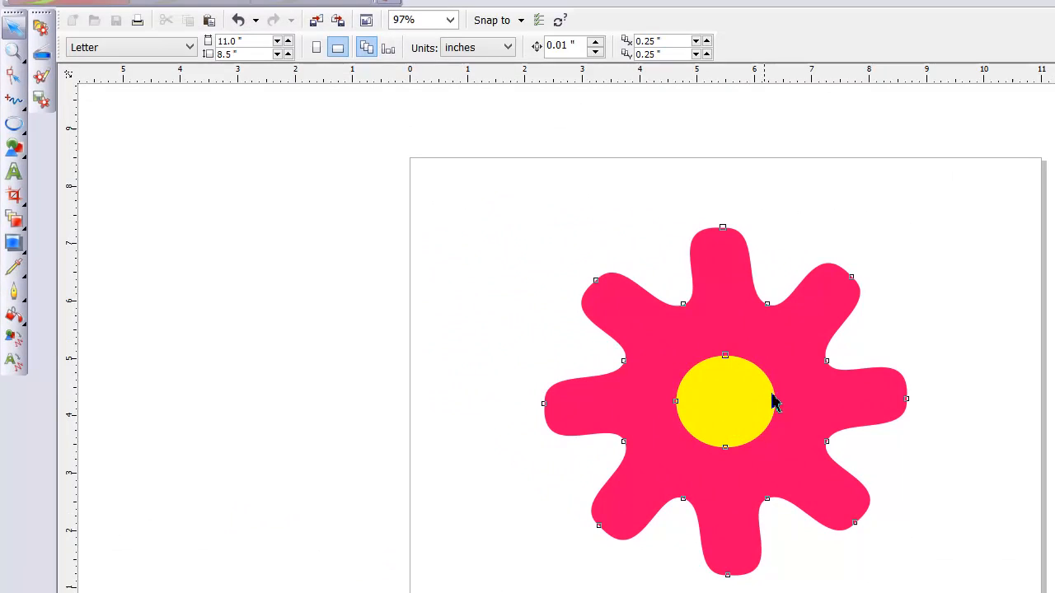
# Drag the trimmed yellow circle left off the flower to reveal the centre hole.
pyautogui.click(725, 402)
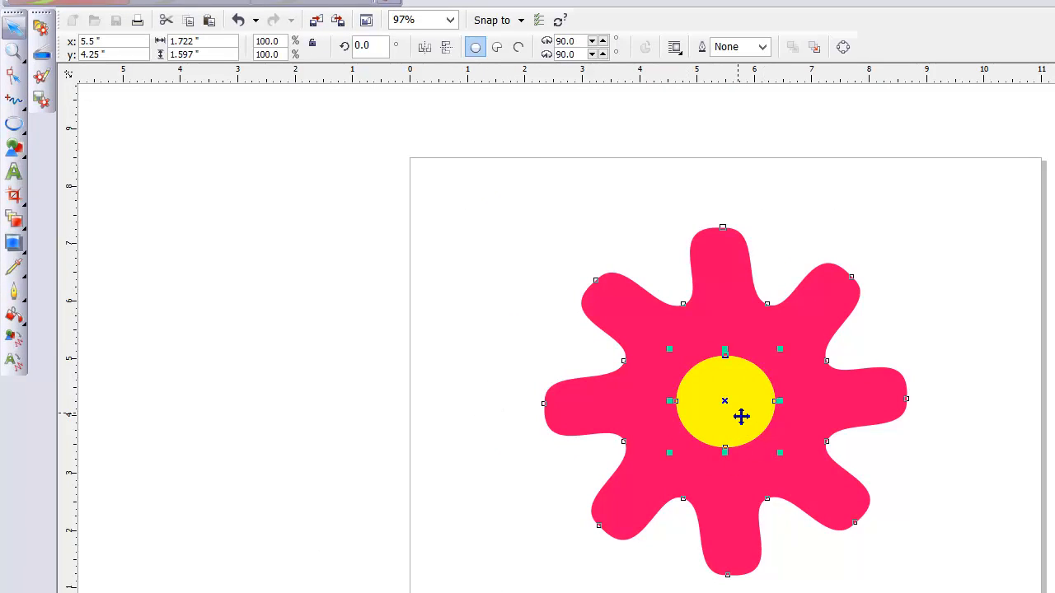
pyautogui.moveTo(726, 403); pyautogui.dragTo(429, 361)
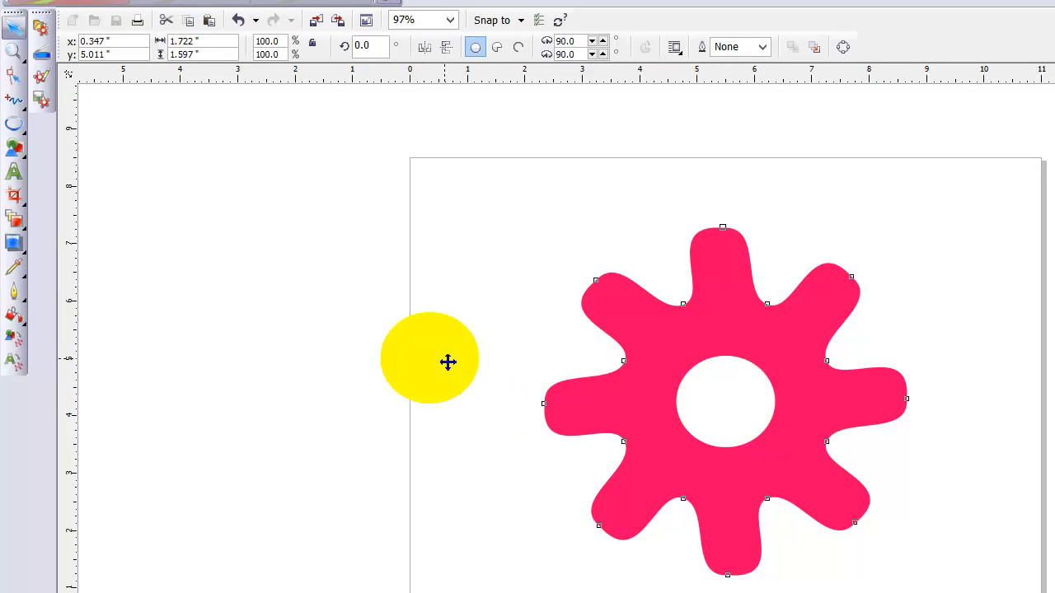
pyautogui.click(719, 404)
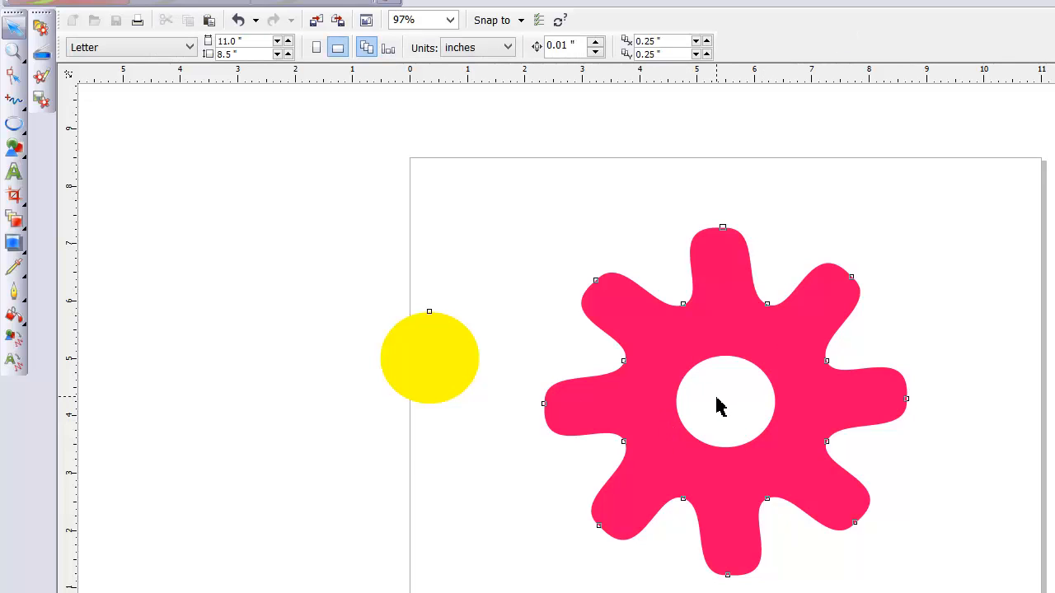
pyautogui.moveTo(448, 349)
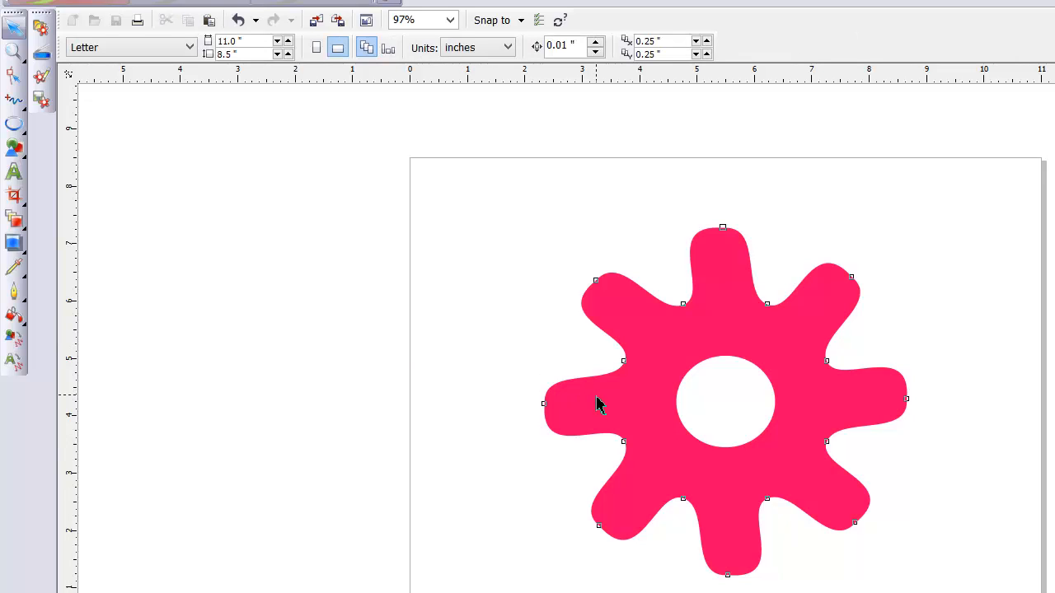
pyautogui.moveTo(752, 511)
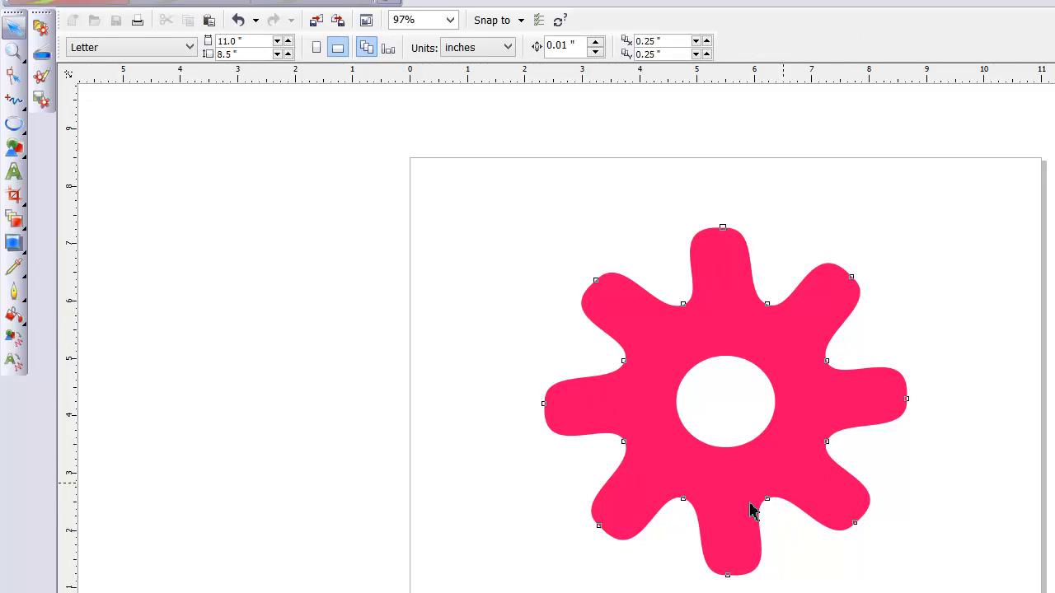
pyautogui.moveTo(612, 416)
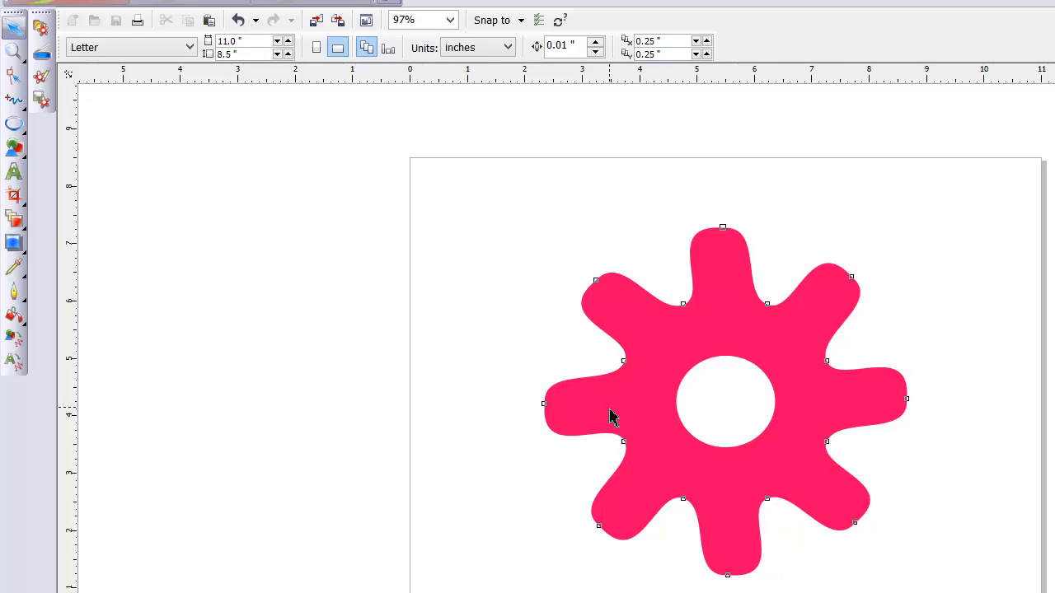
pyautogui.moveTo(601, 389)
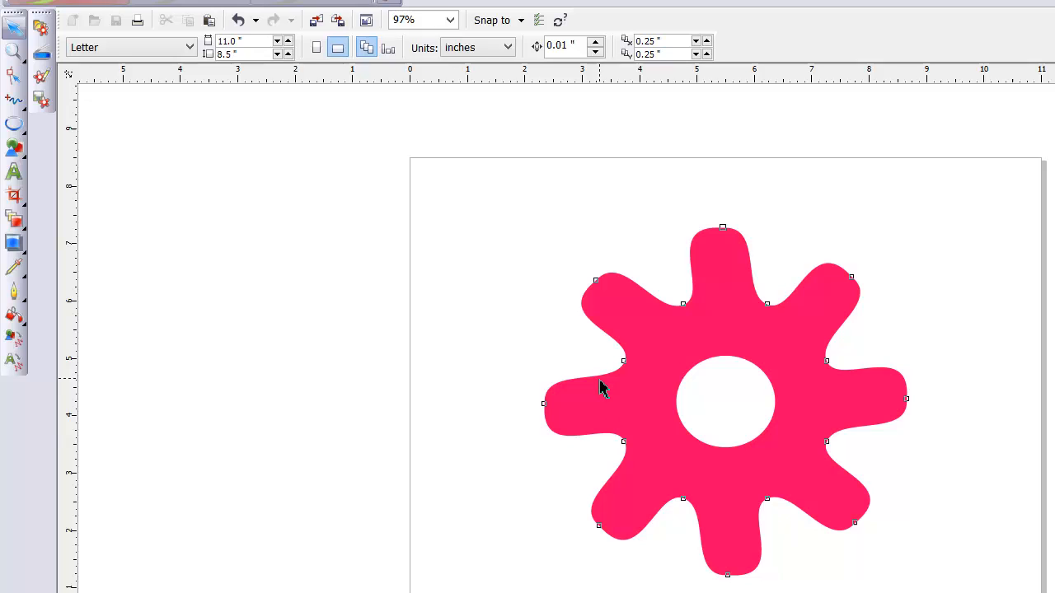
pyautogui.moveTo(17, 338)
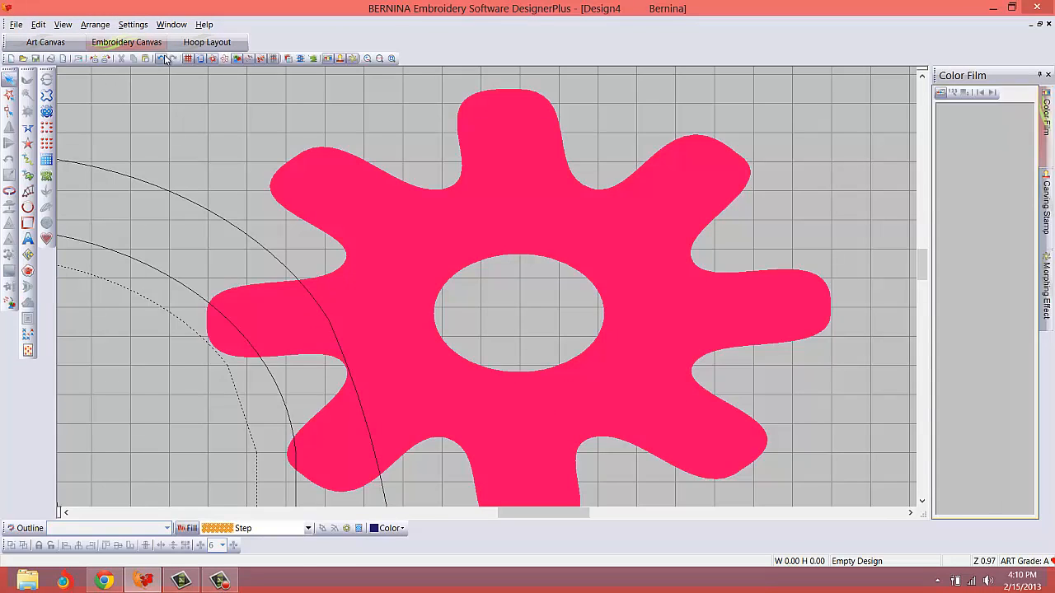
# Return to the Art Canvas and convert the holed pink flower into embroidery stitches.
pyautogui.click(46, 43)
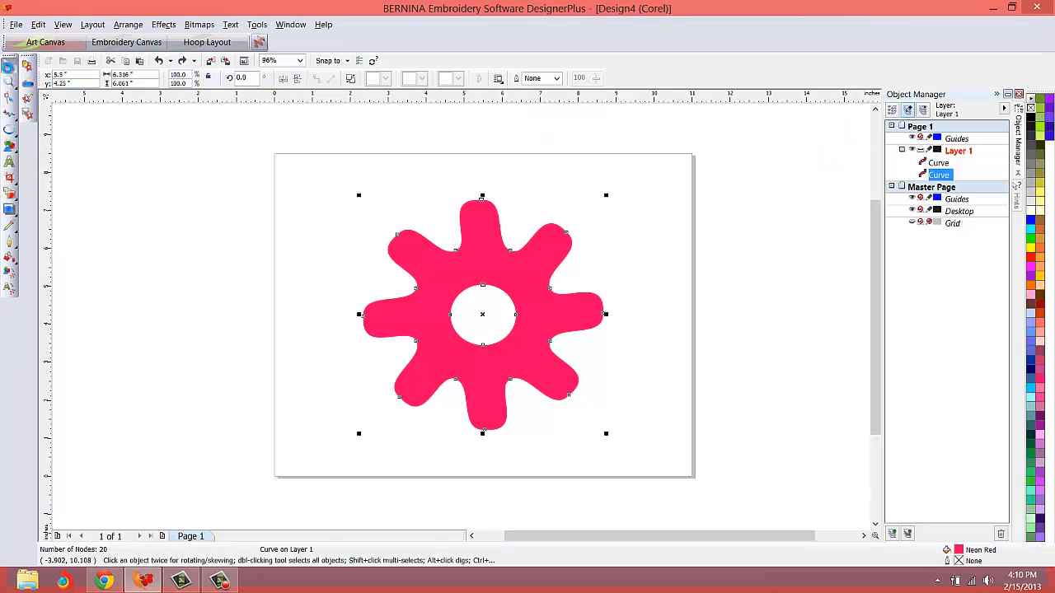
pyautogui.moveTo(33, 264)
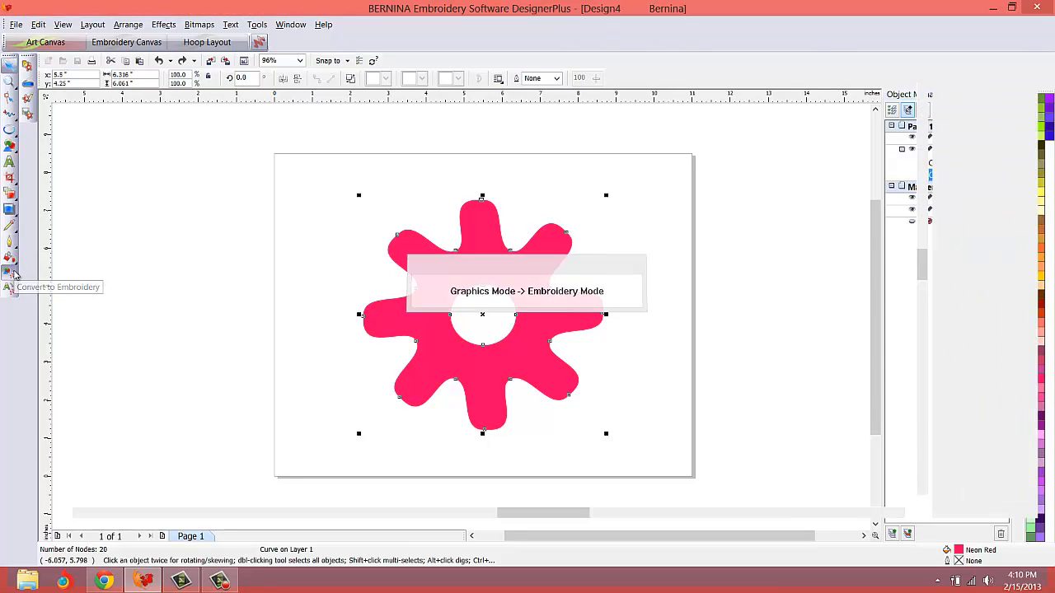
pyautogui.click(12, 274)
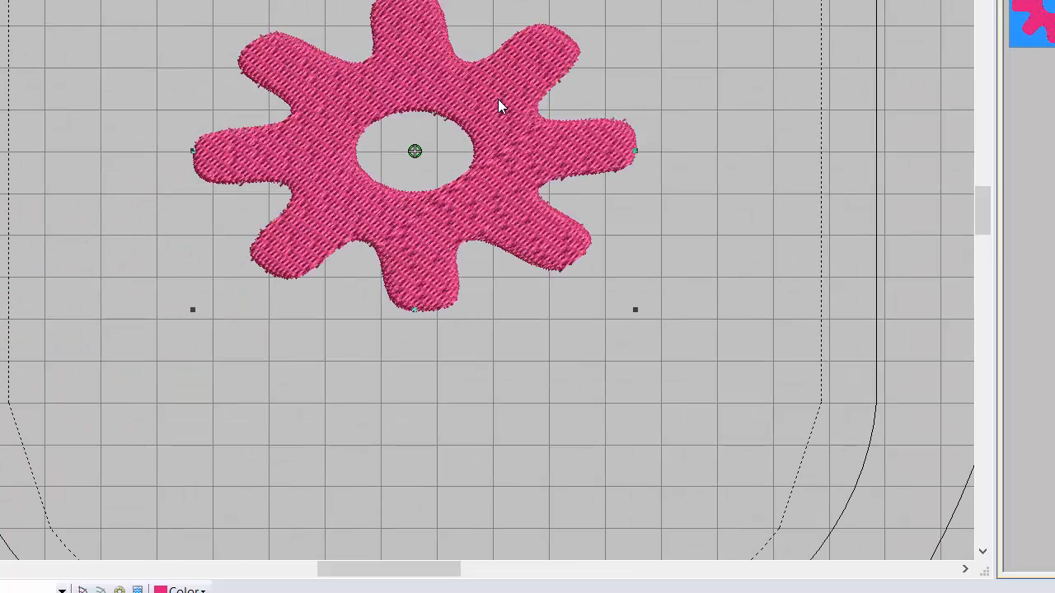
pyautogui.moveTo(527, 67)
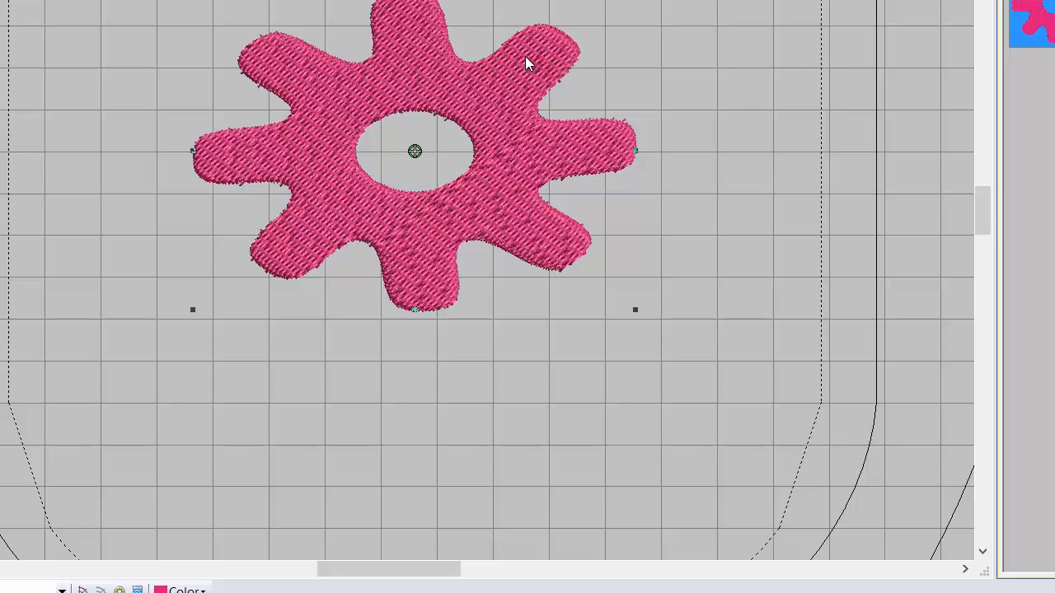
pyautogui.moveTo(241, 63)
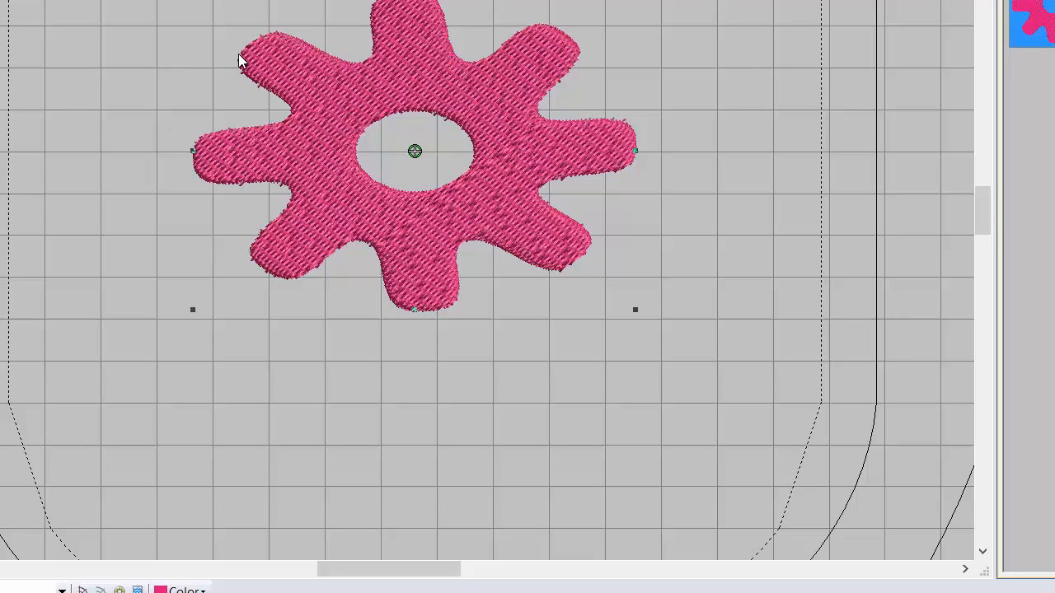
pyautogui.moveTo(272, 239)
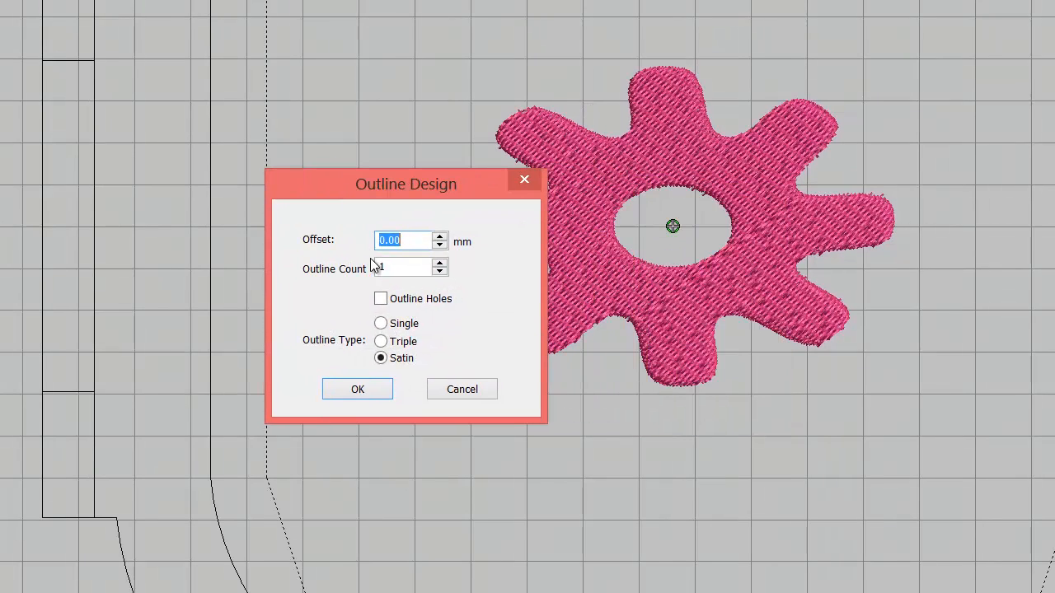
pyautogui.moveTo(343, 280)
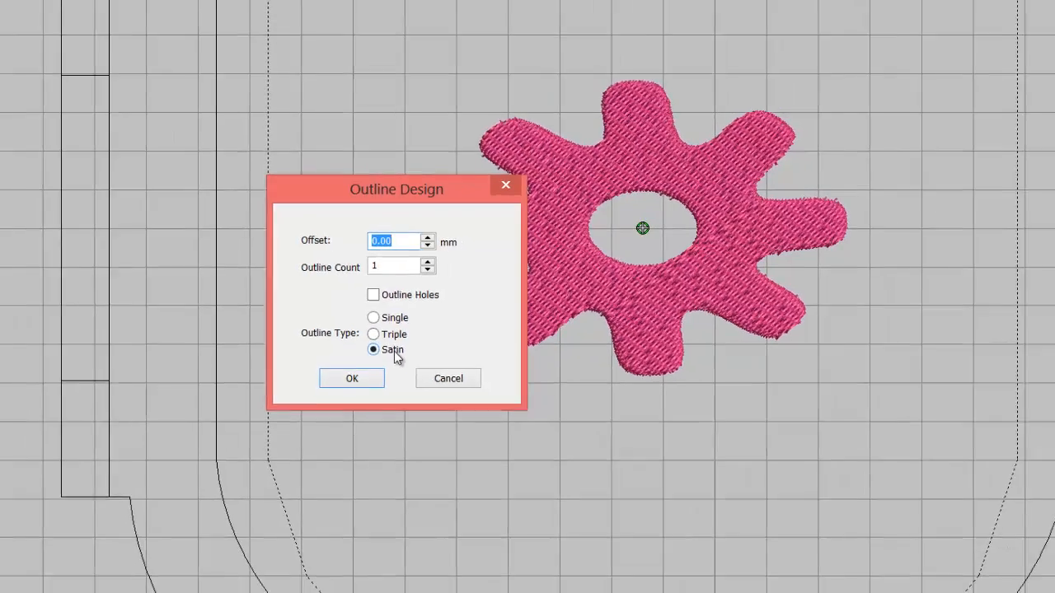
# Choose Satin as the outline stitch type for the single flower outline.
pyautogui.click(353, 377)
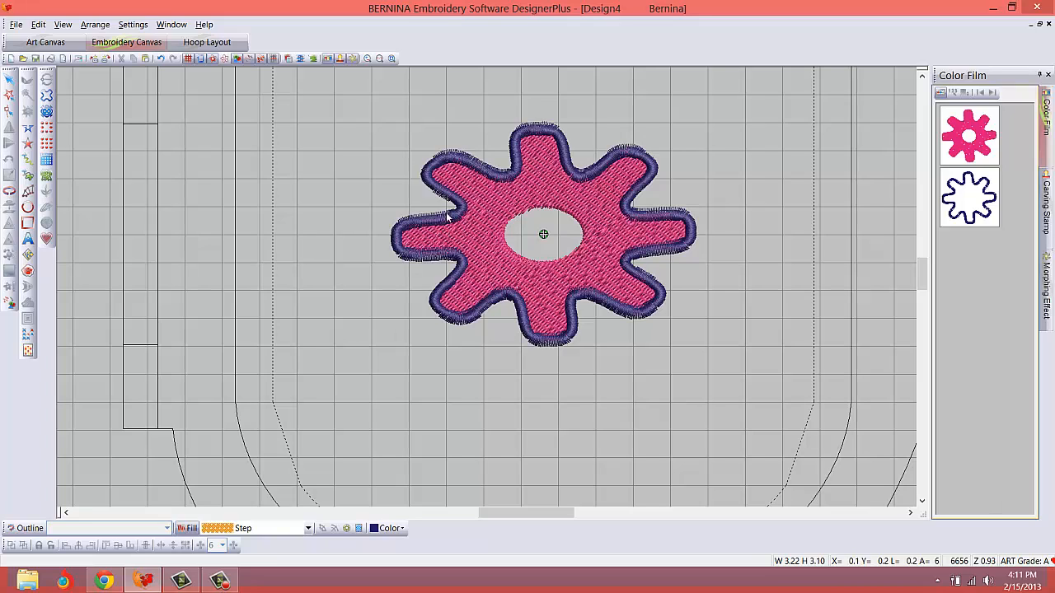
pyautogui.moveTo(551, 257)
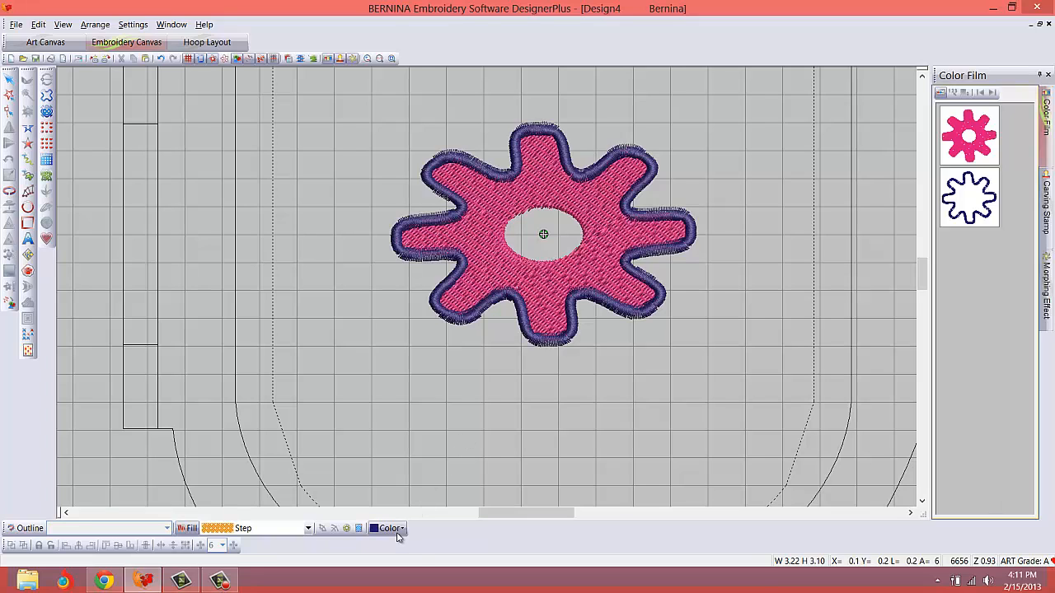
# Recolour the dark blue satin outline pink, then select the flower's pink fill object.
pyautogui.click(388, 527)
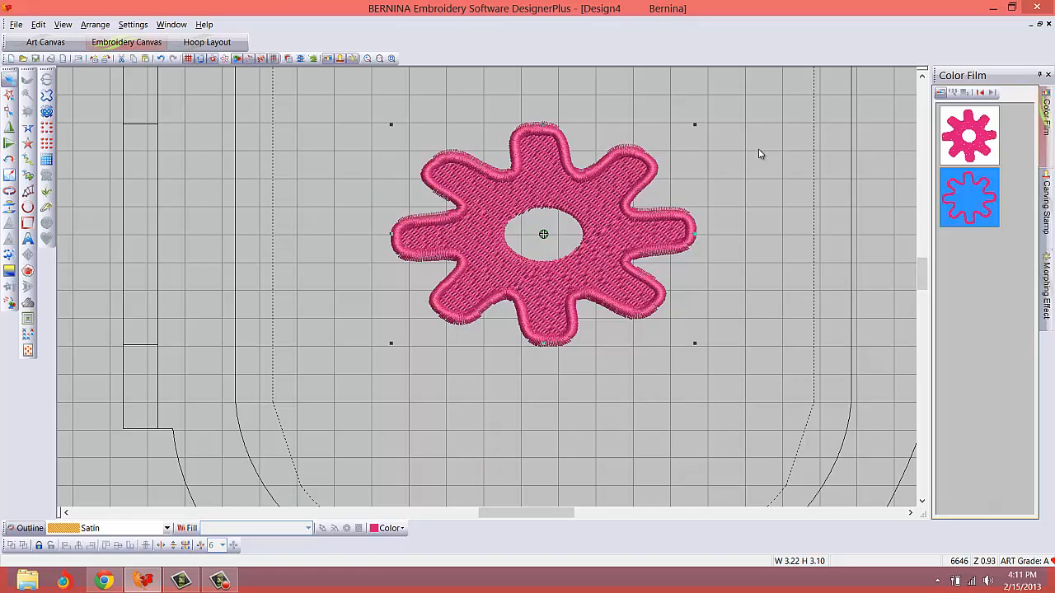
pyautogui.moveTo(824, 244)
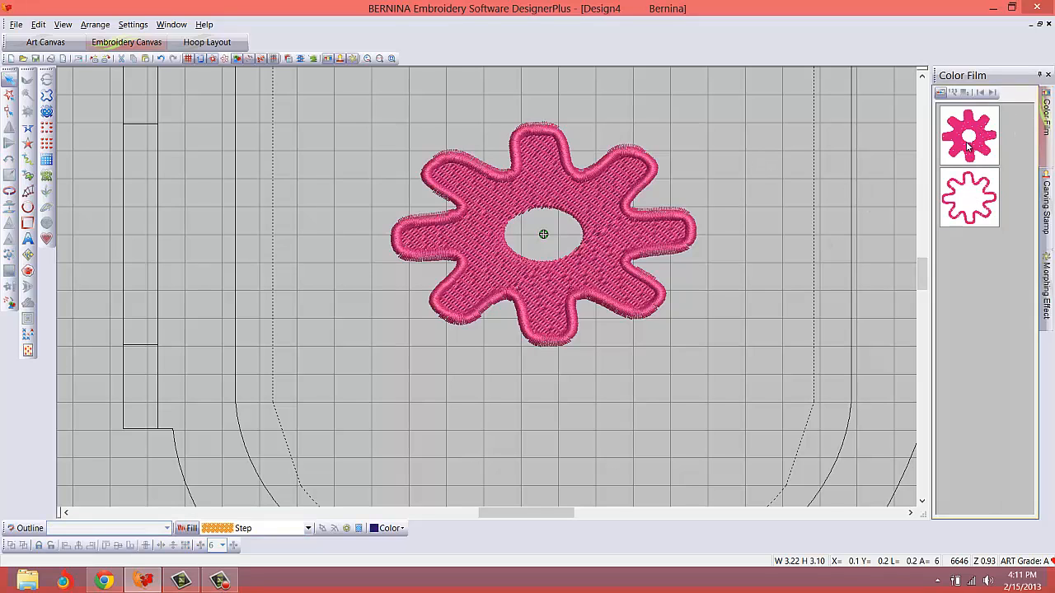
pyautogui.click(969, 135)
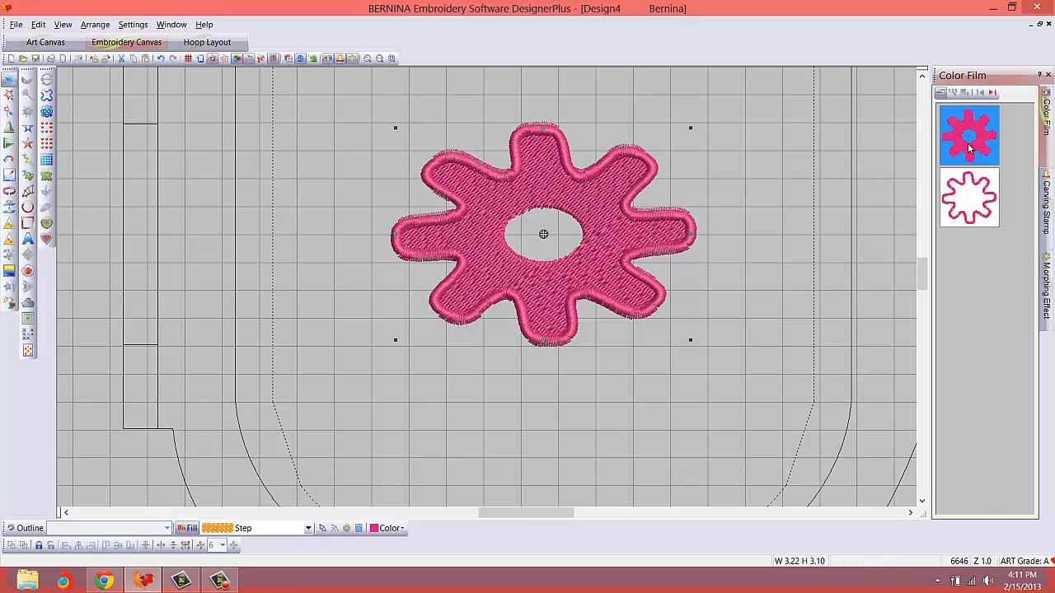
pyautogui.moveTo(532, 277)
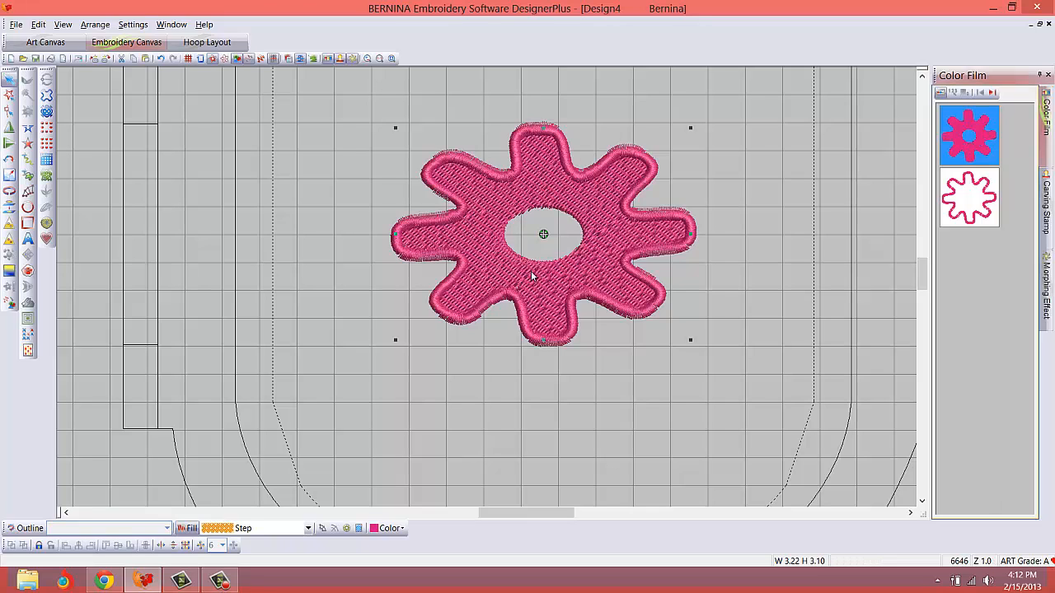
pyautogui.moveTo(603, 244)
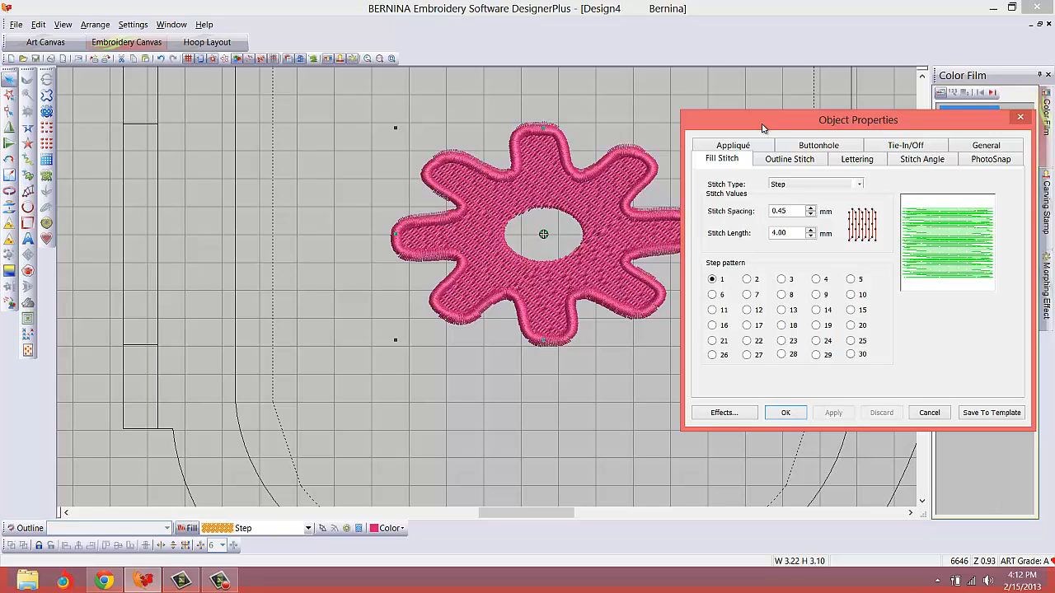
pyautogui.moveTo(750, 326)
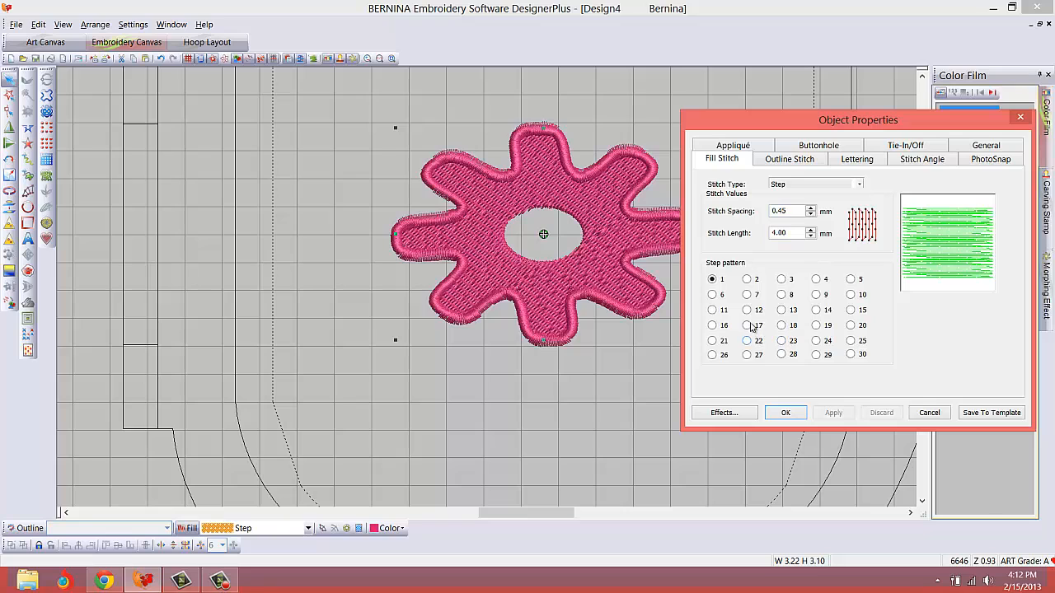
# Set the flower's Fill Stitch spacing to 2.0 mm and apply it for an open fill.
pyautogui.click(747, 310)
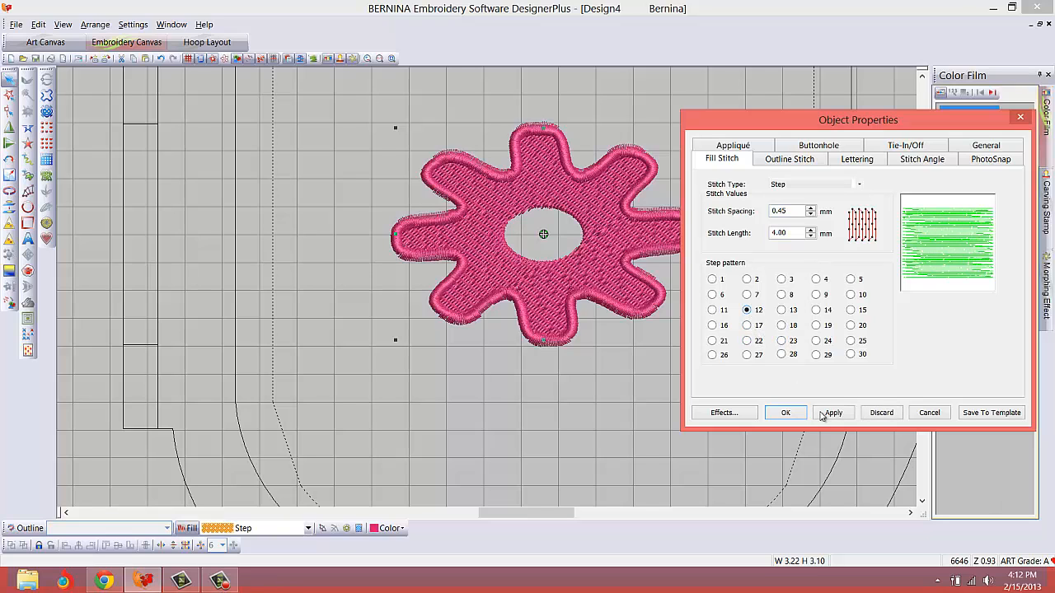
pyautogui.click(834, 412)
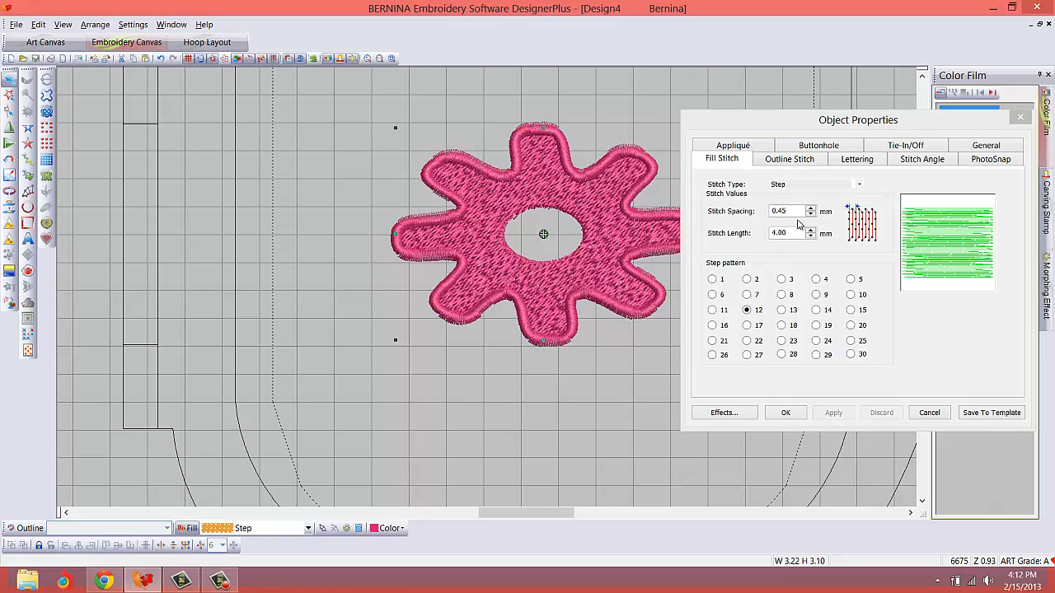
pyautogui.tripleClick(783, 211)
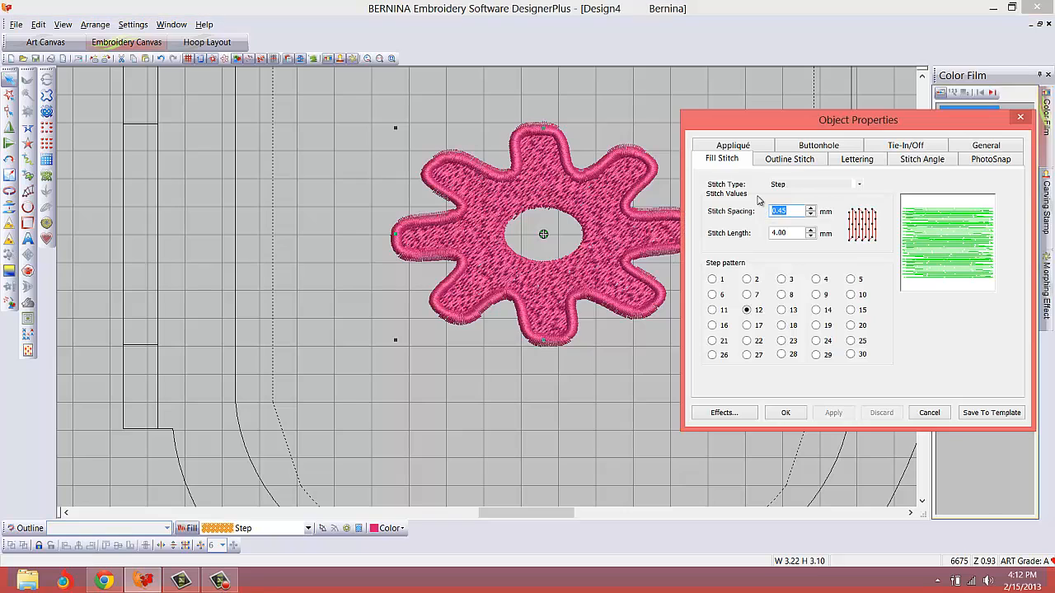
pyautogui.write('2.0')
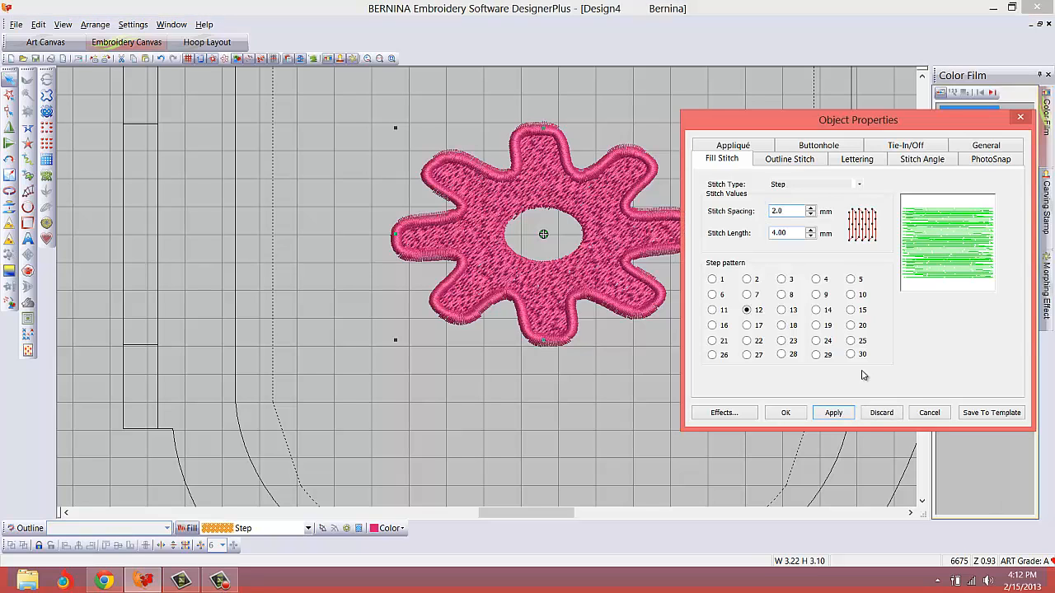
pyautogui.click(834, 412)
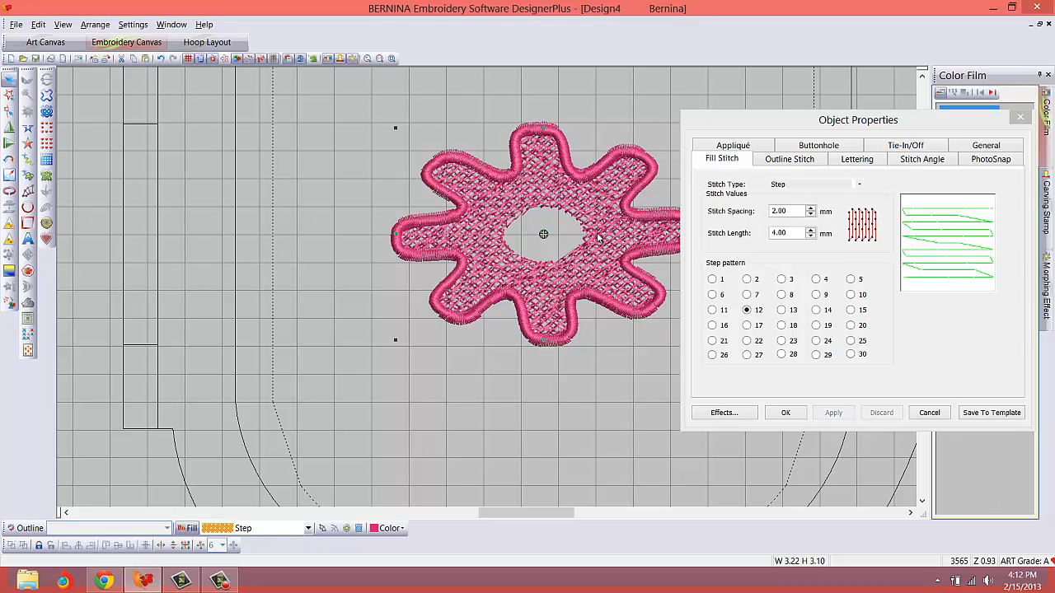
pyautogui.moveTo(939, 223)
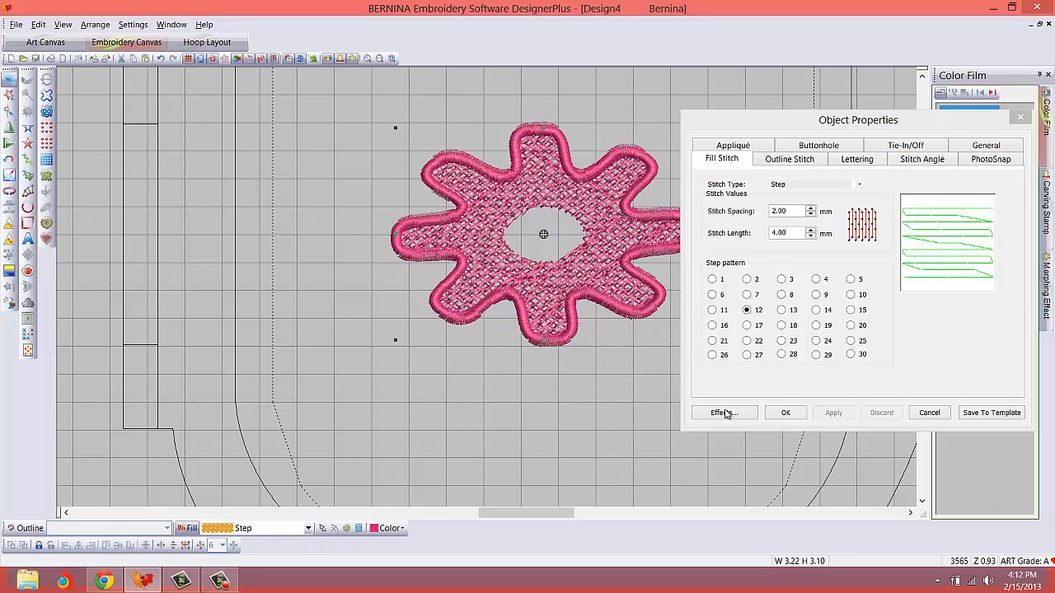
# Turn on Star Fill in the Effects settings and apply it to the flower.
pyautogui.click(723, 412)
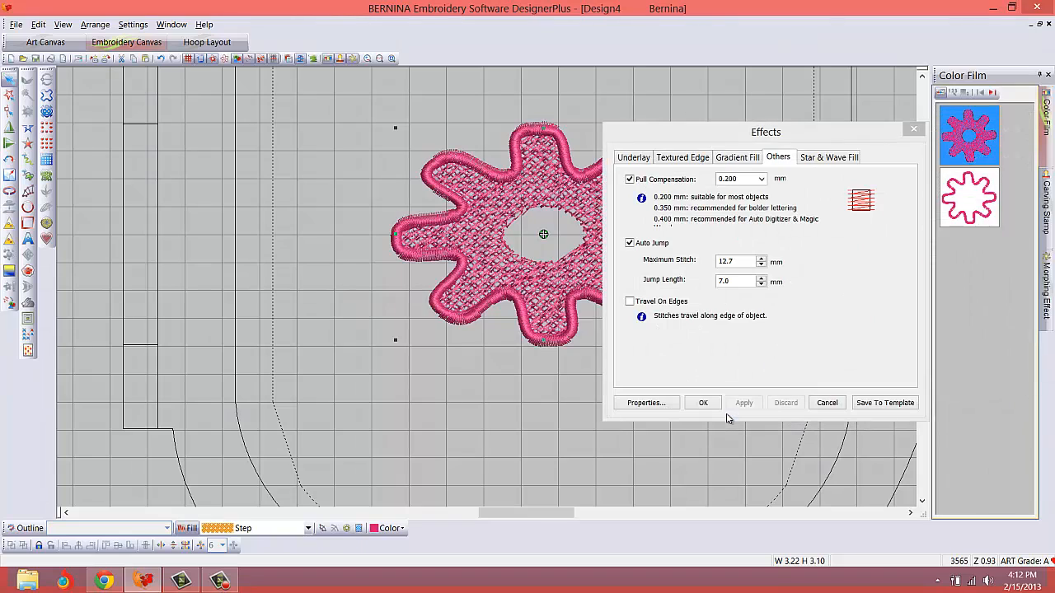
pyautogui.click(829, 156)
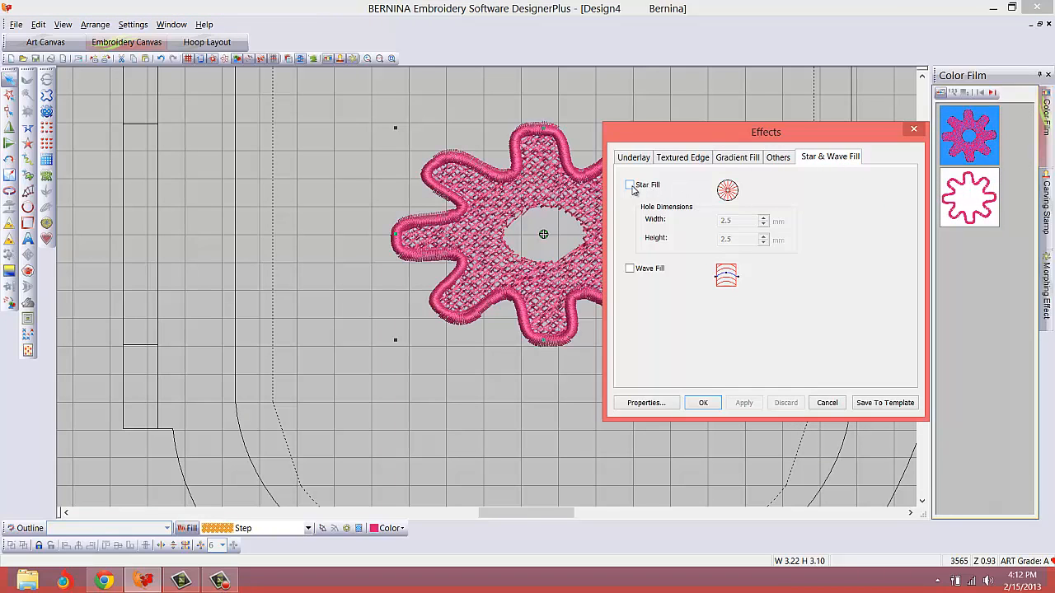
pyautogui.click(629, 185)
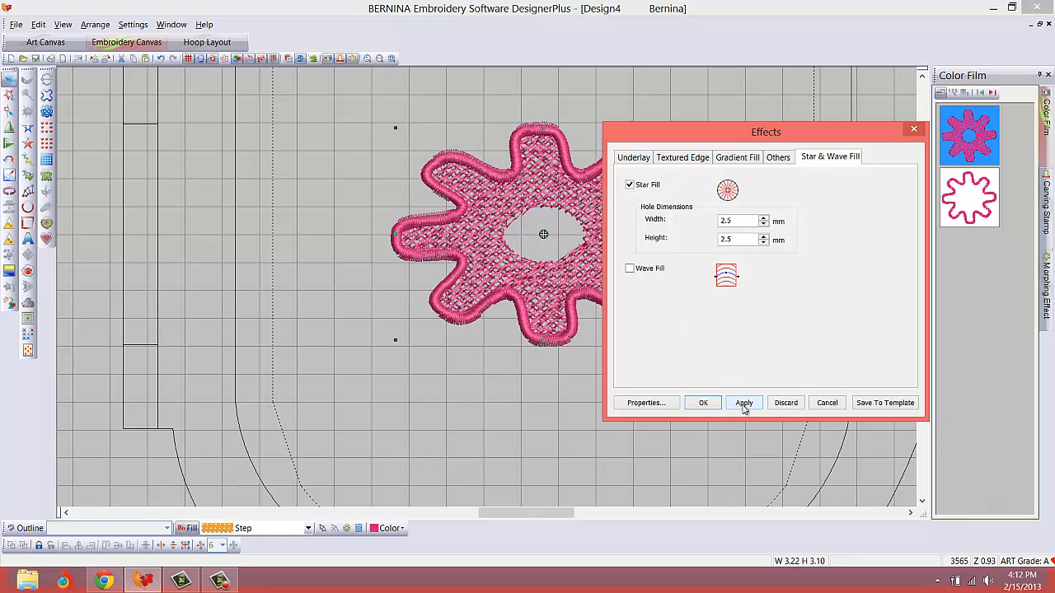
pyautogui.click(742, 402)
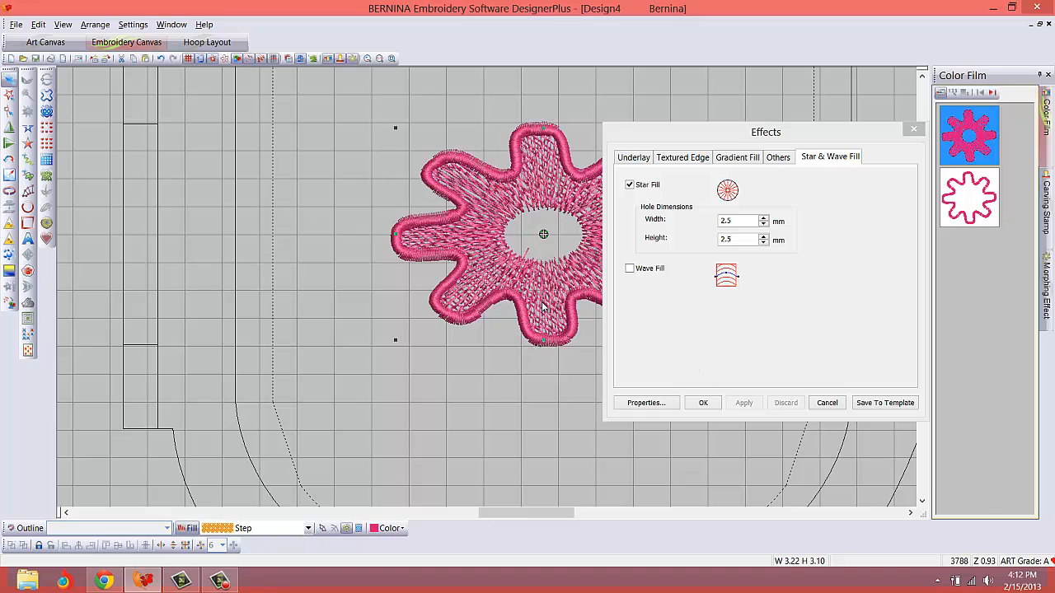
# Disable Underlay 1, enable Travel On Edges, apply, and return to the object properties.
pyautogui.click(633, 157)
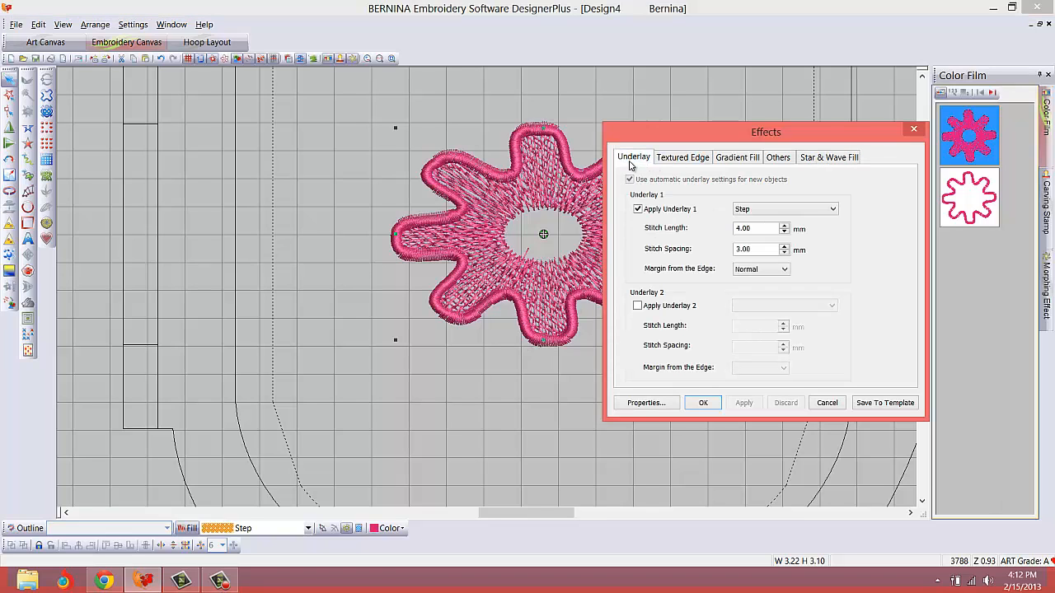
pyautogui.click(636, 207)
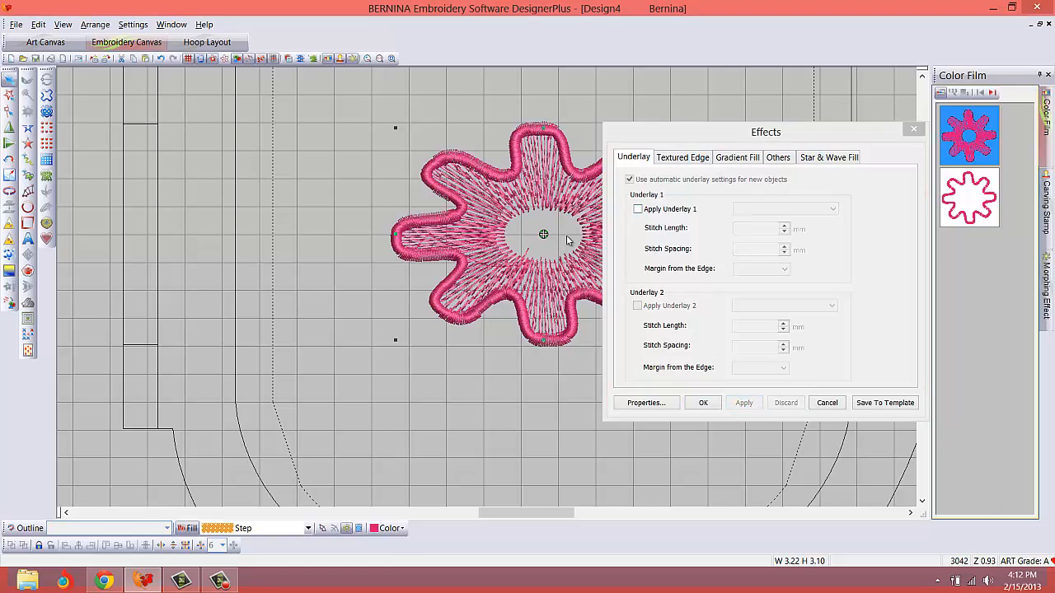
pyautogui.moveTo(494, 302)
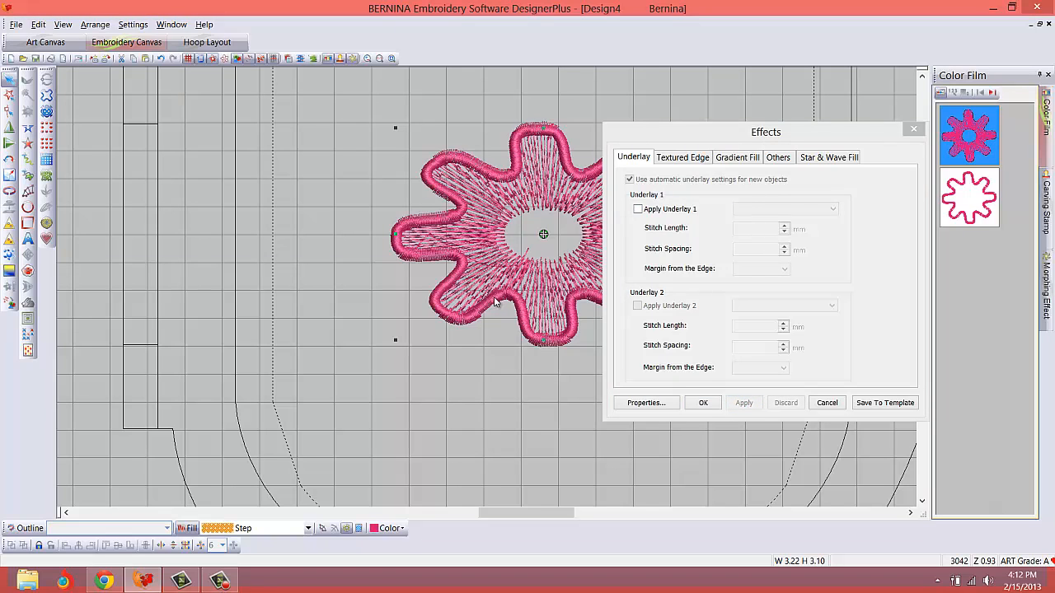
pyautogui.moveTo(627, 254)
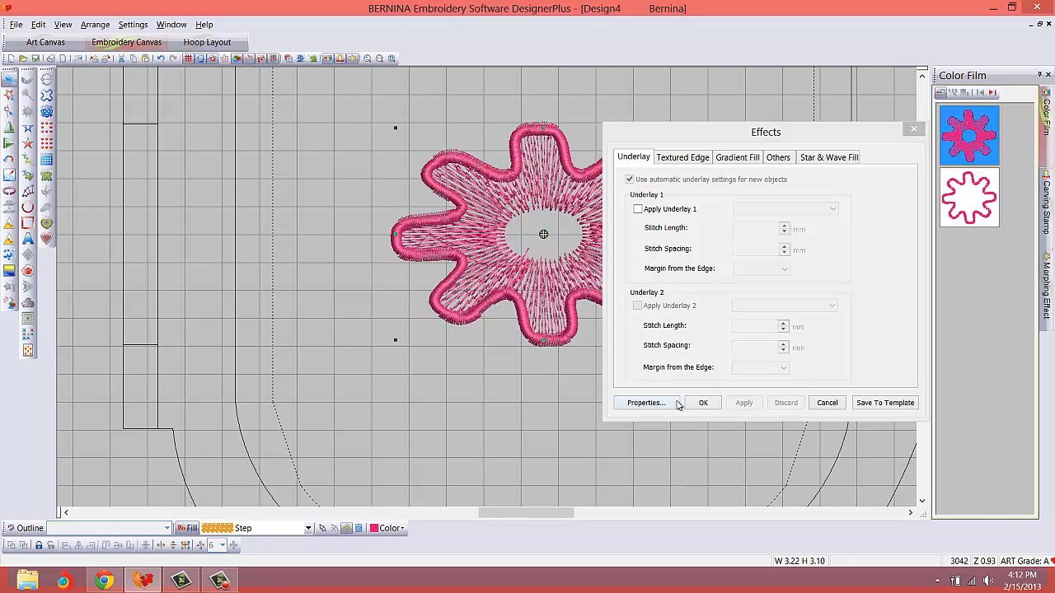
pyautogui.click(682, 158)
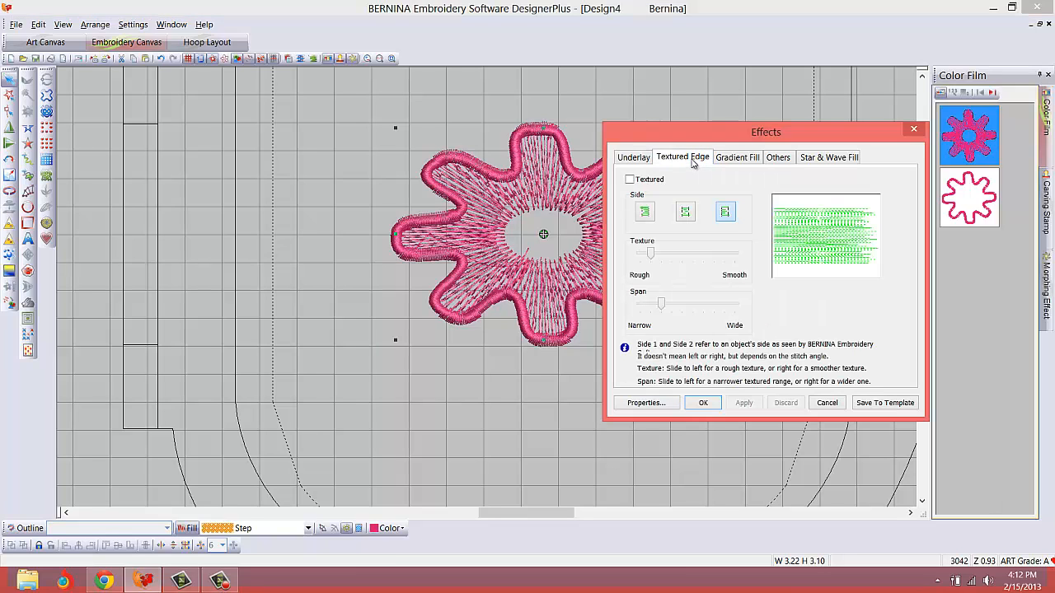
pyautogui.click(778, 159)
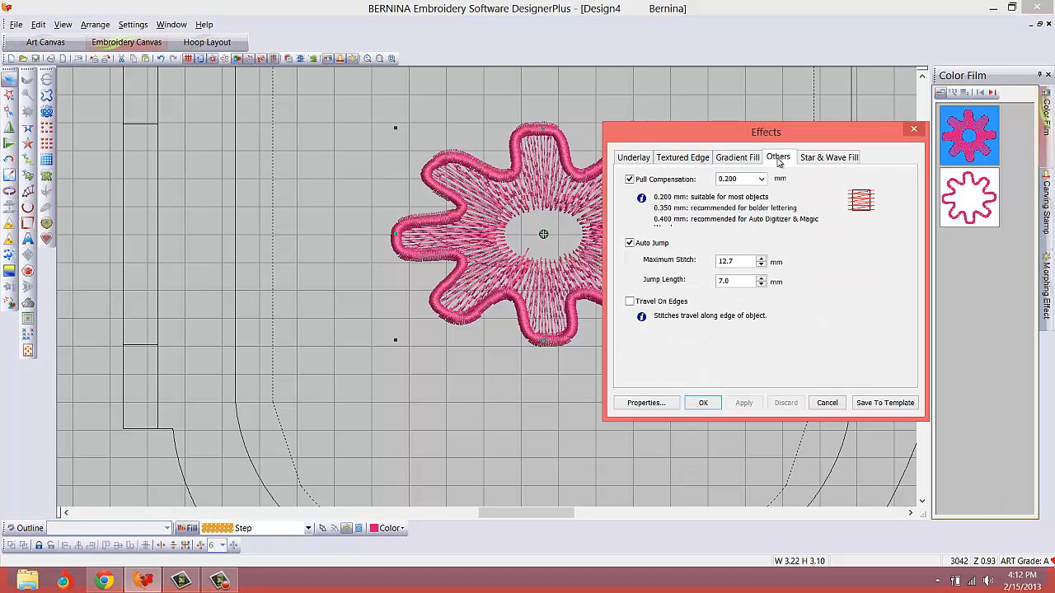
pyautogui.moveTo(663, 317)
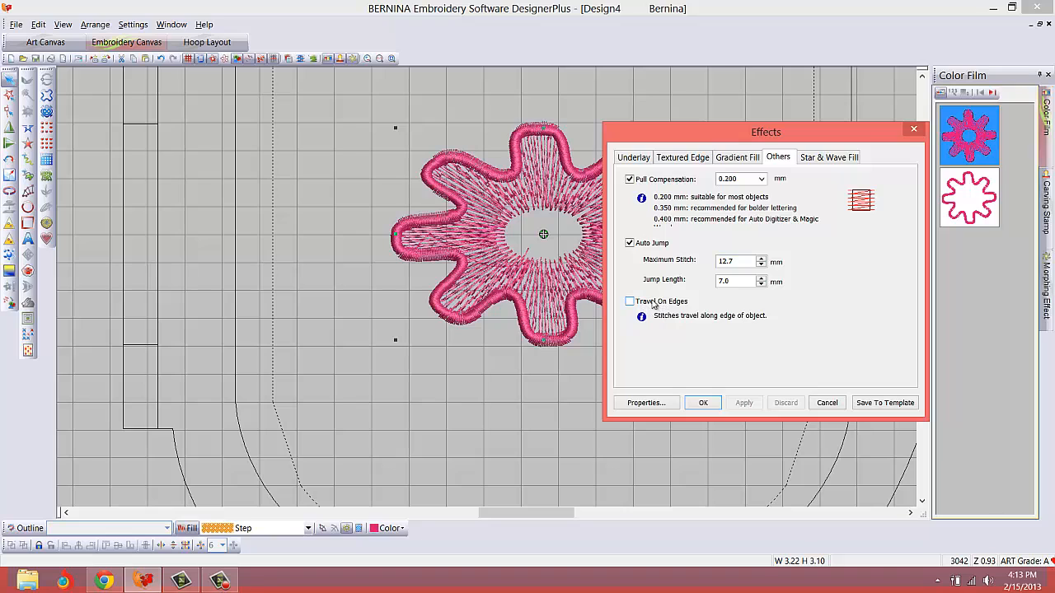
pyautogui.click(630, 300)
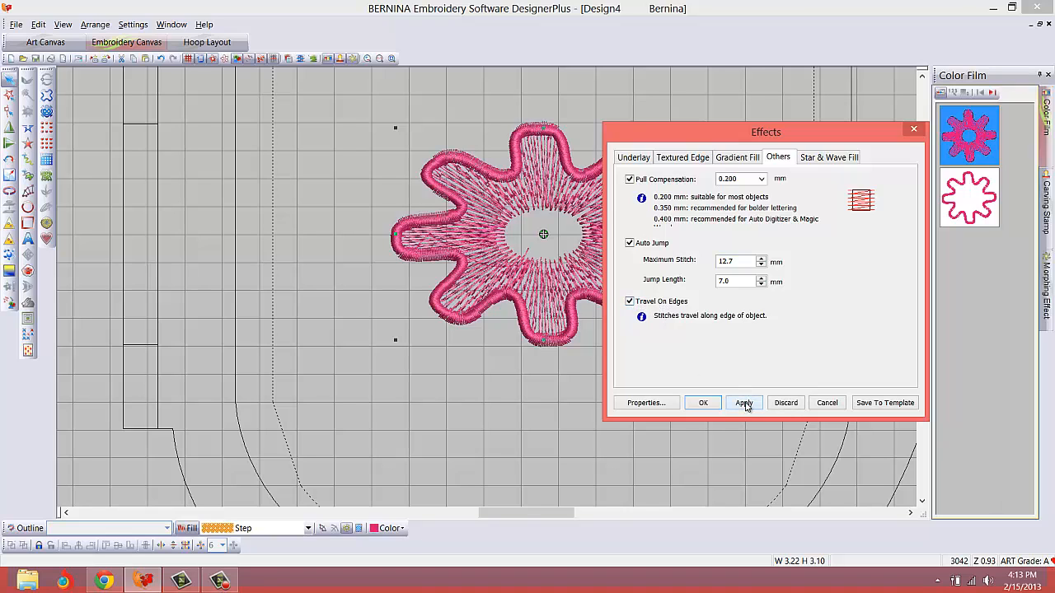
pyautogui.click(744, 402)
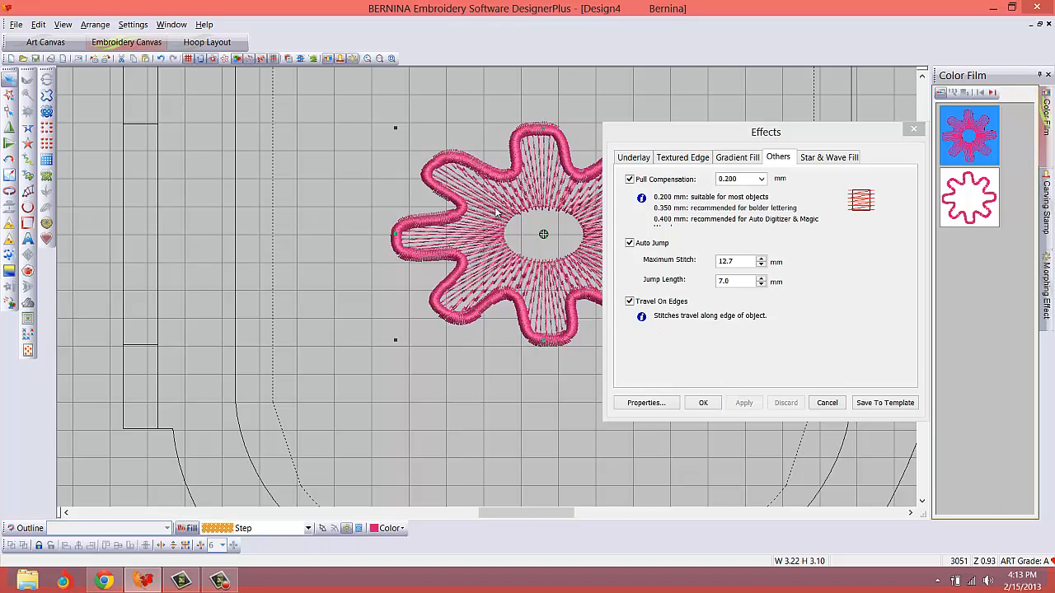
pyautogui.moveTo(517, 244)
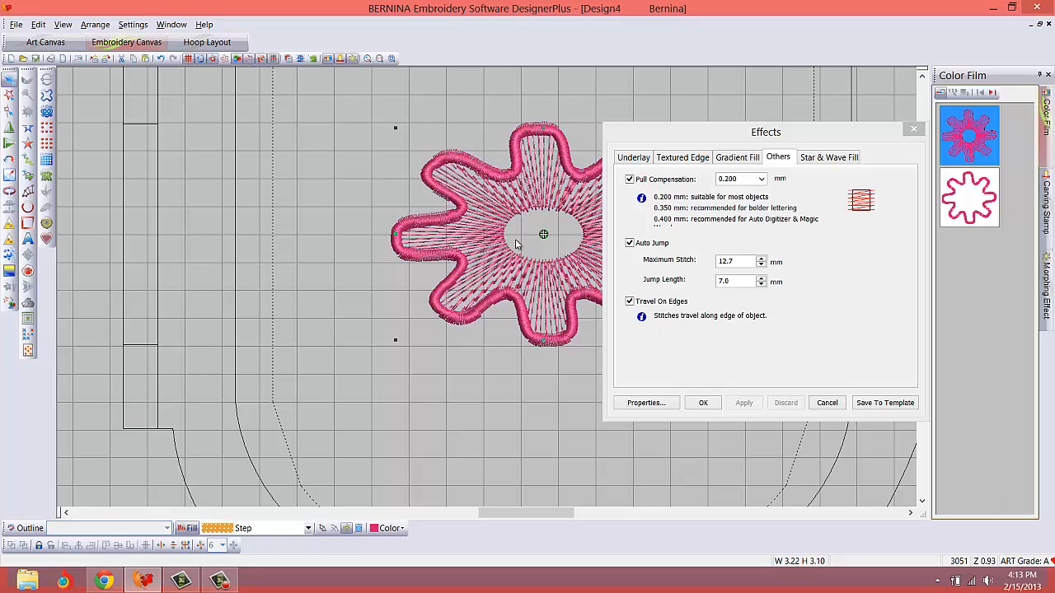
pyautogui.moveTo(667, 453)
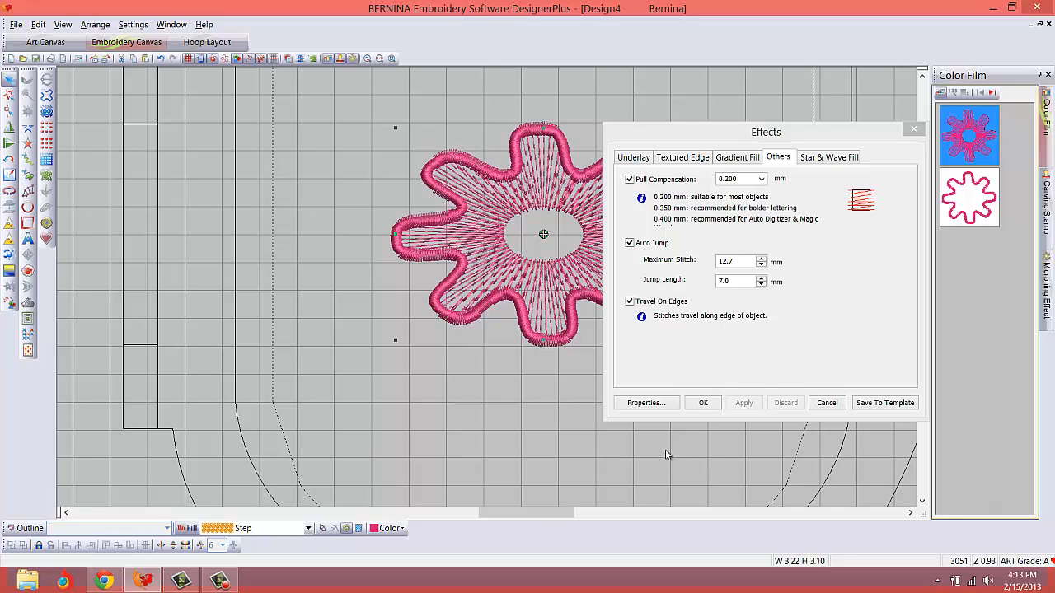
pyautogui.click(633, 157)
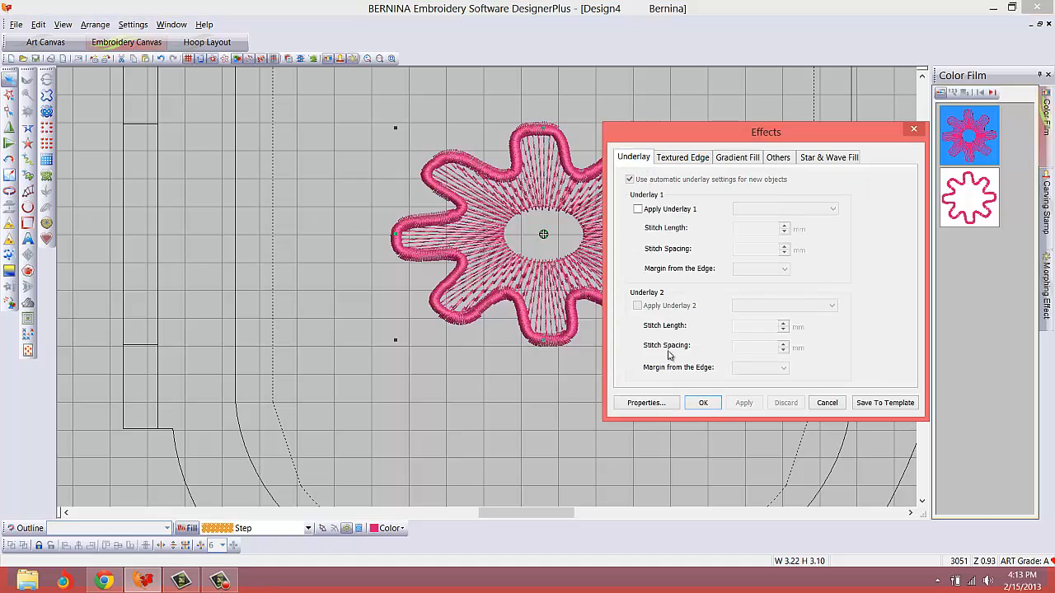
pyautogui.click(646, 403)
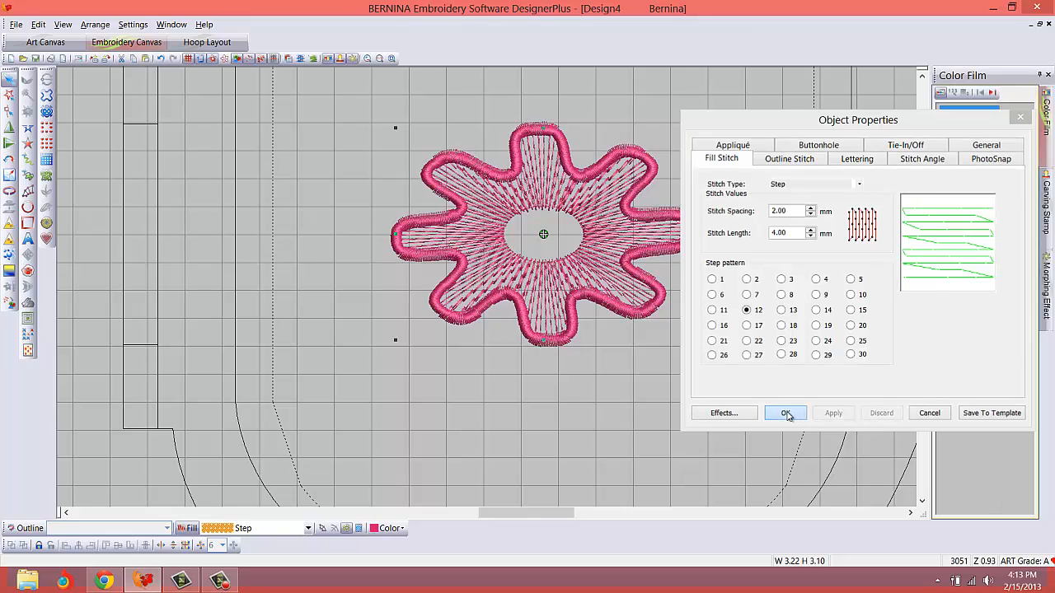
# Confirm the Object Properties settings, keeping the star-filled flower.
pyautogui.click(785, 413)
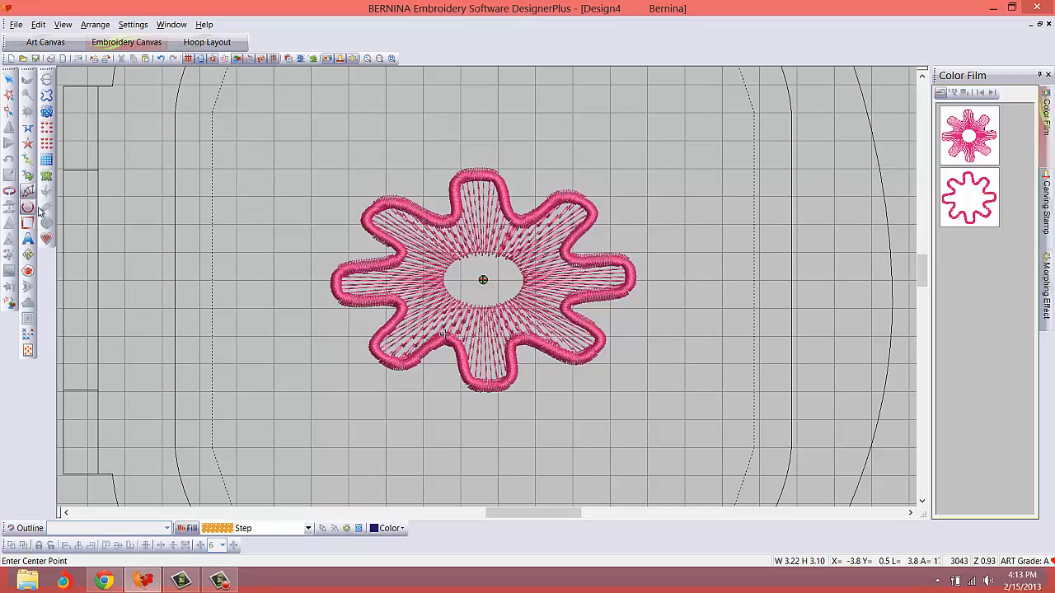
# Digitize a yellow filled ellipse and position it in the flower's open centre.
pyautogui.click(482, 280)
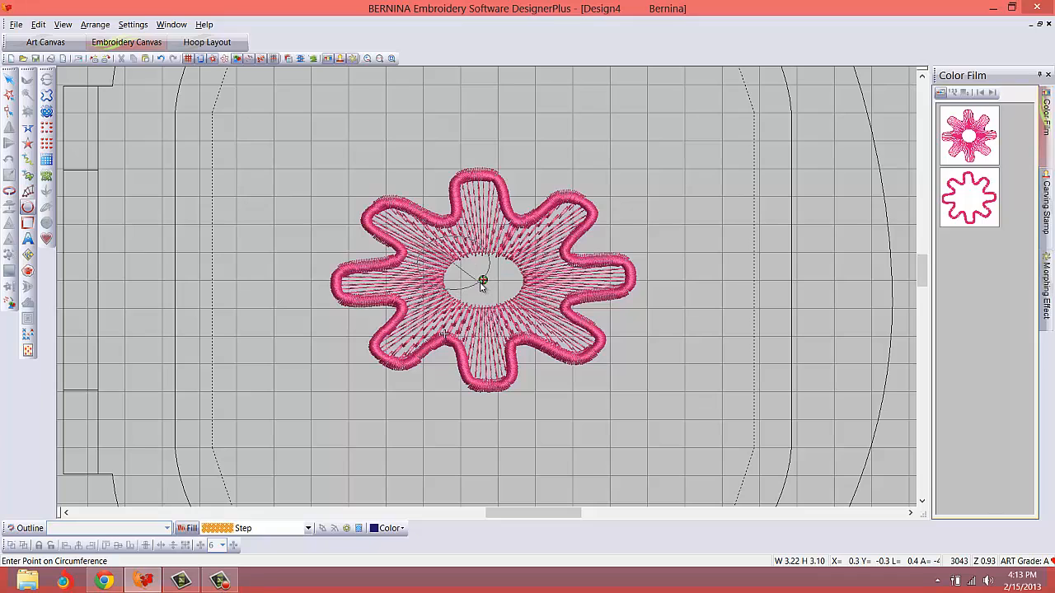
pyautogui.click(482, 281)
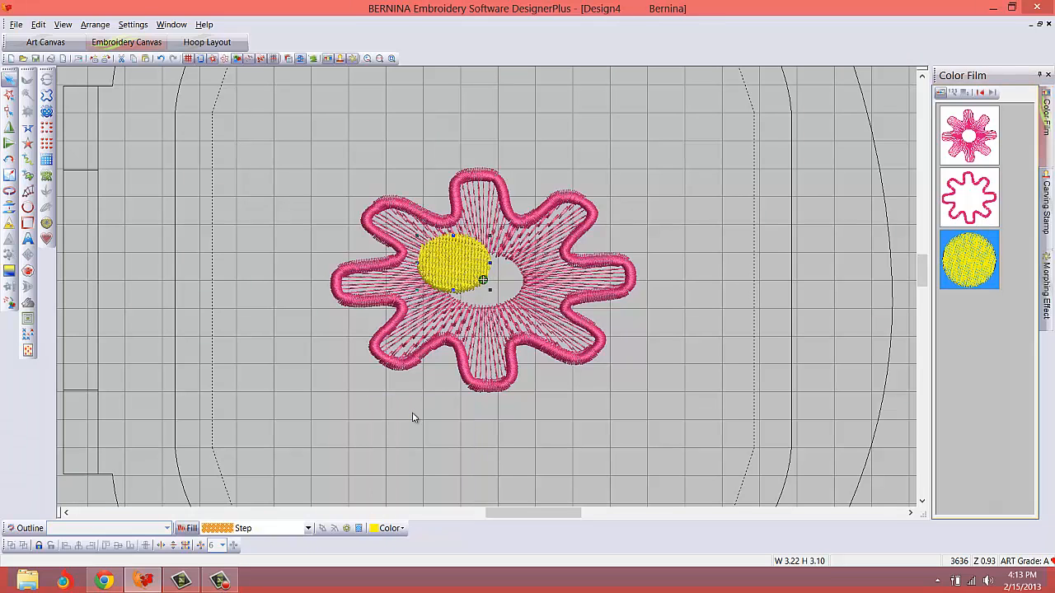
pyautogui.moveTo(475, 265)
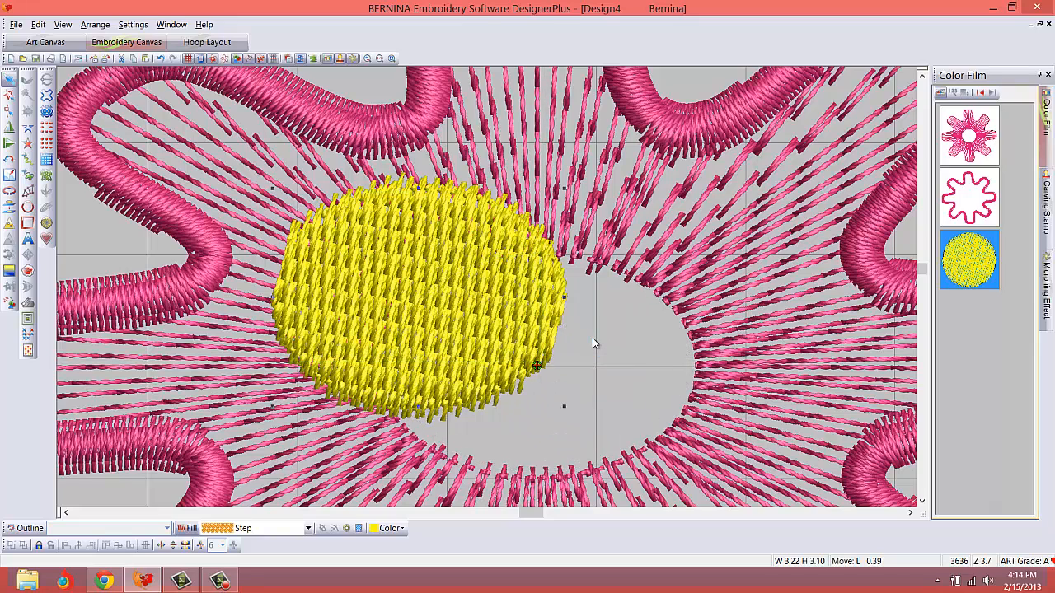
pyautogui.moveTo(420, 289); pyautogui.dragTo(536, 366)
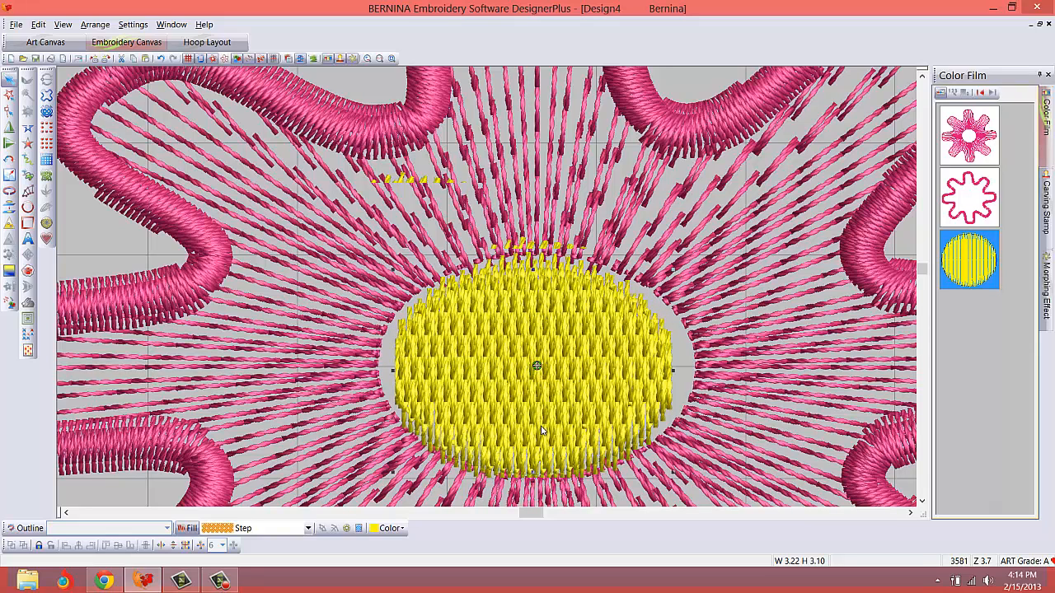
pyautogui.moveTo(536, 461)
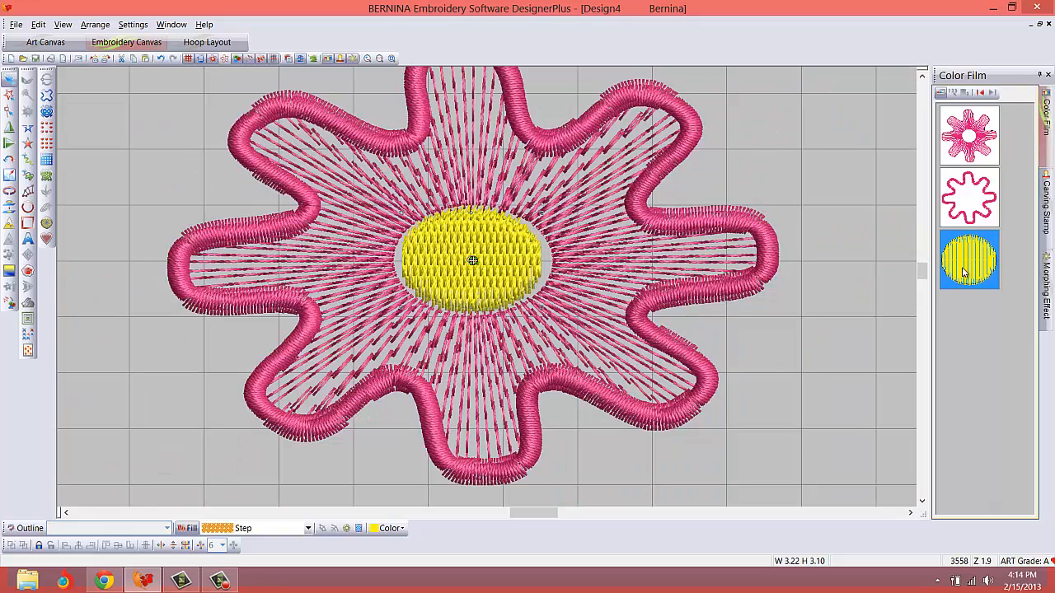
pyautogui.moveTo(43, 326)
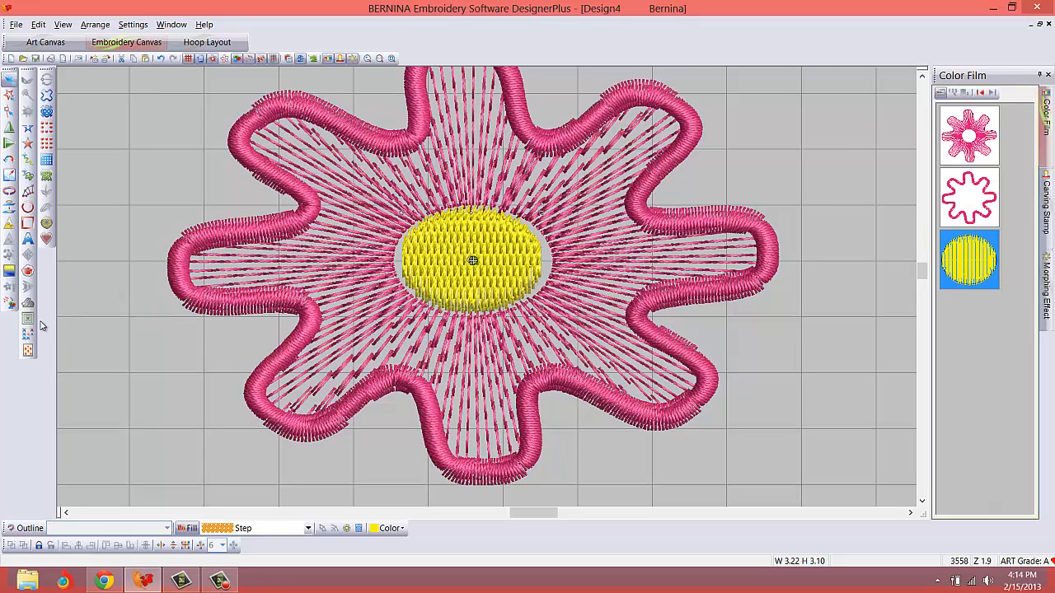
# Add a single satin outline around the yellow centre via Outline Design.
pyautogui.click(26, 320)
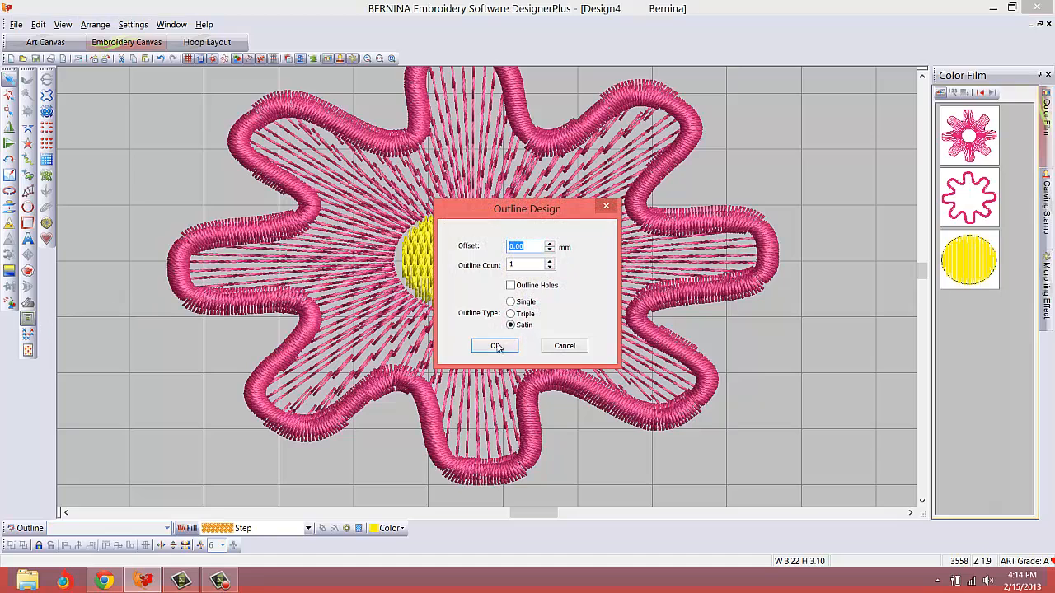
pyautogui.click(494, 347)
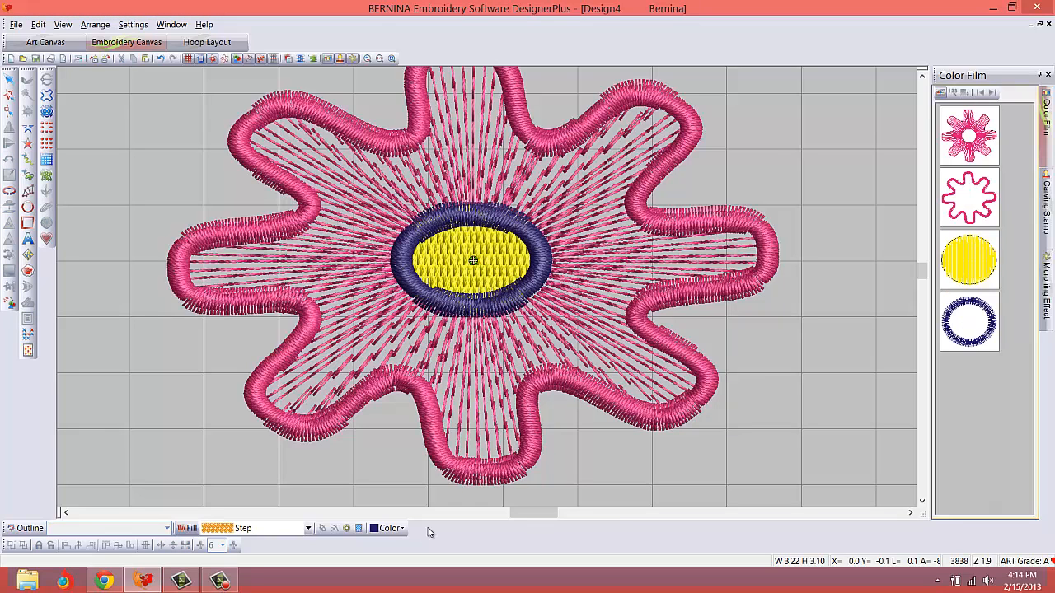
pyautogui.moveTo(405, 534)
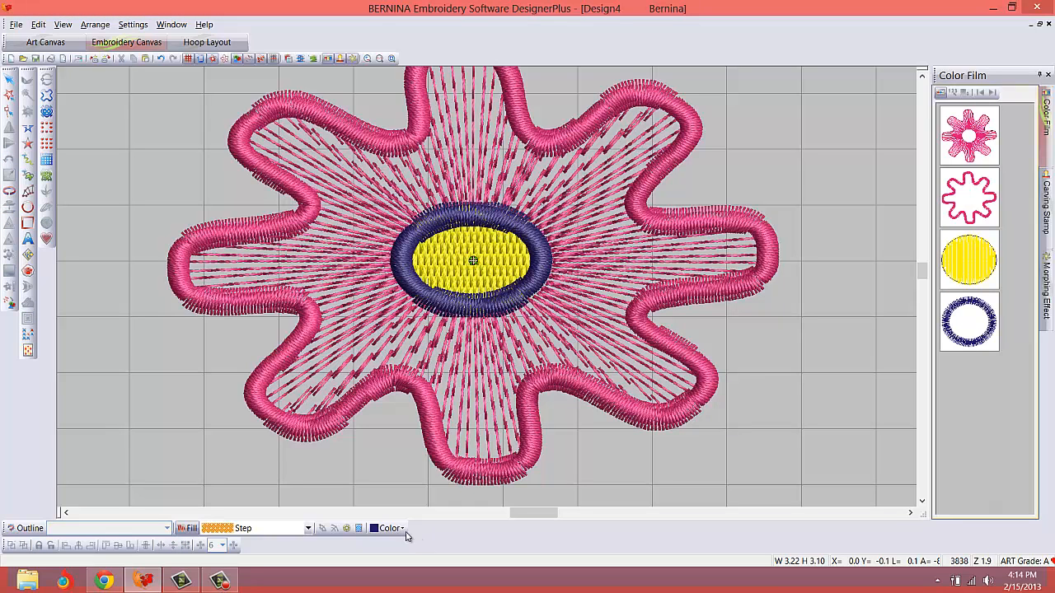
# Recolour the new centre outline pink from the Color palette and zoom out.
pyautogui.click(387, 527)
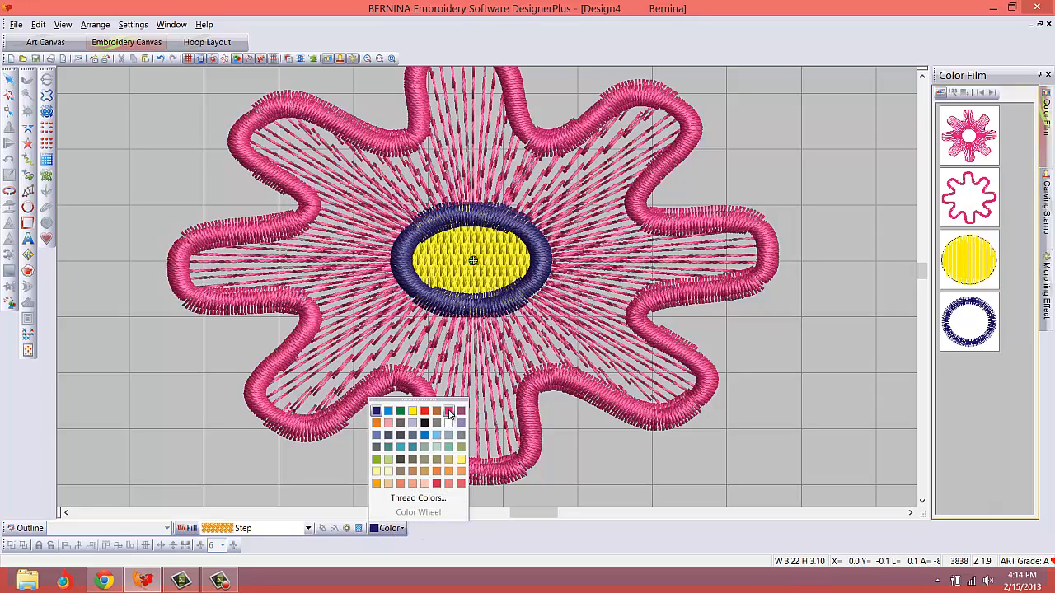
pyautogui.click(449, 412)
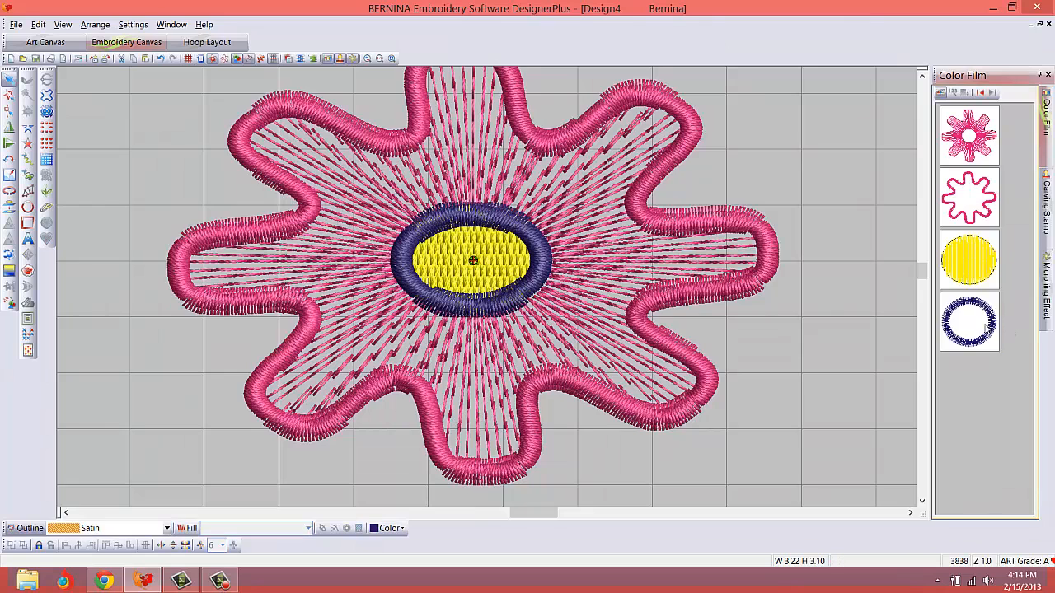
pyautogui.click(386, 527)
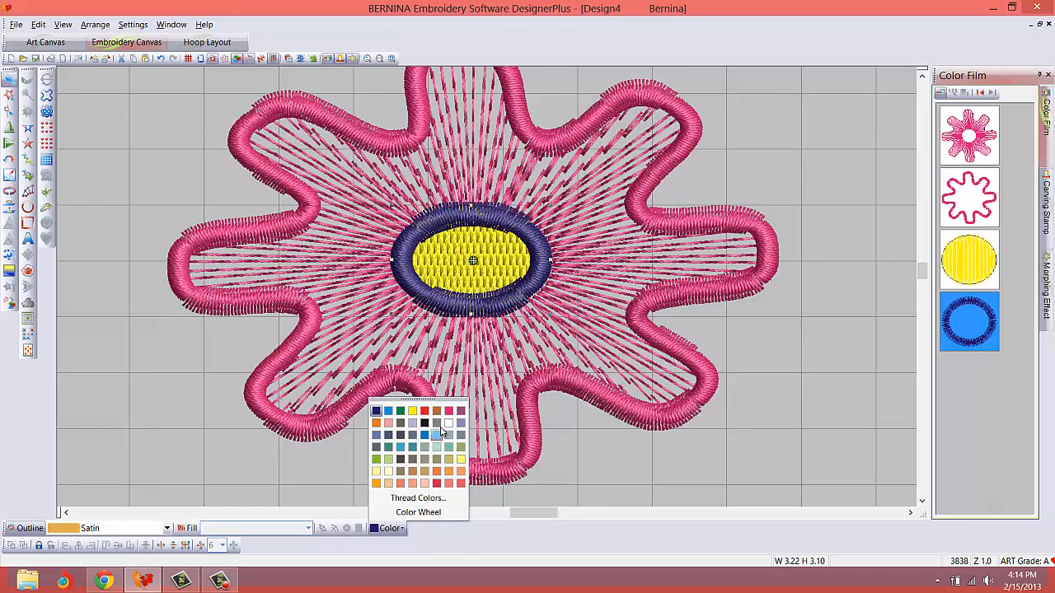
pyautogui.click(437, 435)
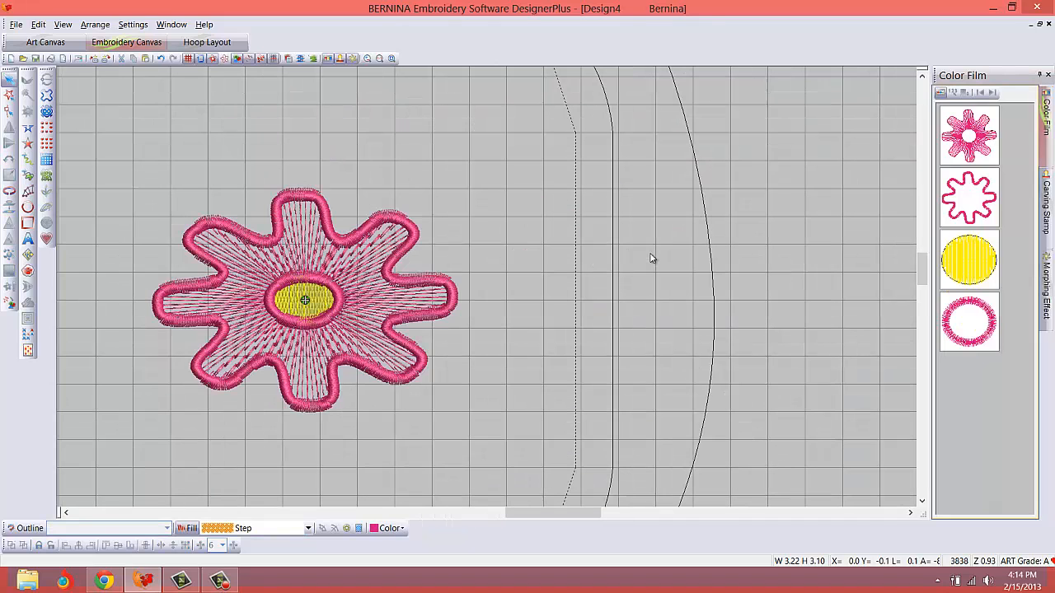
pyautogui.scroll(3)
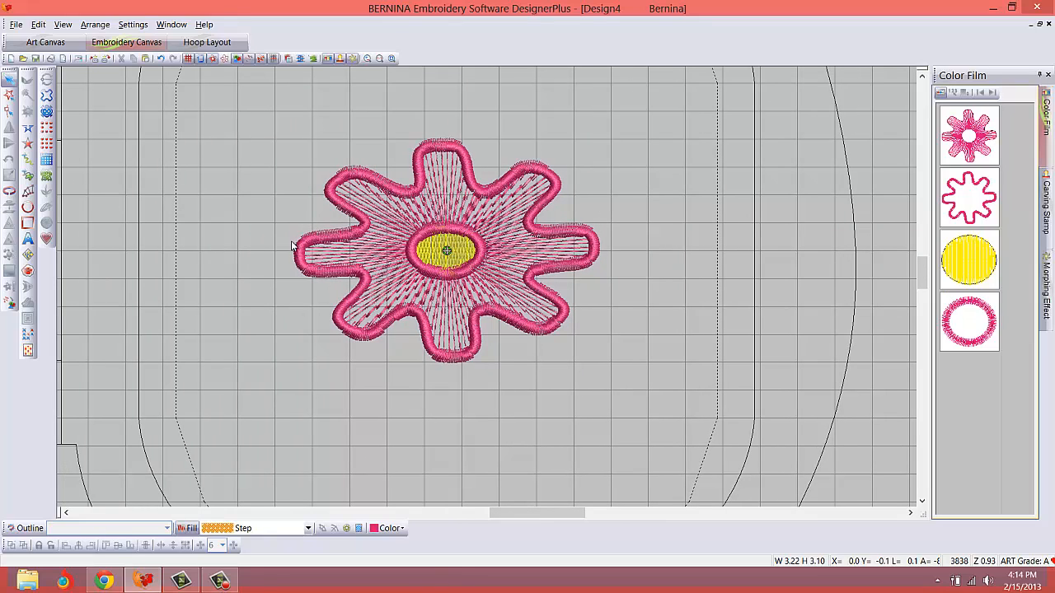
pyautogui.moveTo(294, 232)
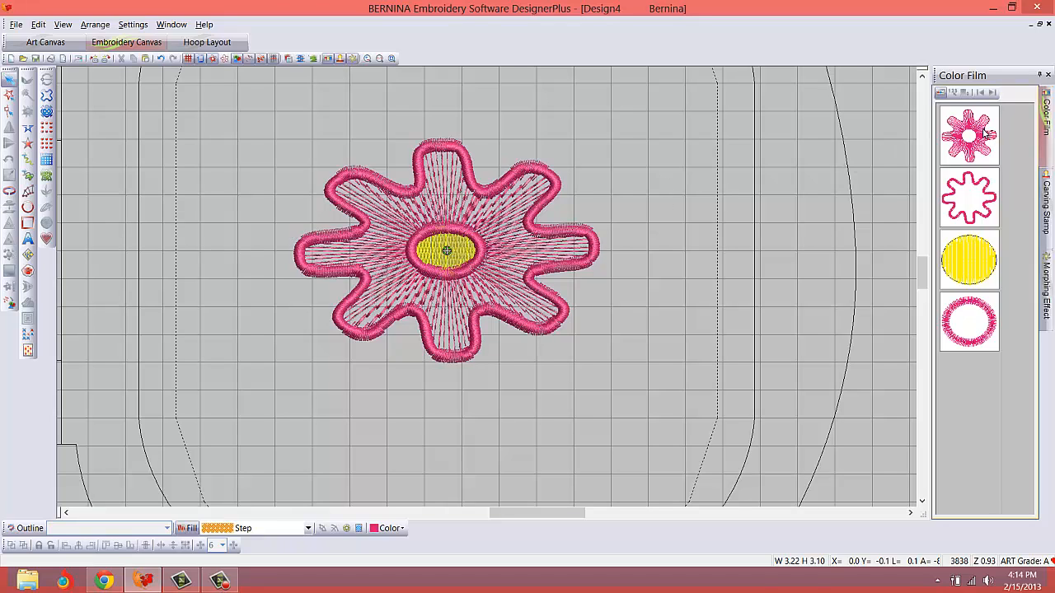
# Select all four parts of the flower design.
pyautogui.click(969, 135)
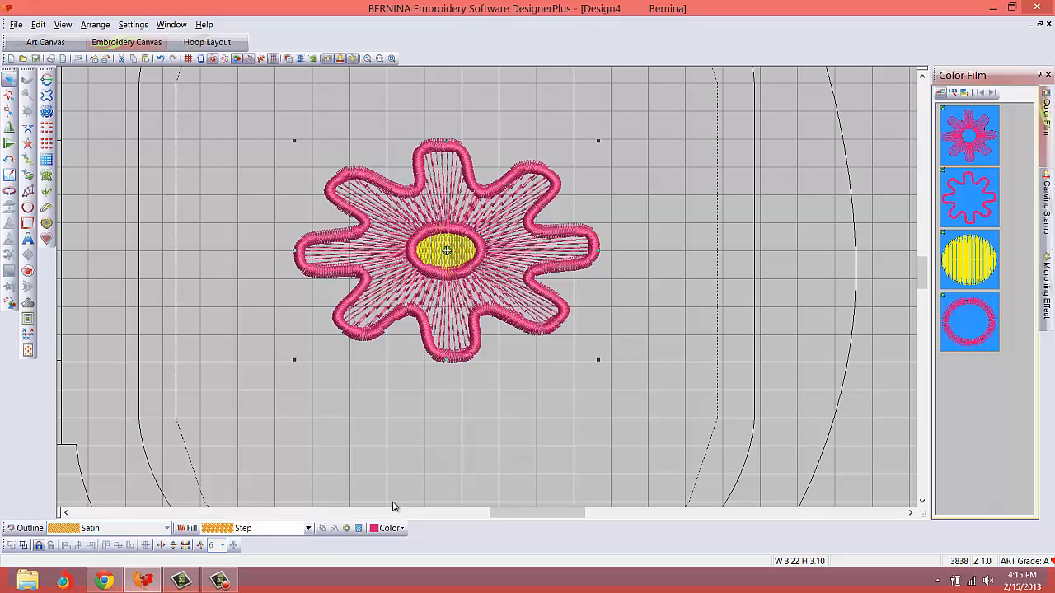
pyautogui.moveTo(948, 247)
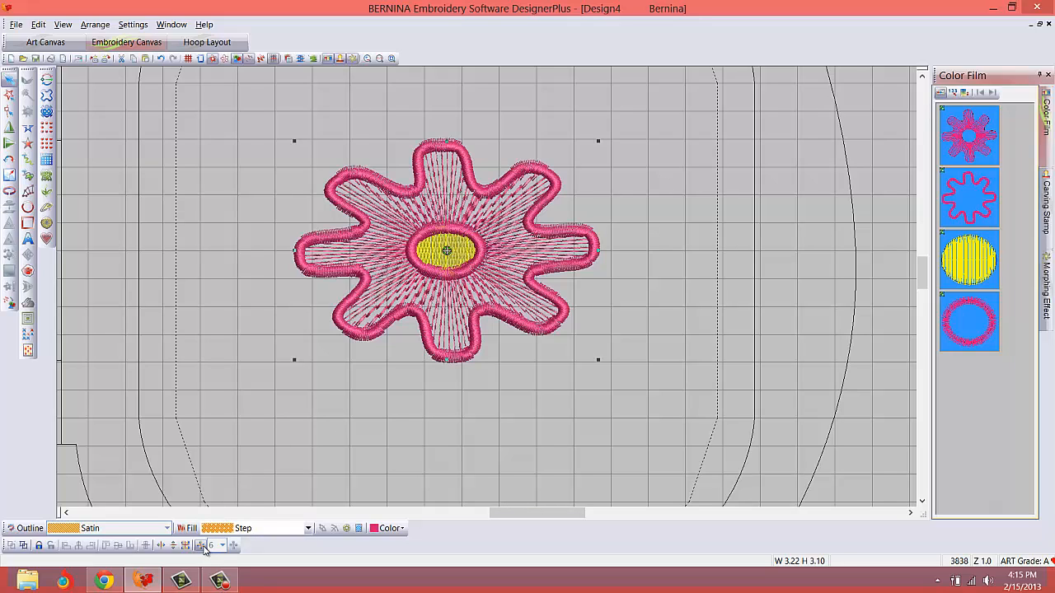
pyautogui.moveTo(201, 544)
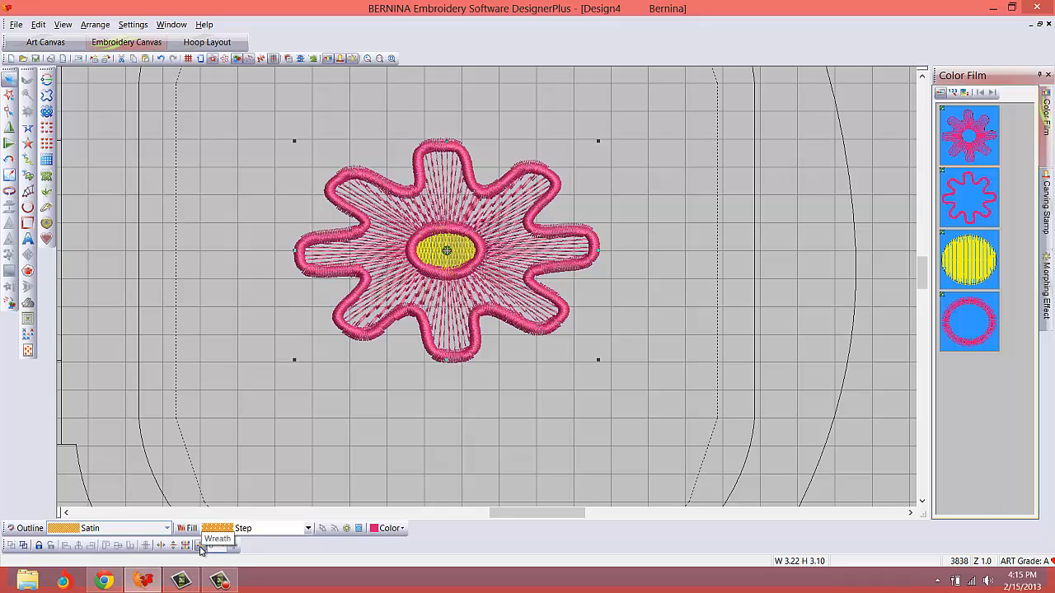
# Use the Wreath tool to arrange six flower copies in a ring inside the hoop.
pyautogui.click(201, 544)
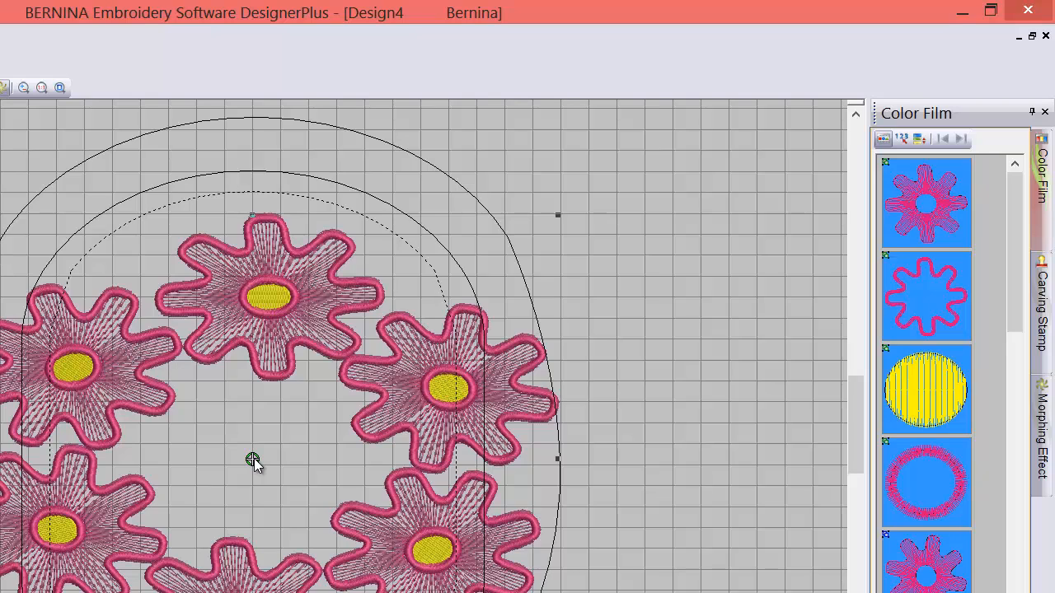
pyautogui.moveTo(343, 300)
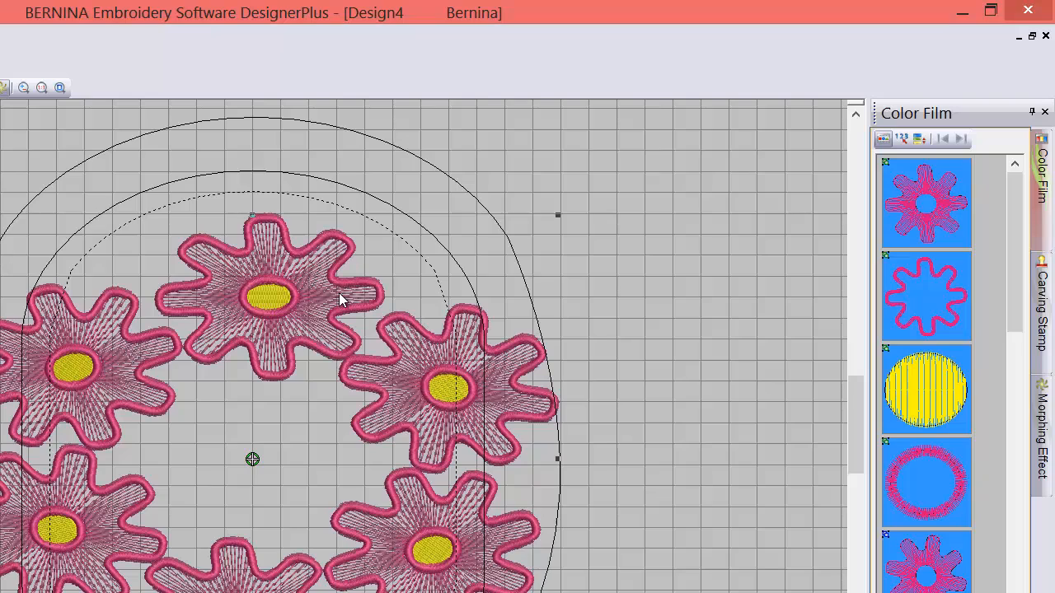
pyautogui.moveTo(300, 458)
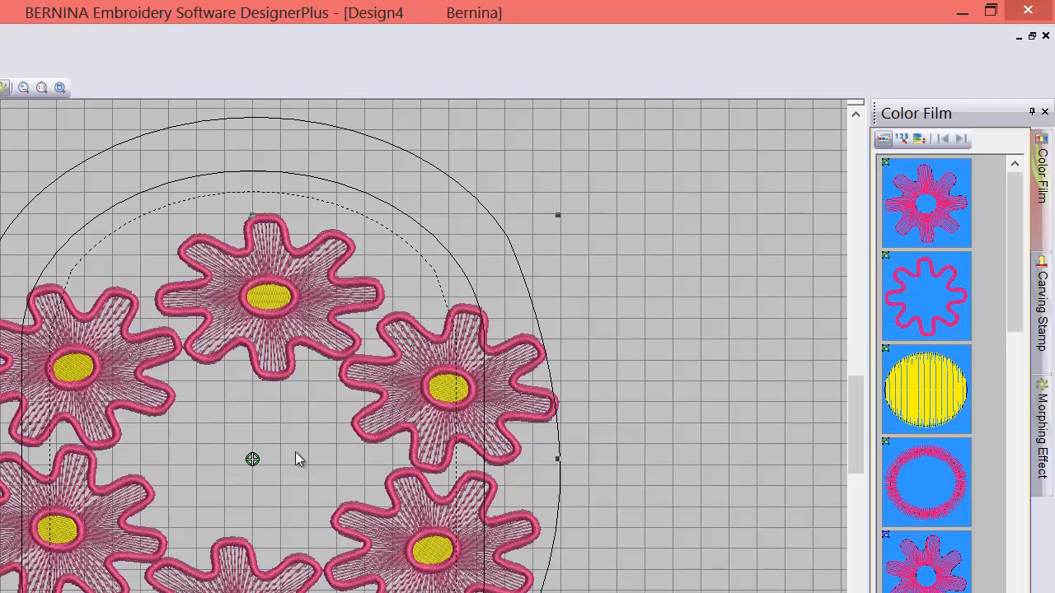
pyautogui.moveTo(225, 455)
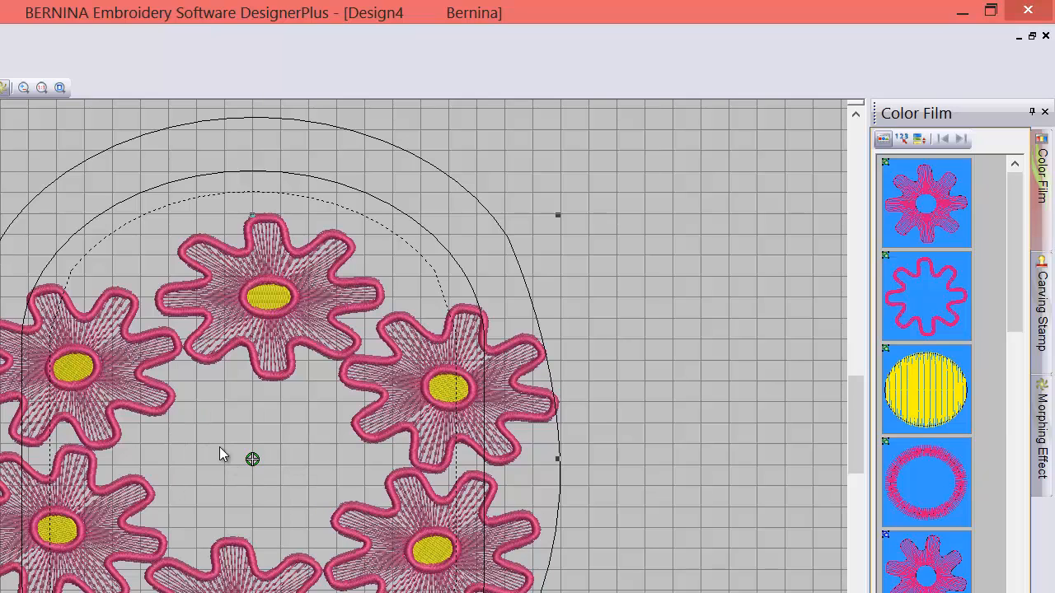
pyautogui.moveTo(343, 463)
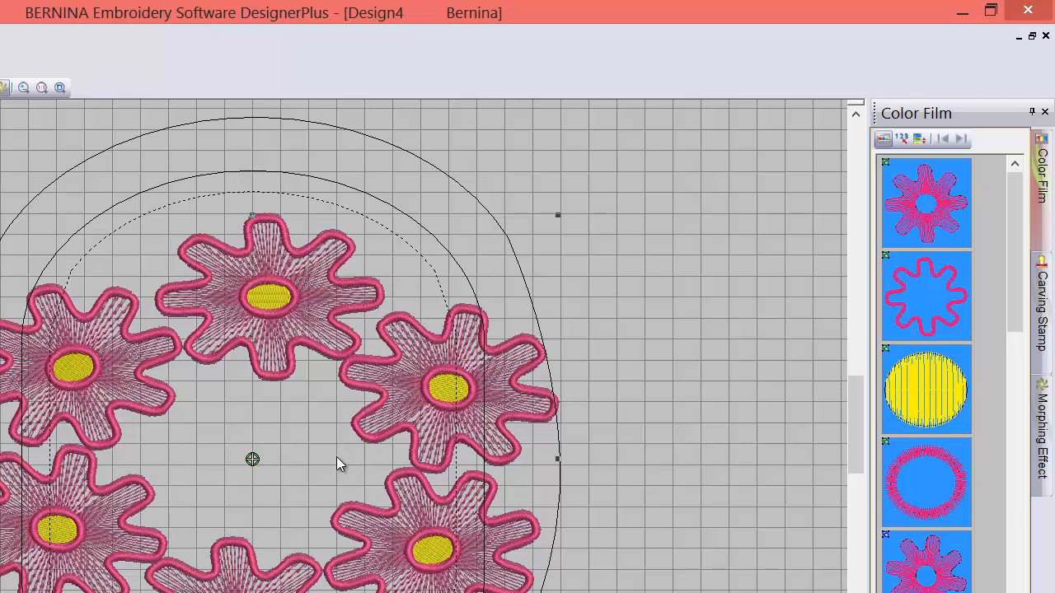
pyautogui.moveTo(520, 405)
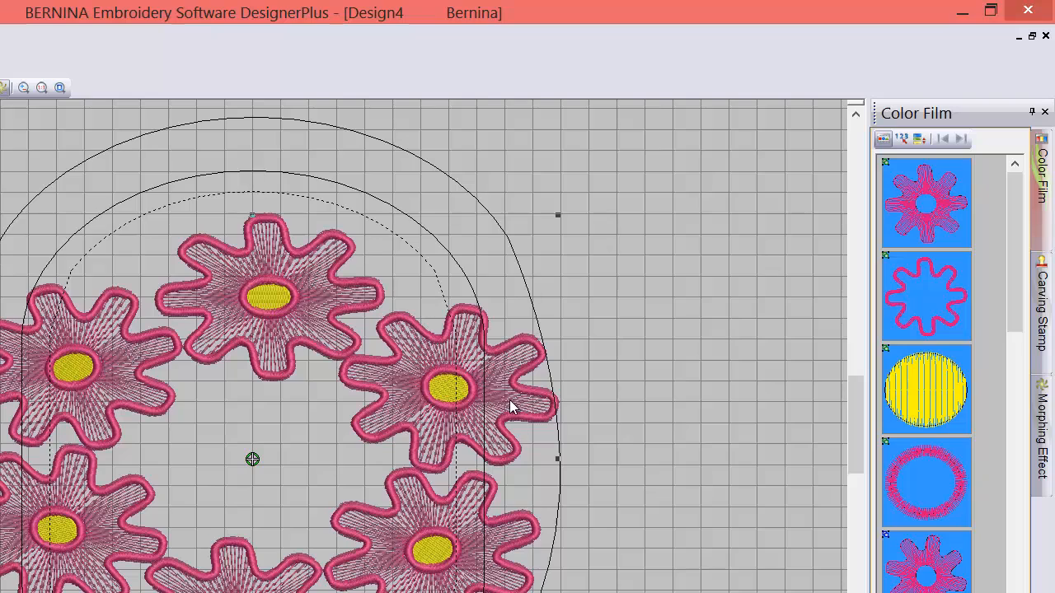
pyautogui.moveTo(508, 333)
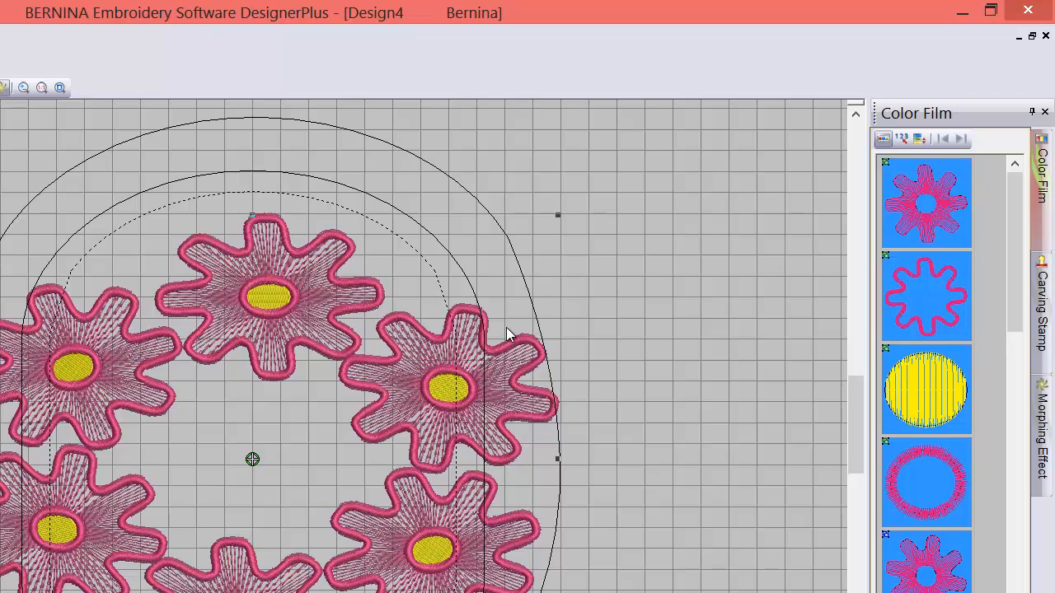
pyautogui.moveTo(557, 216)
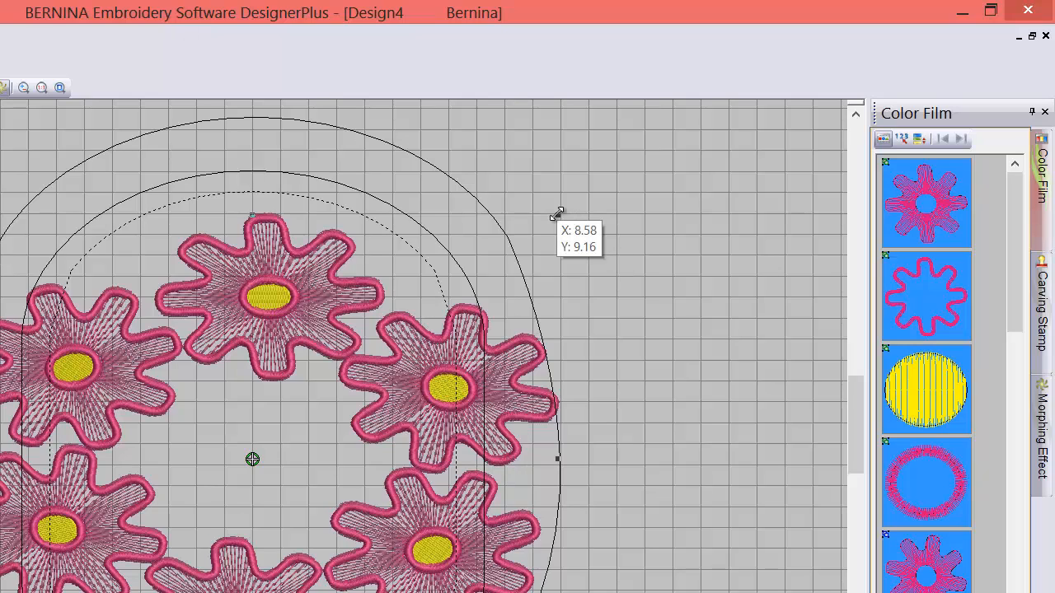